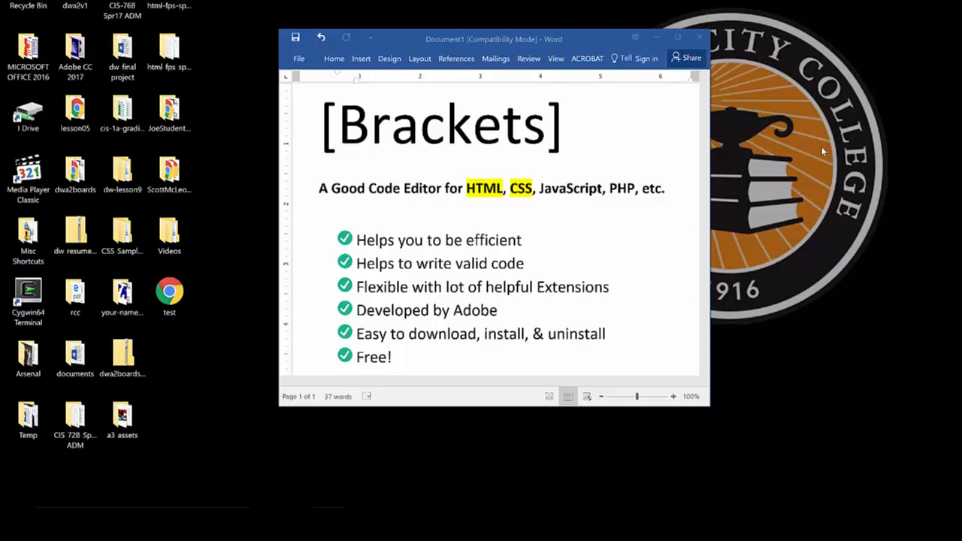
# Launch Google Chrome from the desktop
pyautogui.click(391, 358)
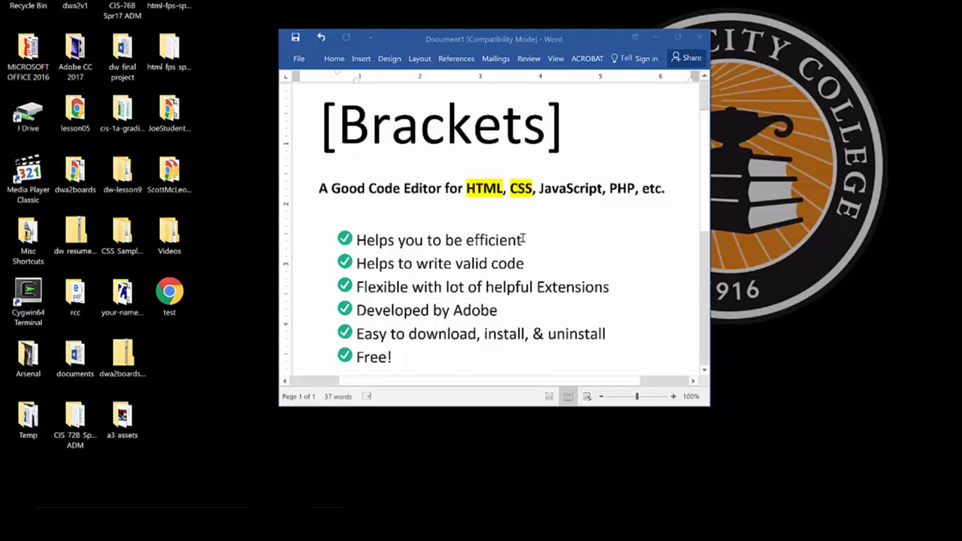
pyautogui.moveTo(578, 238)
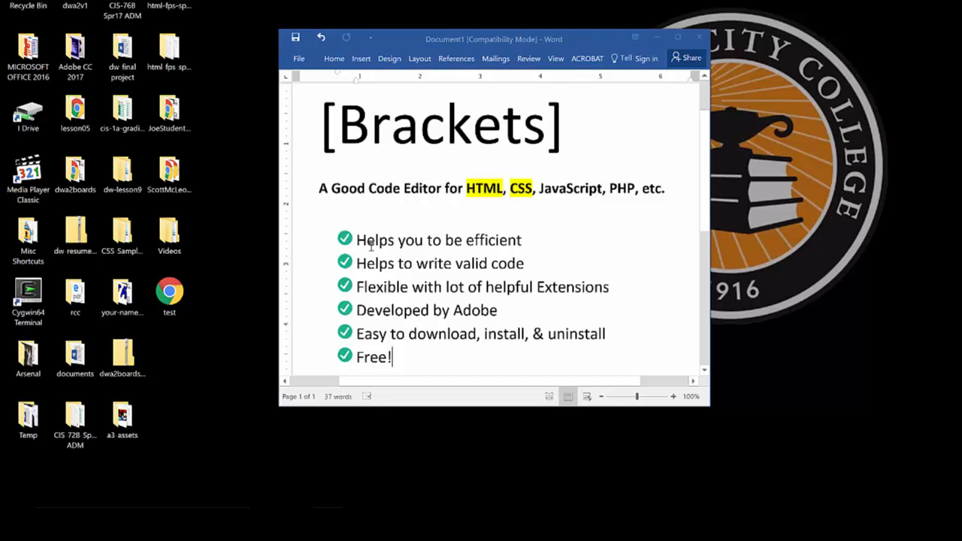
pyautogui.moveTo(530, 239)
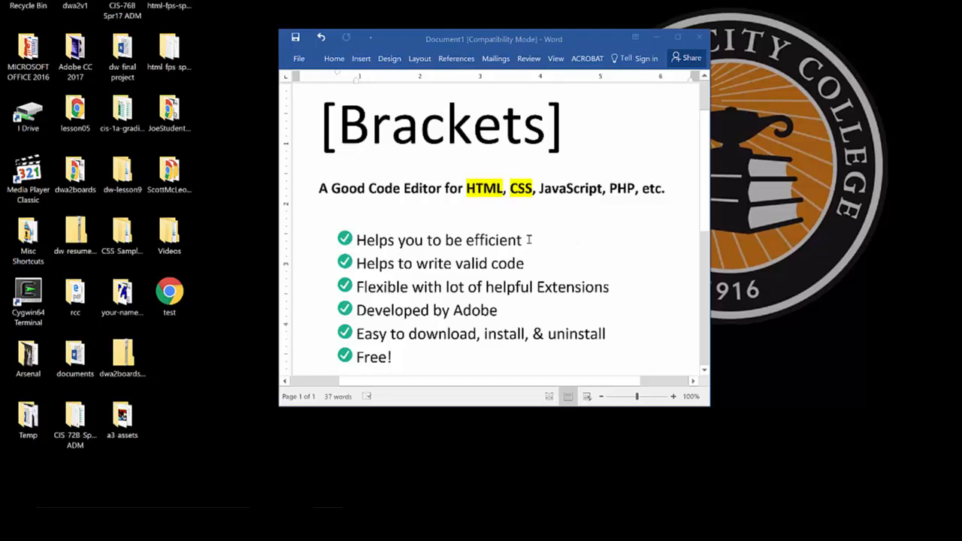
pyautogui.click(393, 357)
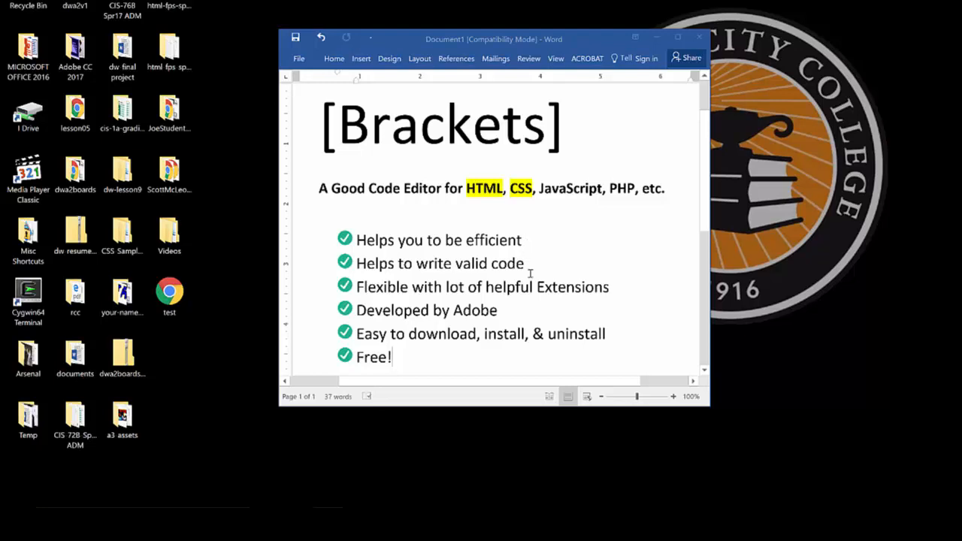
pyautogui.moveTo(530, 265)
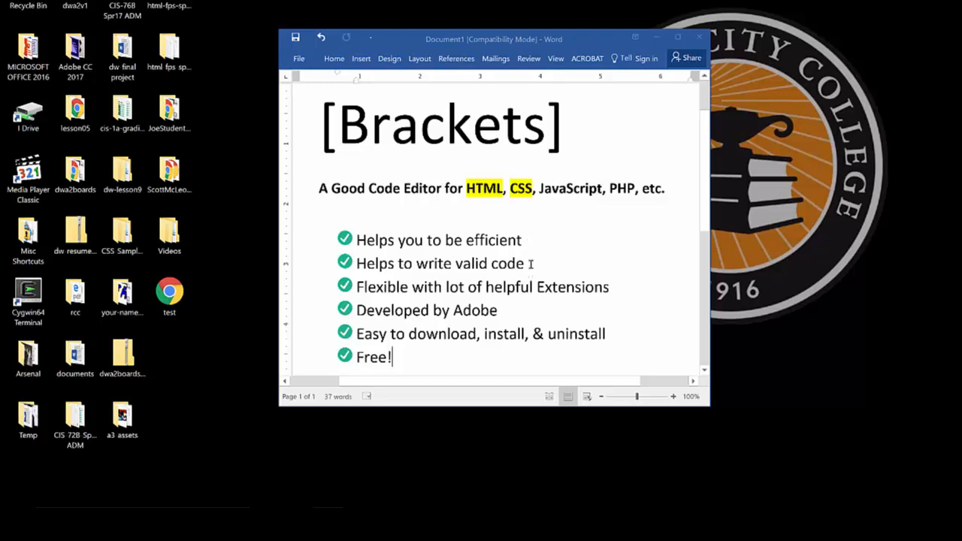
pyautogui.moveTo(610, 289)
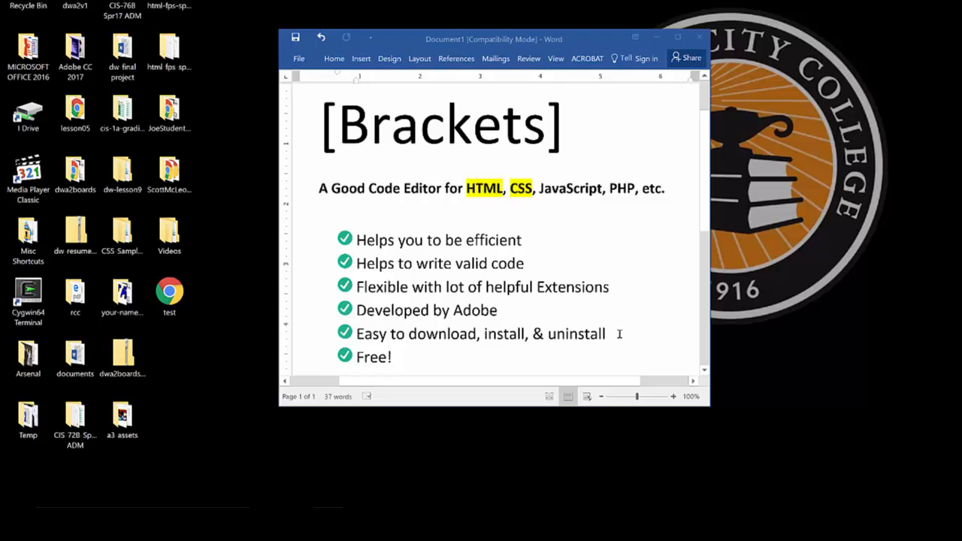
pyautogui.moveTo(373, 355)
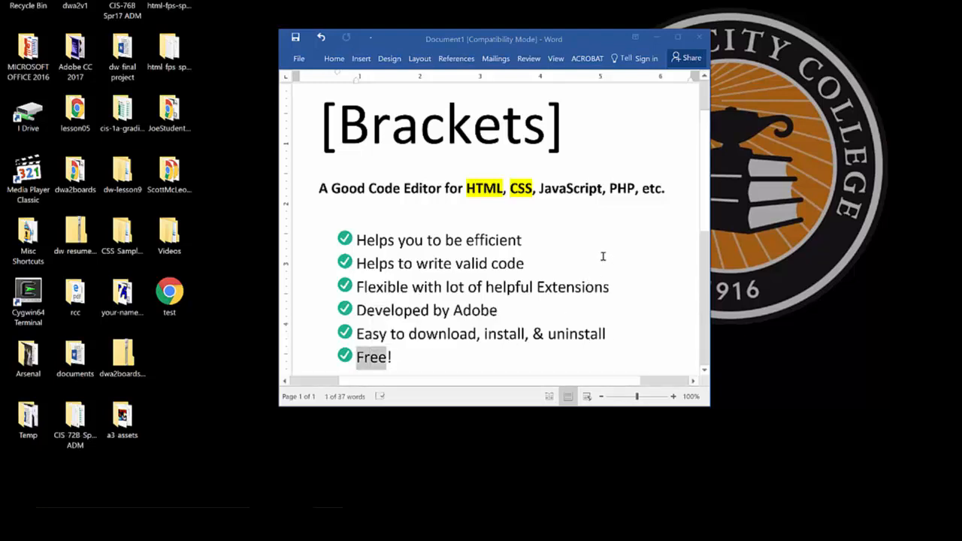
pyautogui.click(523, 264)
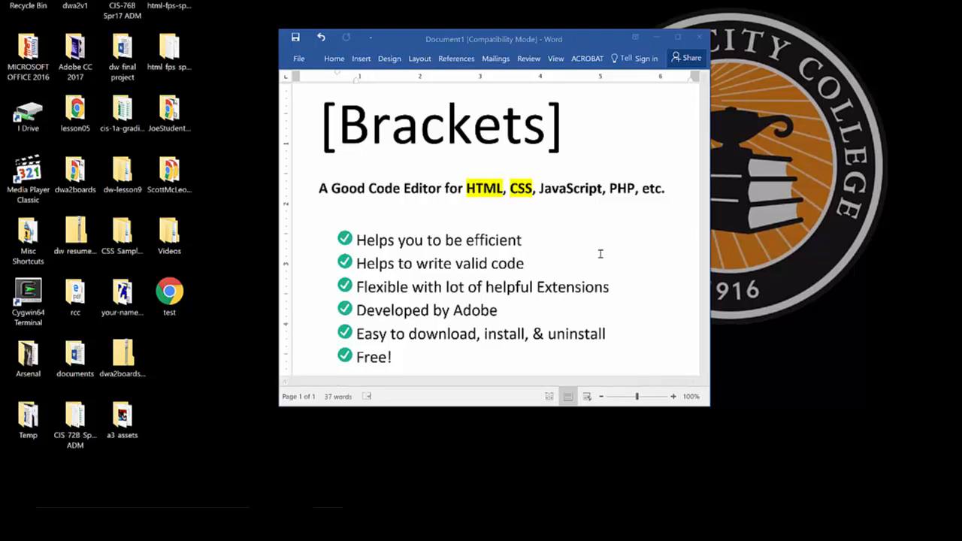
pyautogui.click(523, 263)
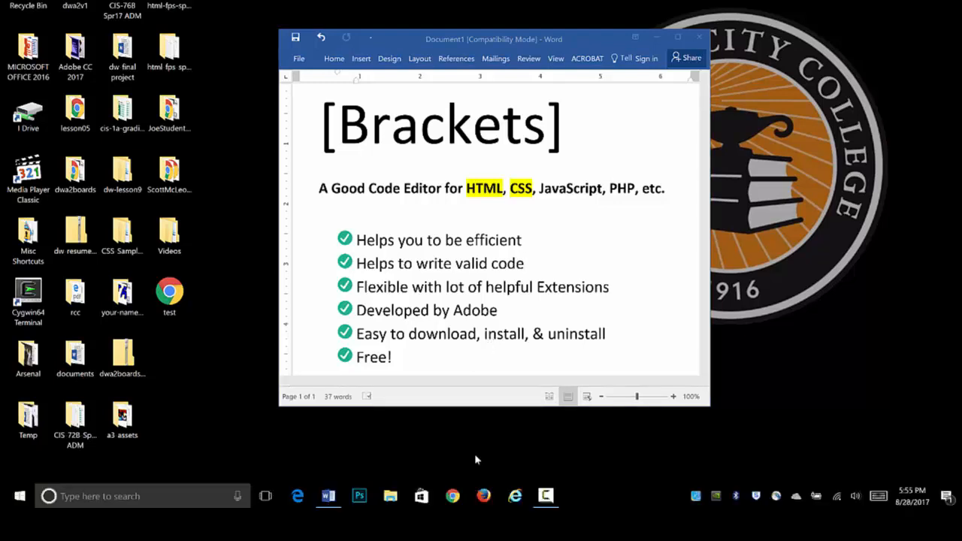
pyautogui.click(451, 496)
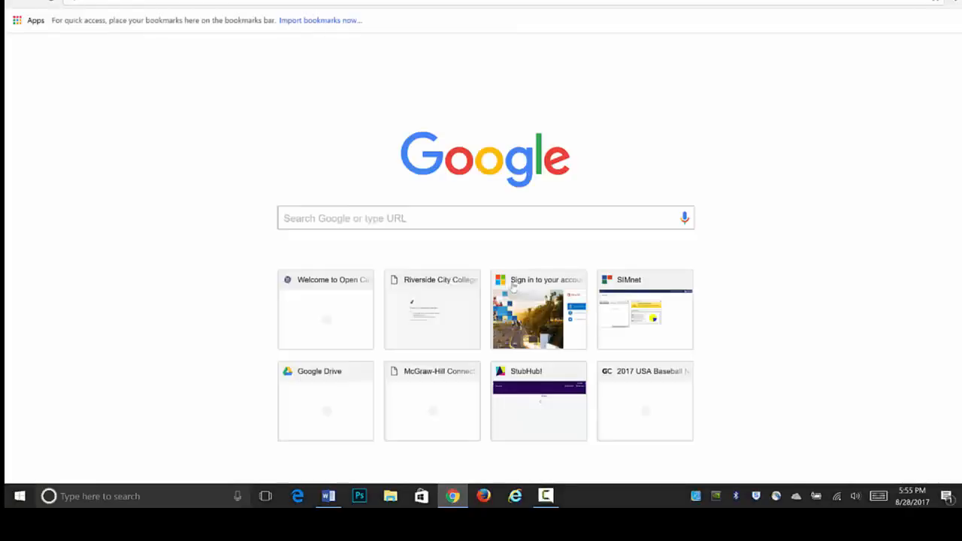
# Search Google for 'brackets' and open the official brackets.io result
pyautogui.click(466, 218)
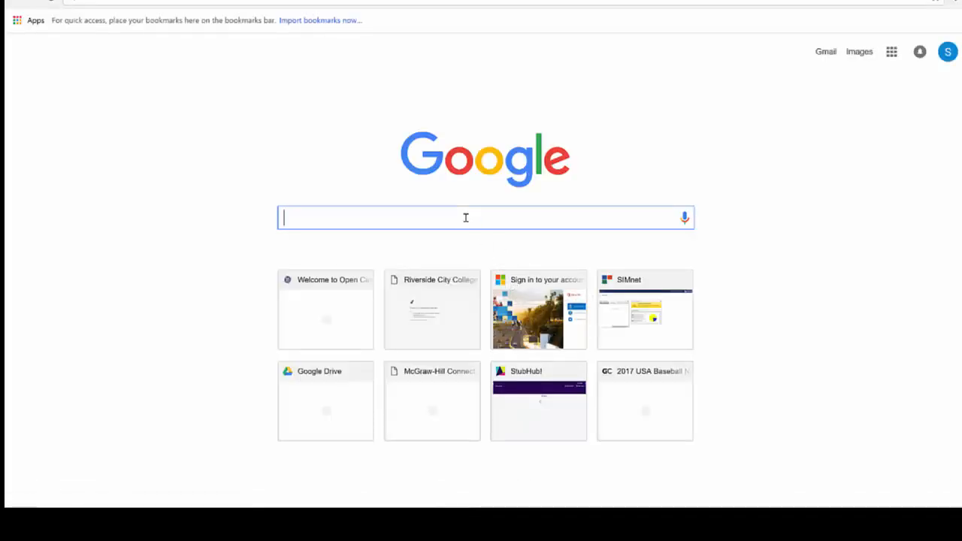
pyautogui.write('brackets')
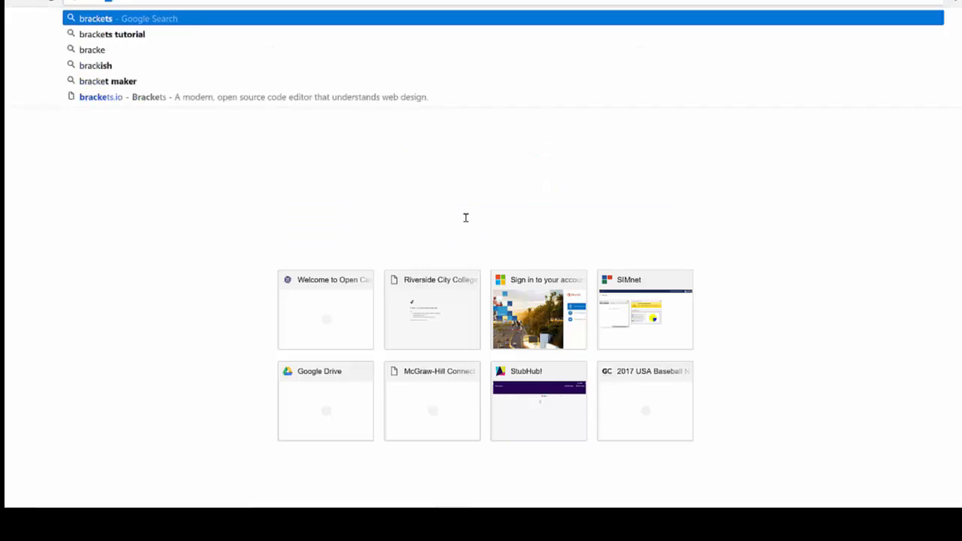
pyautogui.press('Return')
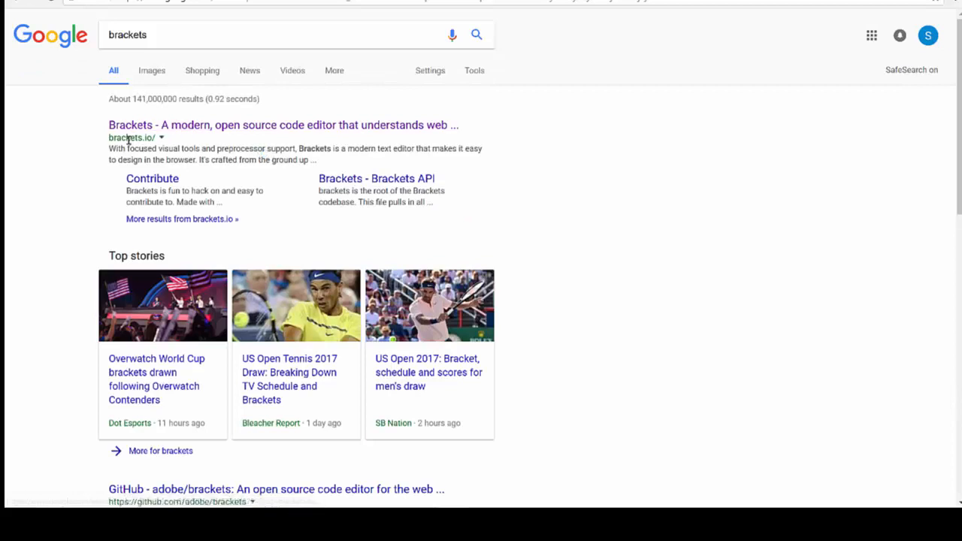
pyautogui.moveTo(147, 138)
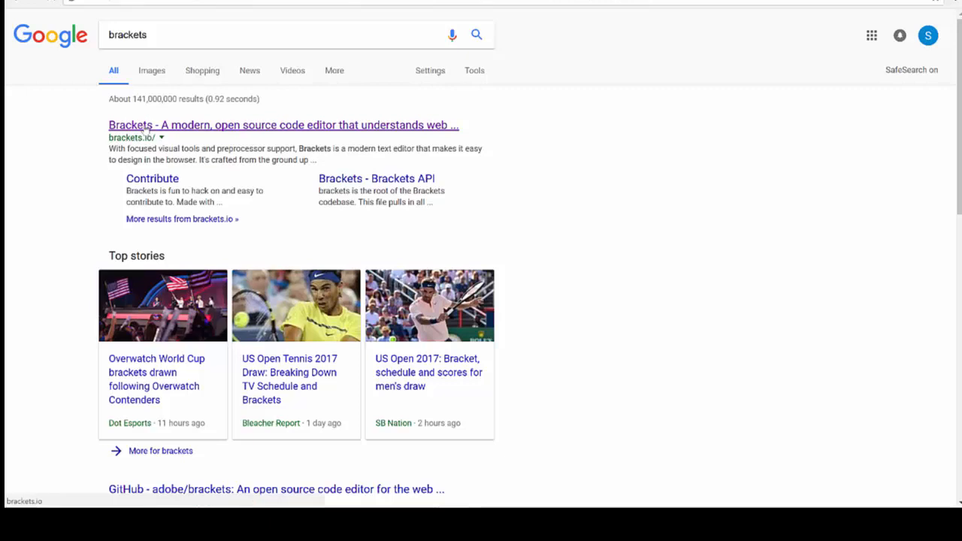
pyautogui.click(283, 125)
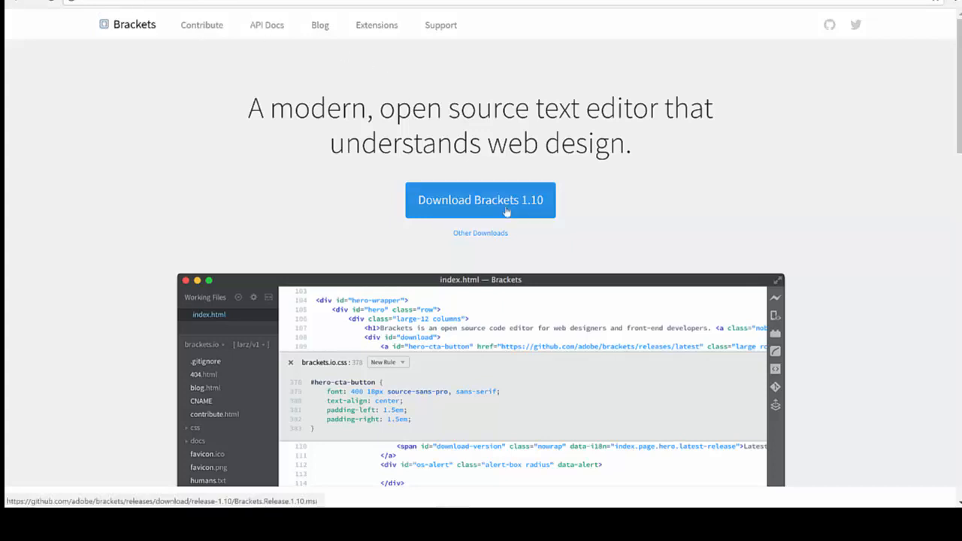
pyautogui.moveTo(540, 209)
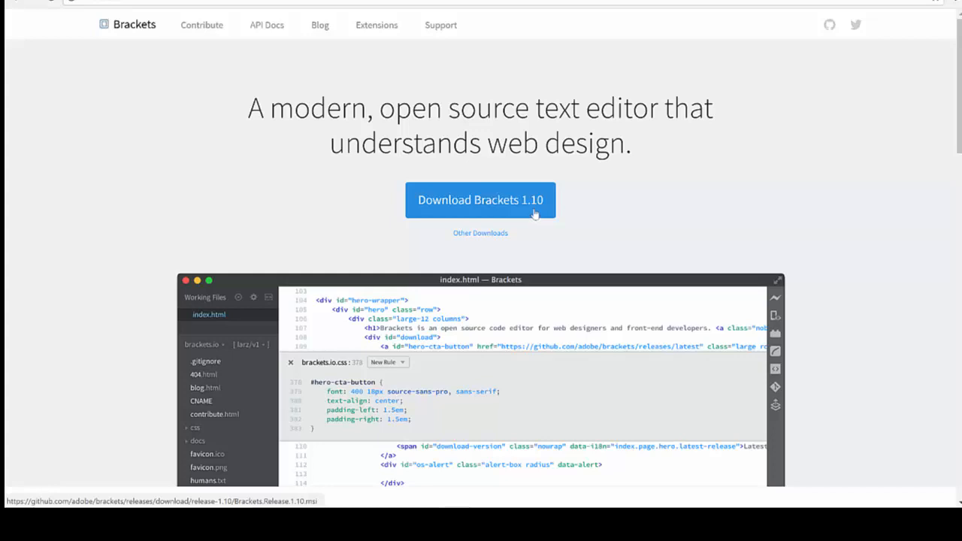
pyautogui.moveTo(575, 220)
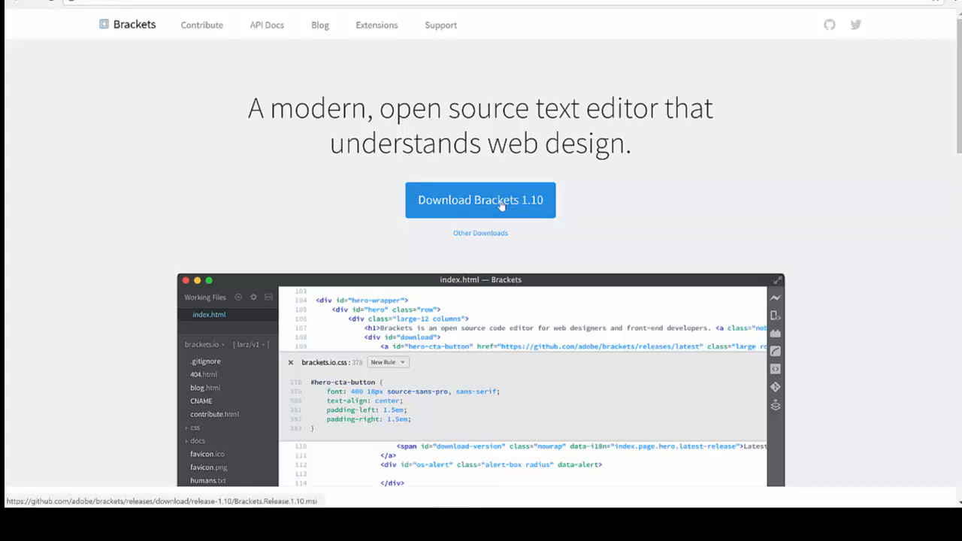
# Download the Brackets 1.10 installer and run the downloaded .msi file
pyautogui.click(481, 200)
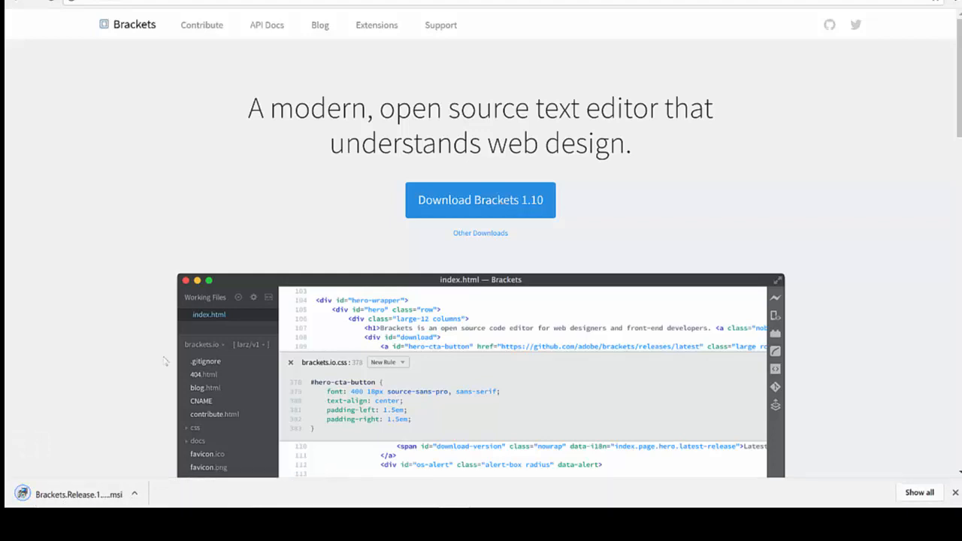
pyautogui.moveTo(135, 493)
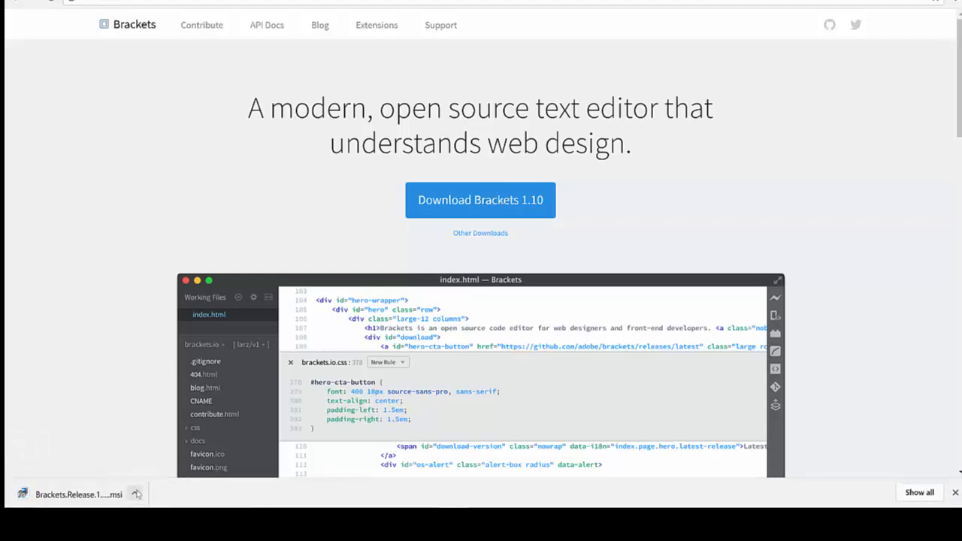
pyautogui.click(135, 495)
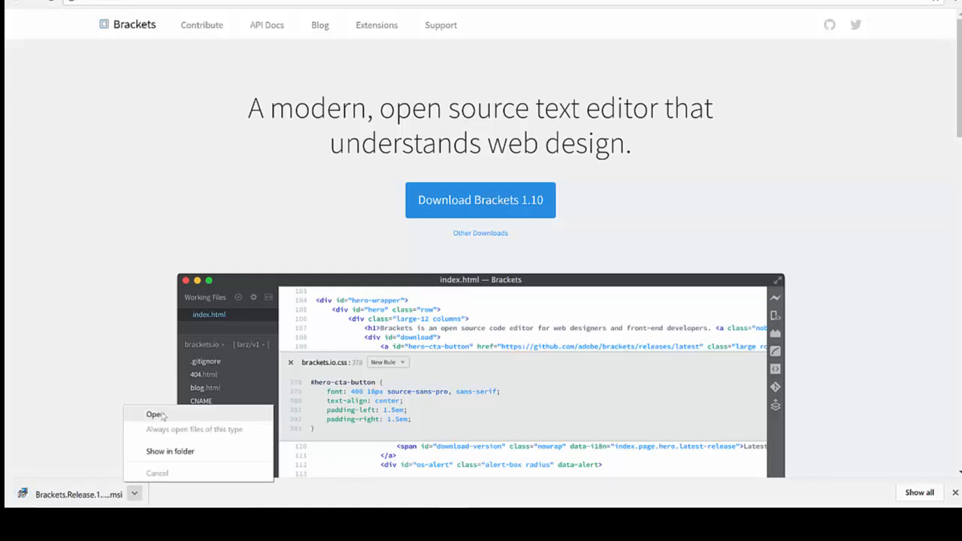
pyautogui.click(155, 415)
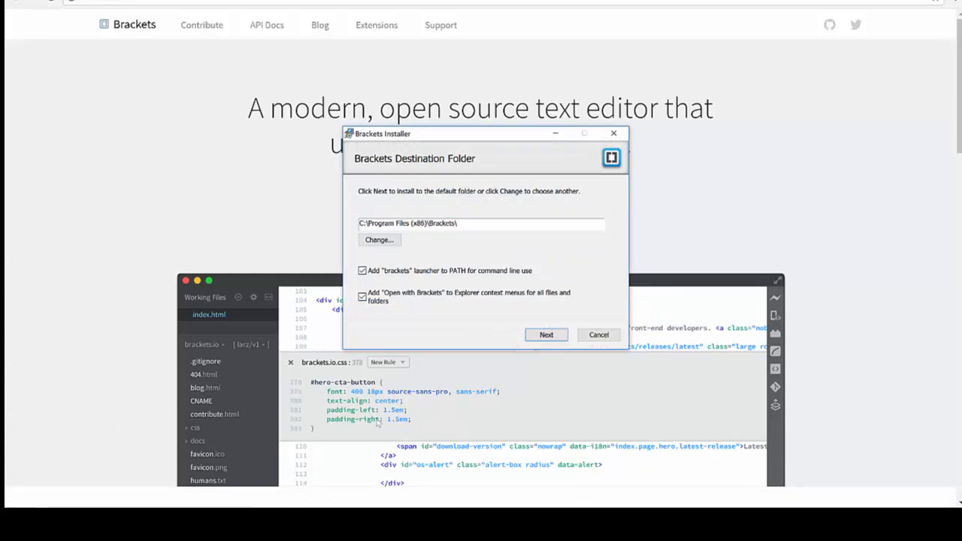
pyautogui.moveTo(660, 234)
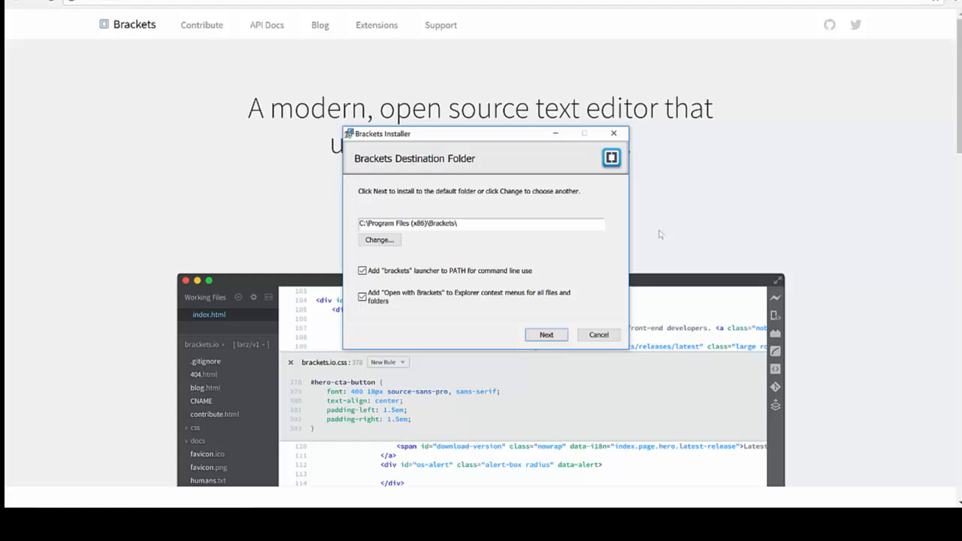
# Accept the default Program Files folder and install Brackets
pyautogui.click(546, 334)
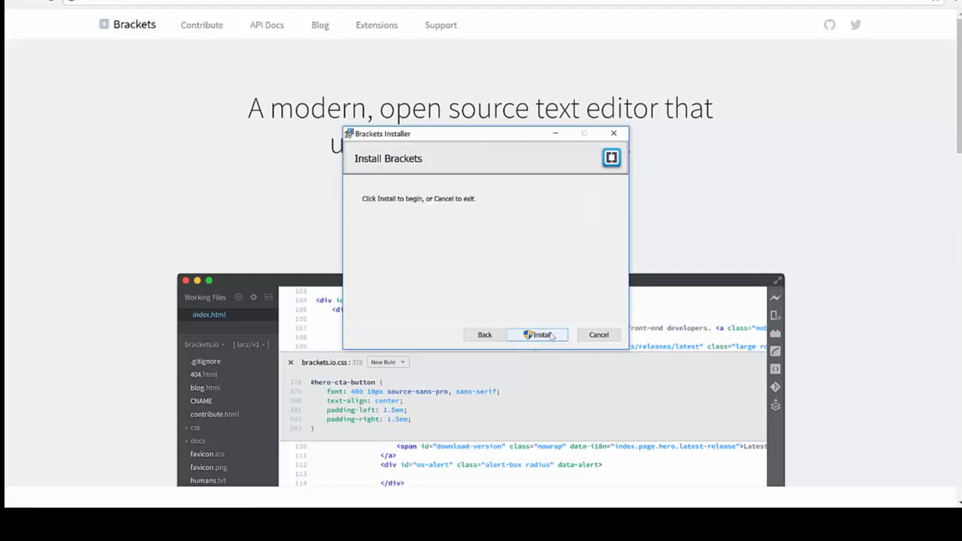
pyautogui.click(537, 334)
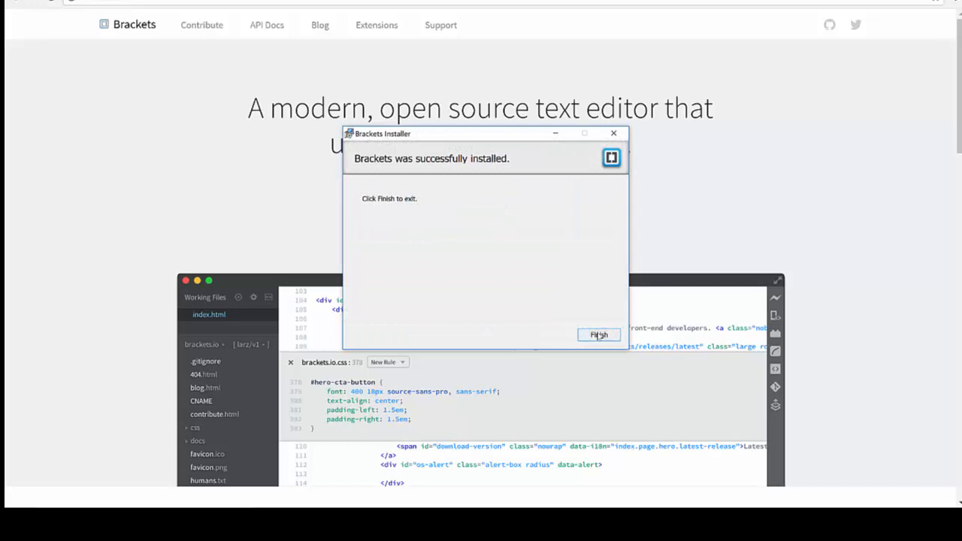
# Finish the installer and scroll the Start menu's list of installed apps
pyautogui.click(598, 334)
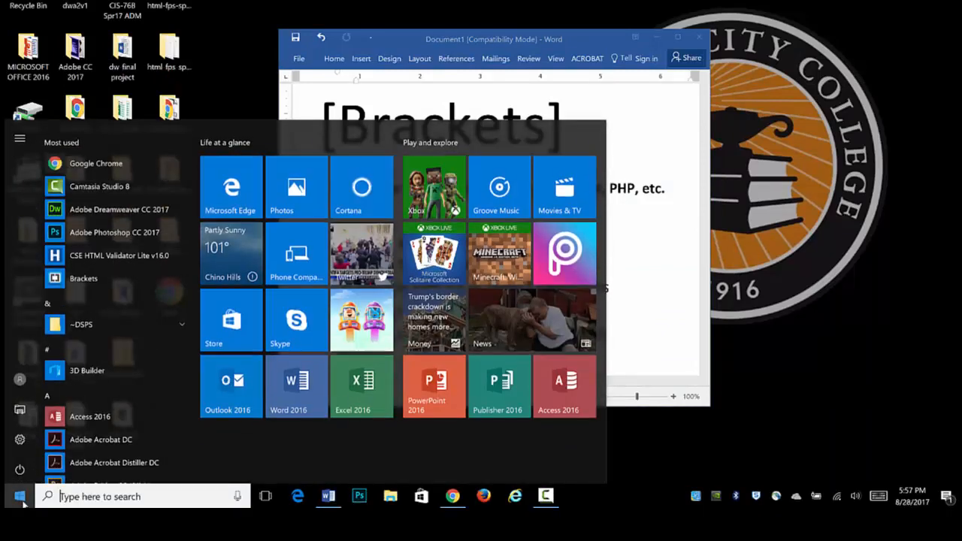
pyautogui.scroll(-3)
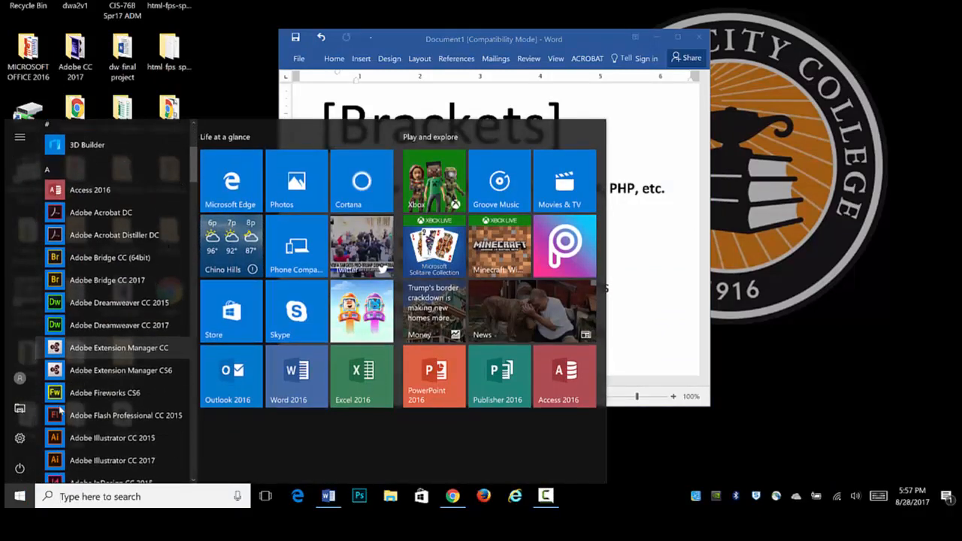
pyautogui.scroll(-3)
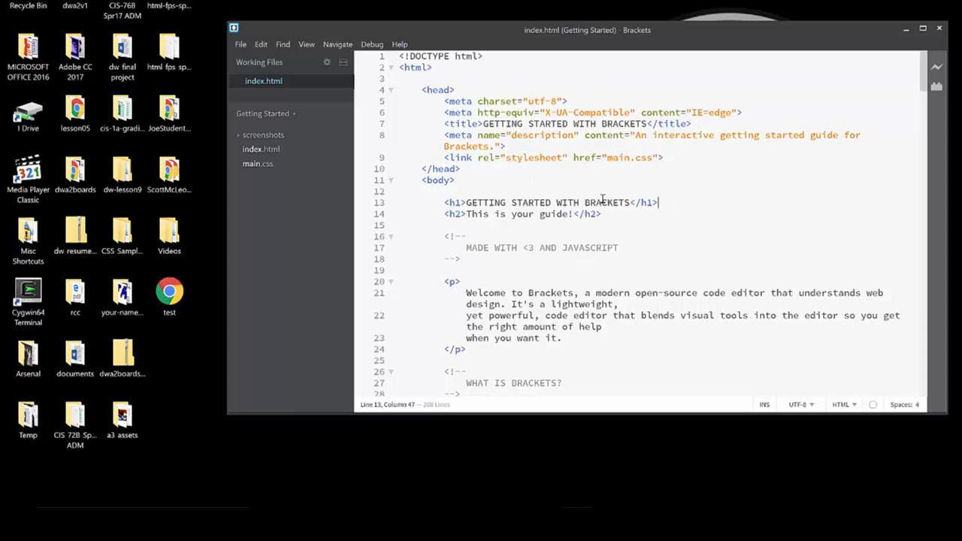
pyautogui.moveTo(556, 308)
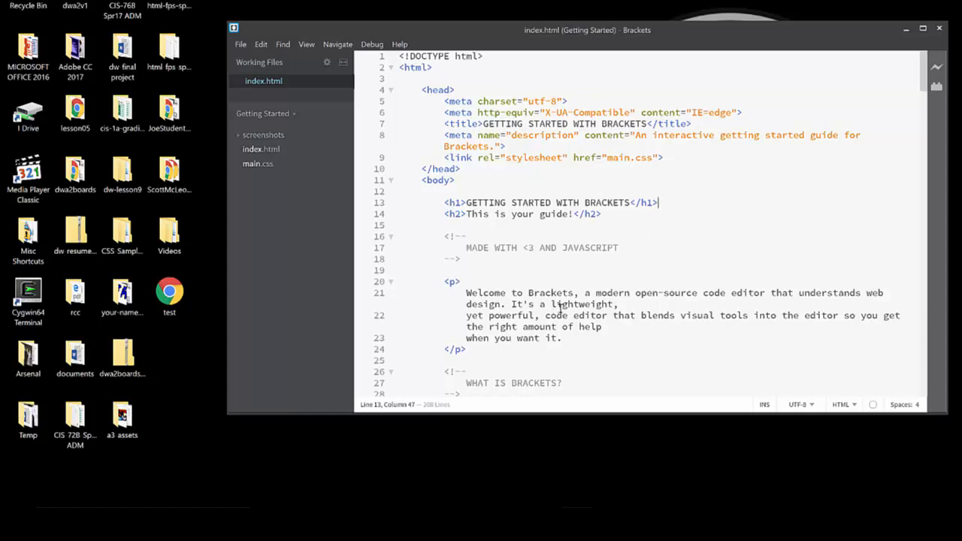
pyautogui.moveTo(585, 147)
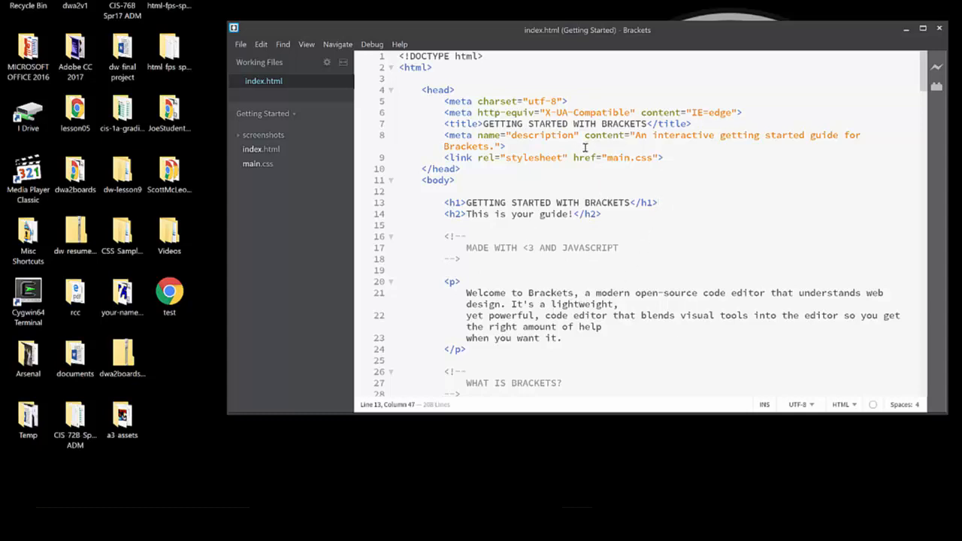
pyautogui.moveTo(604, 175)
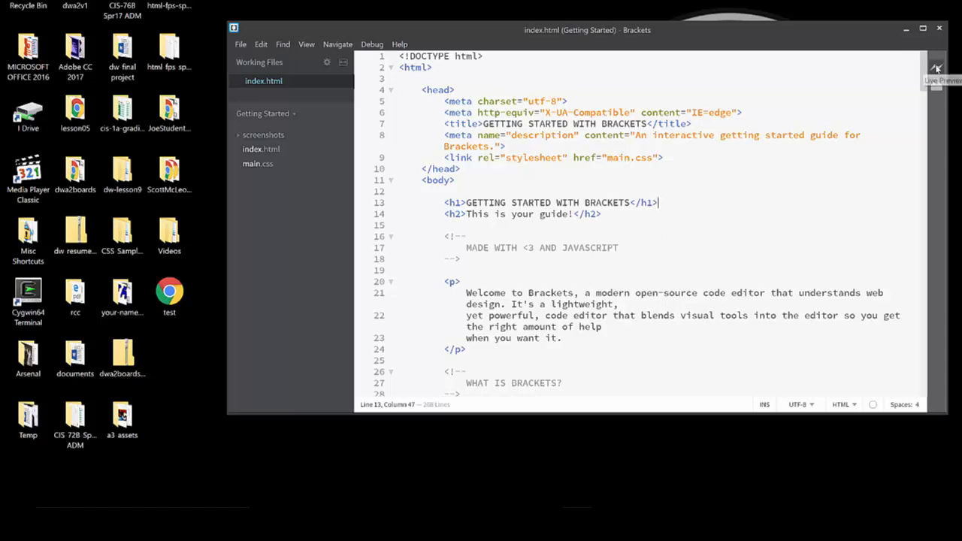
# Start Live Preview of index.html via the lightning-bolt toolbar icon
pyautogui.click(936, 68)
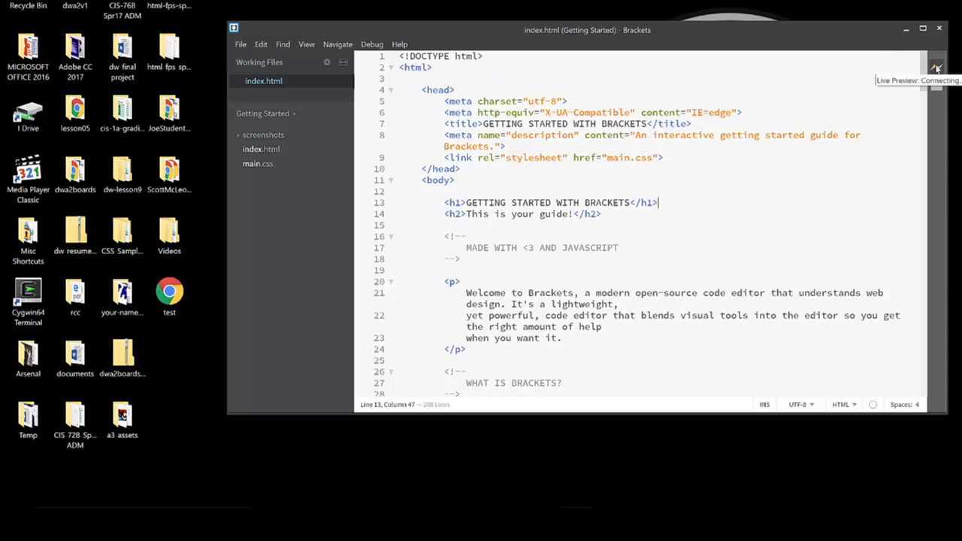
# Scroll through the rendered Getting Started page in Chrome and return to Brackets
pyautogui.click(936, 68)
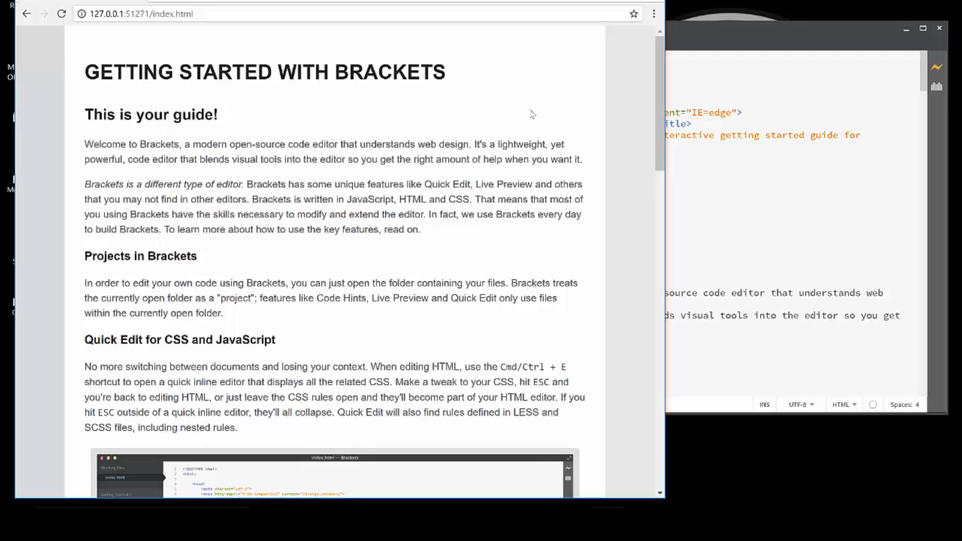
pyautogui.moveTo(534, 114)
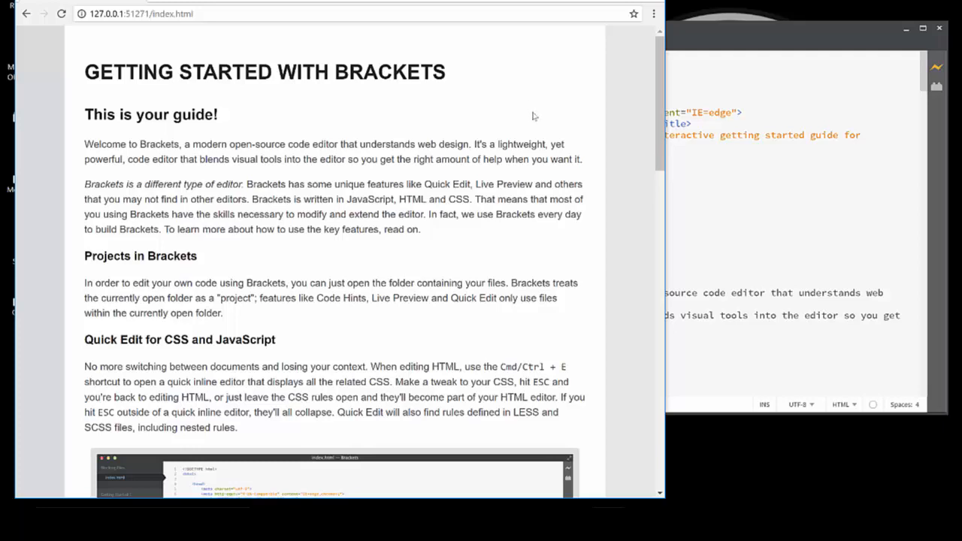
pyautogui.moveTo(788, 110)
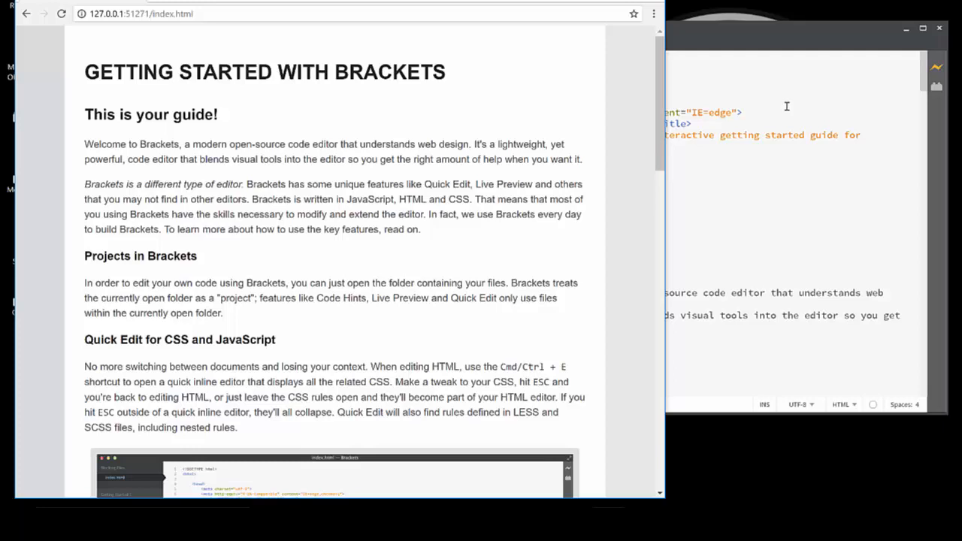
pyautogui.moveTo(710, 150)
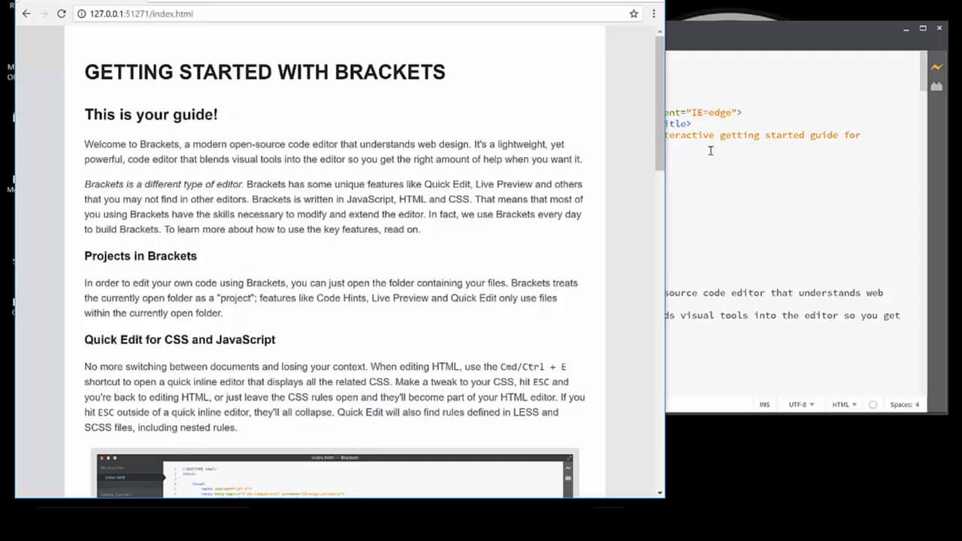
pyautogui.moveTo(436, 178)
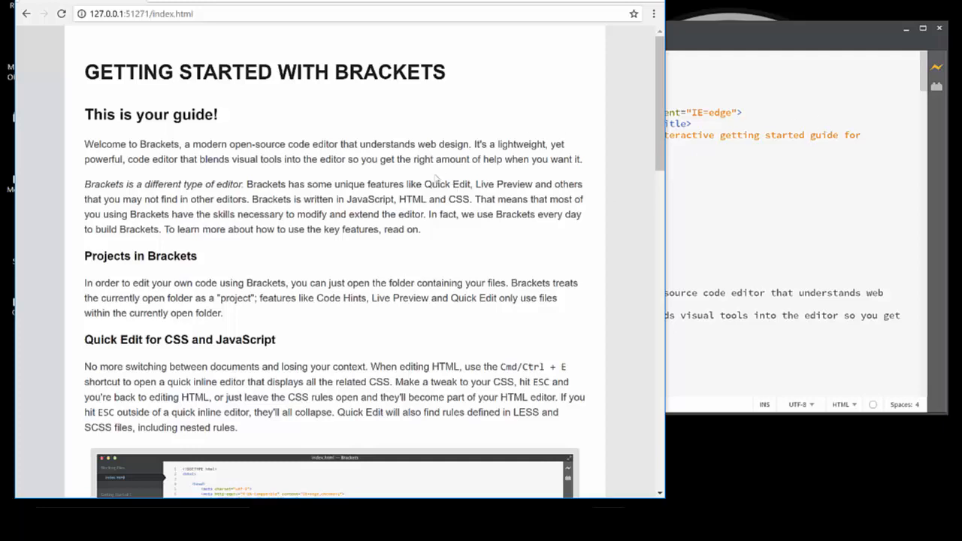
pyautogui.moveTo(328, 261)
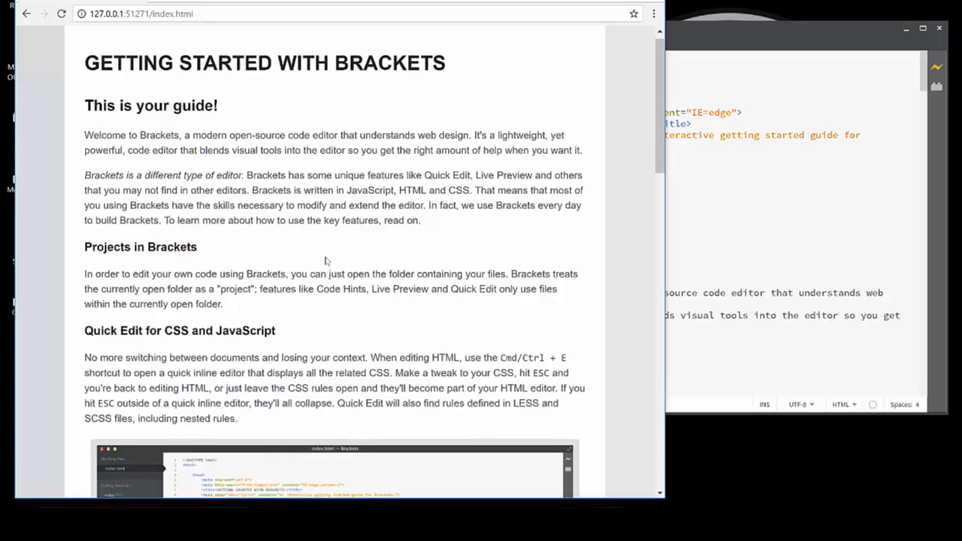
pyautogui.scroll(-3)
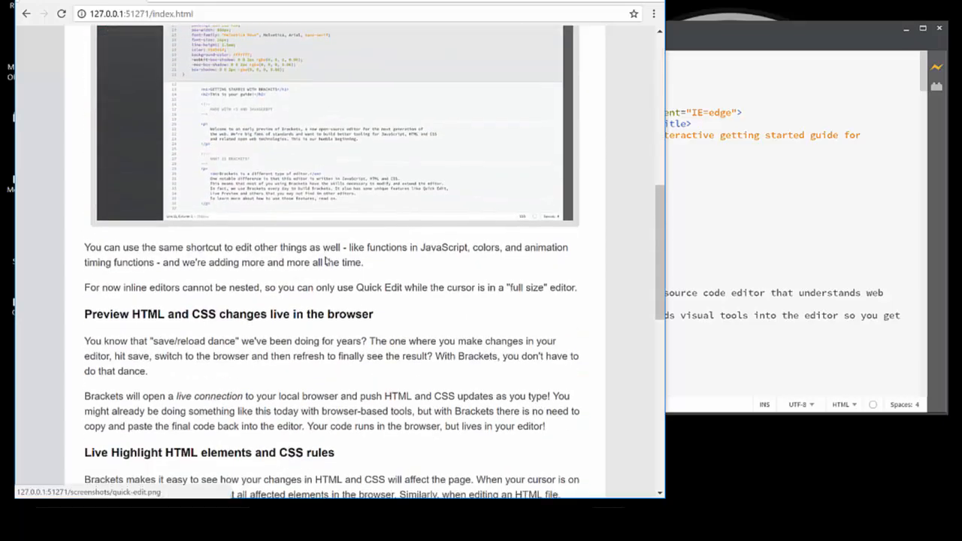
pyautogui.scroll(3)
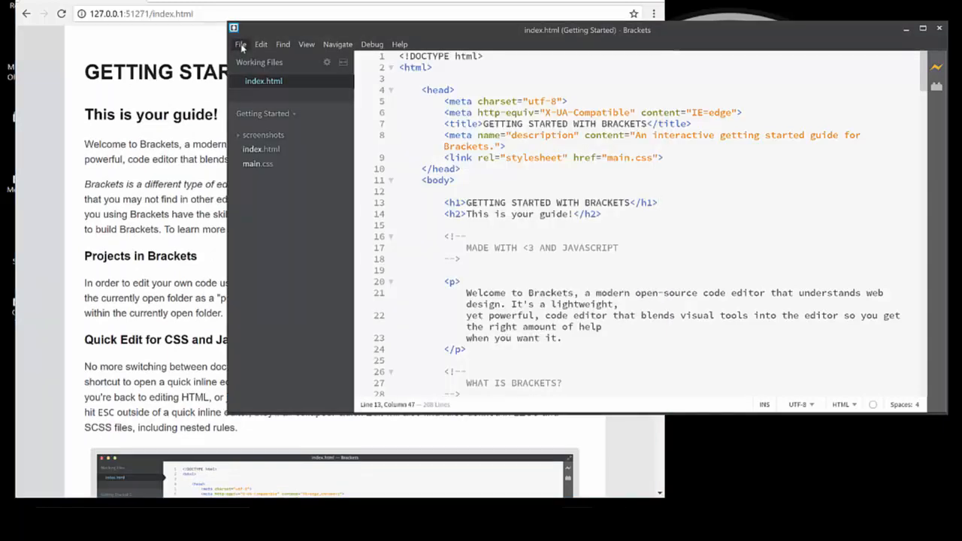
# Create a new file via File > New and write <!DOCTYPE HTML> on its first line
pyautogui.click(241, 44)
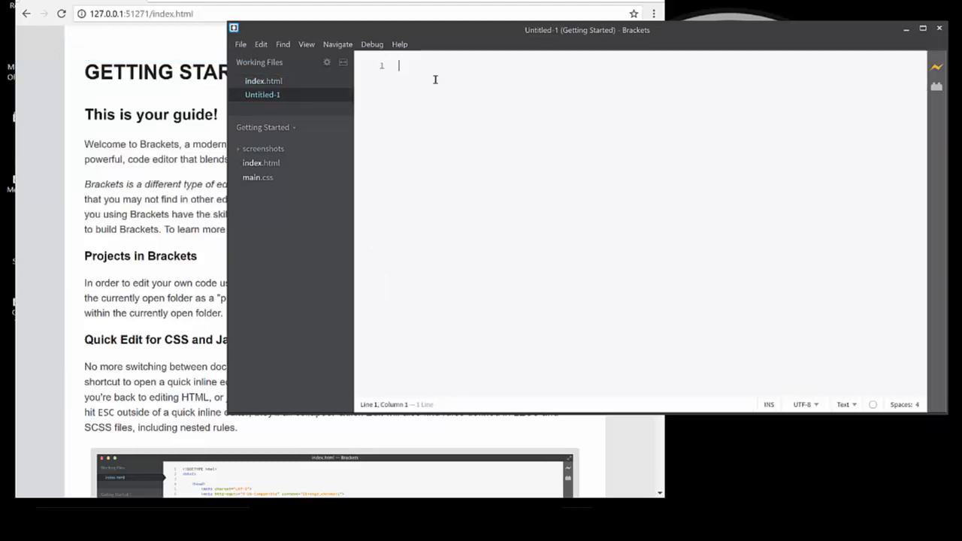
pyautogui.moveTo(504, 240)
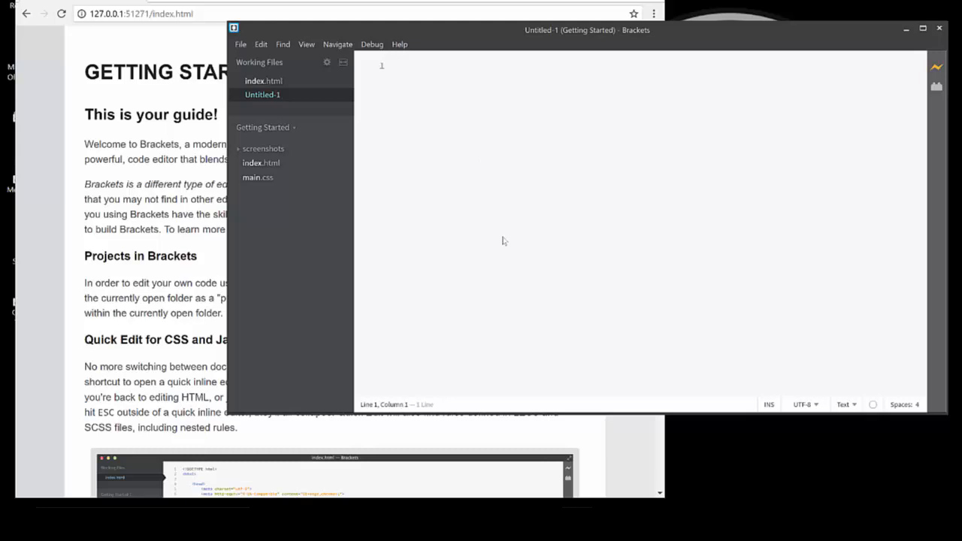
pyautogui.click(399, 66)
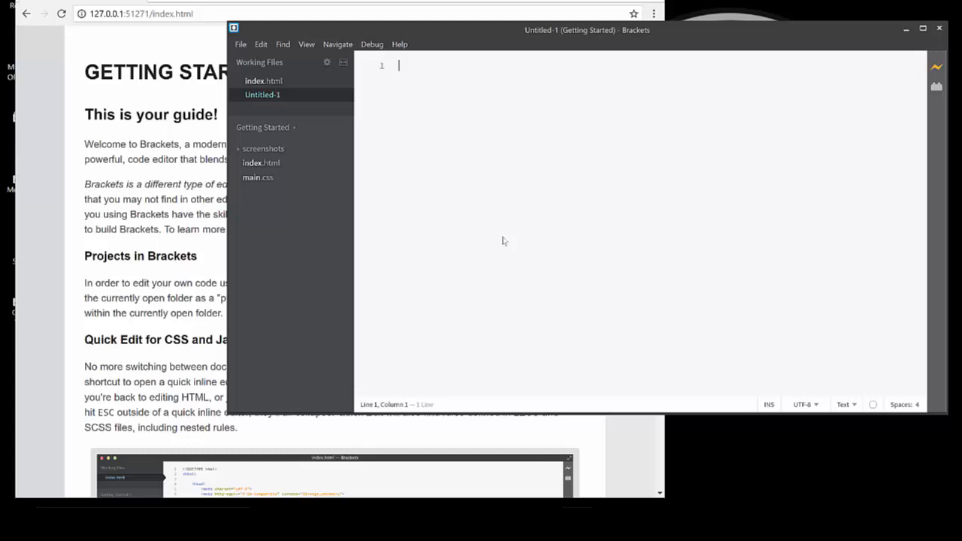
pyautogui.write('<!')
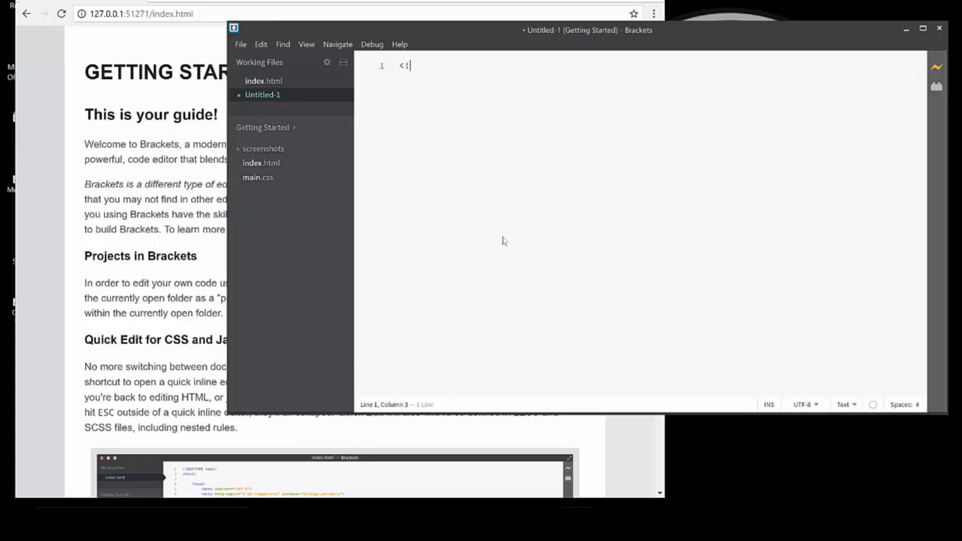
pyautogui.write('DOC')
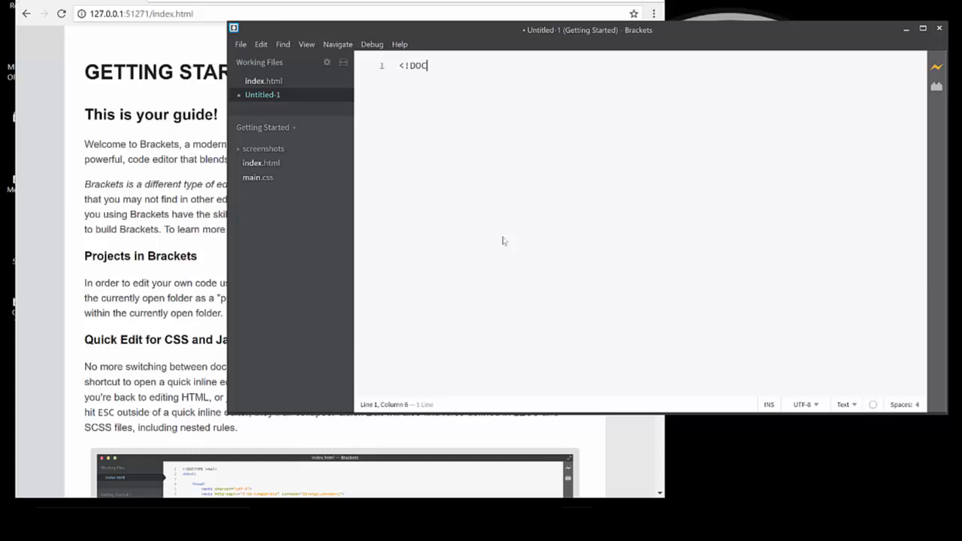
pyautogui.write('TYPE H')
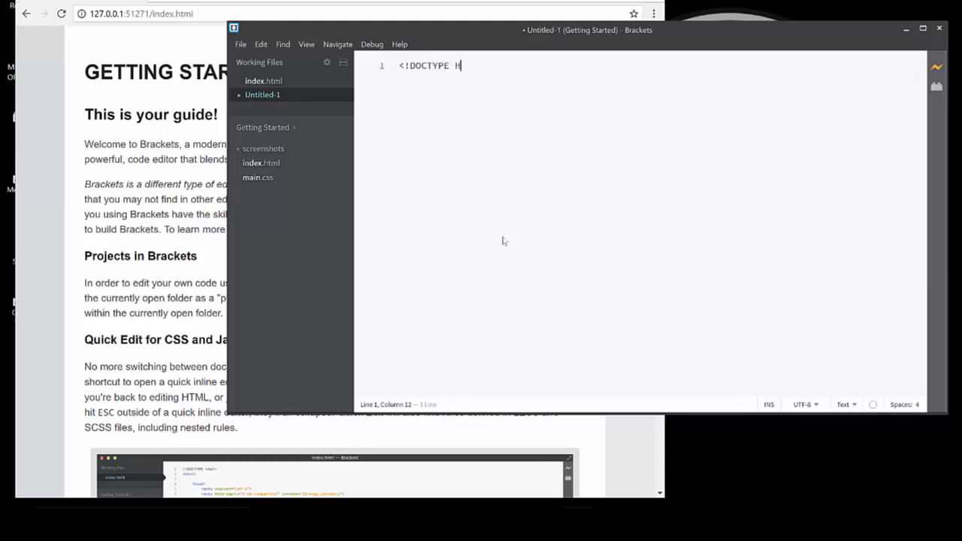
pyautogui.write('TML>')
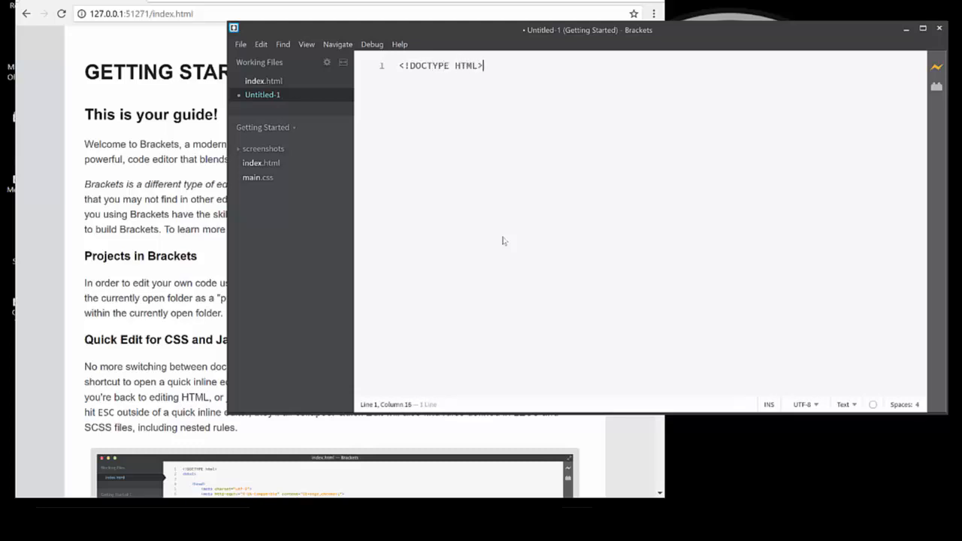
pyautogui.press('Return')
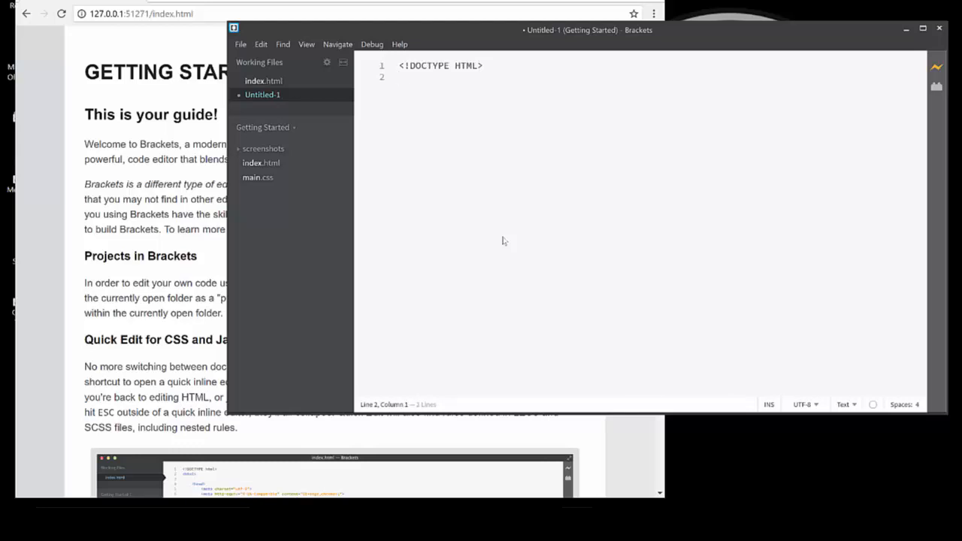
# Add an opening <html lang="en"> tag on the second line
pyautogui.write('<html')
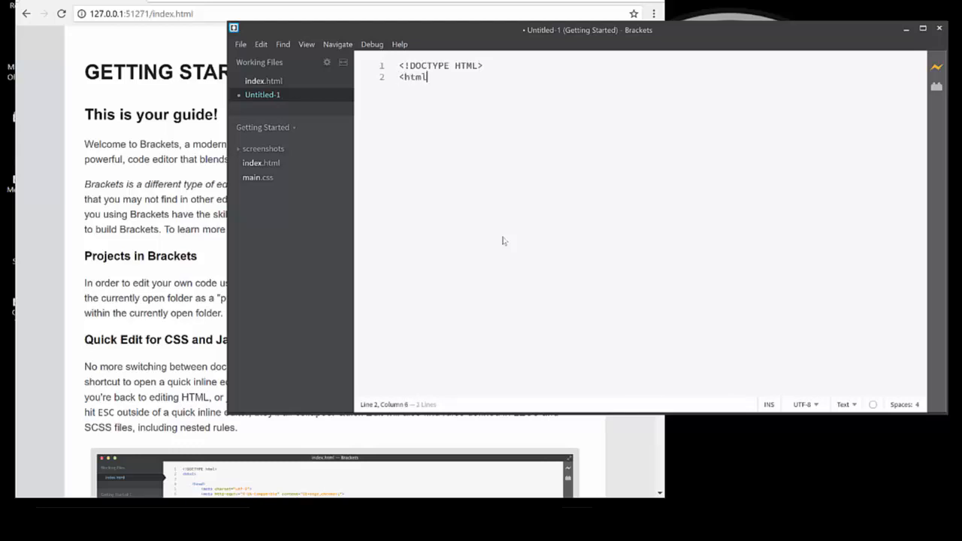
pyautogui.write('lang')
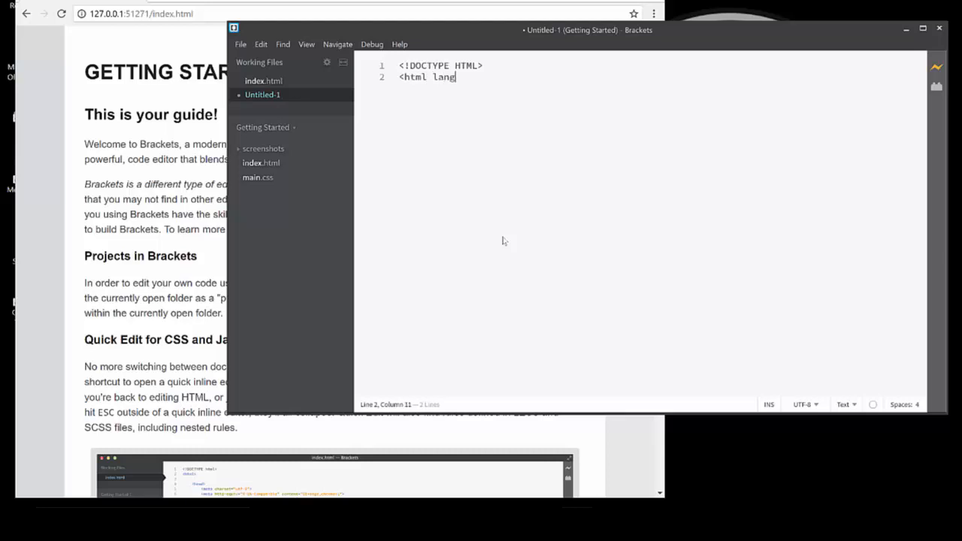
pyautogui.write('="')
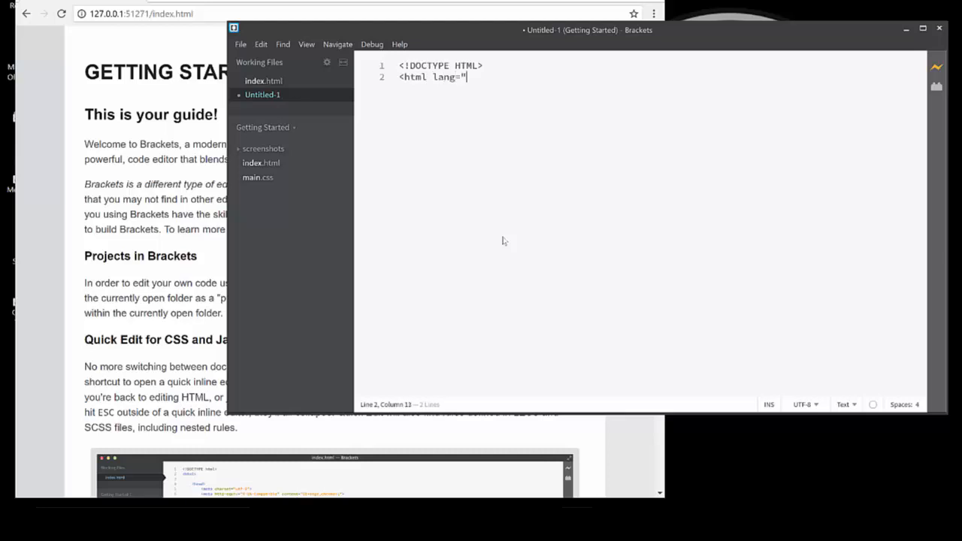
pyautogui.write('en">')
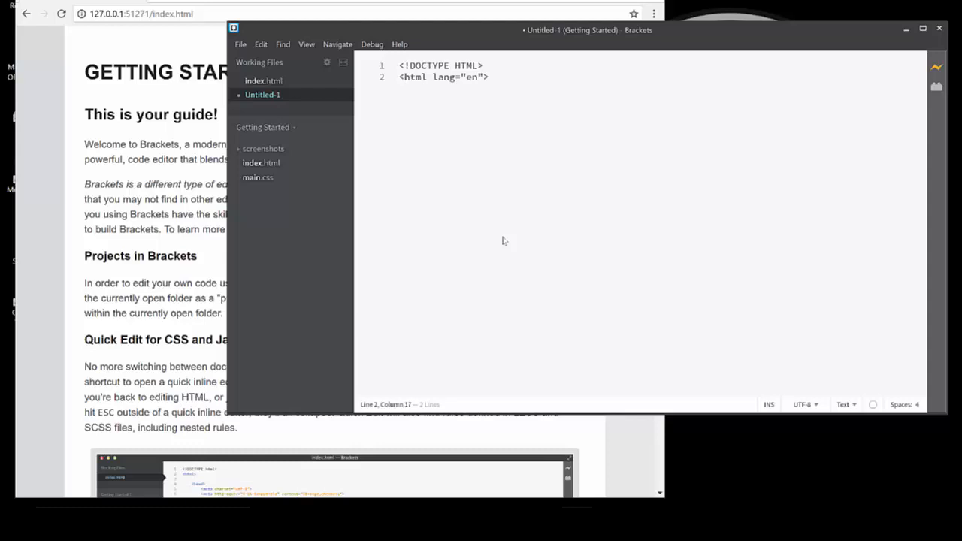
pyautogui.press('Return')
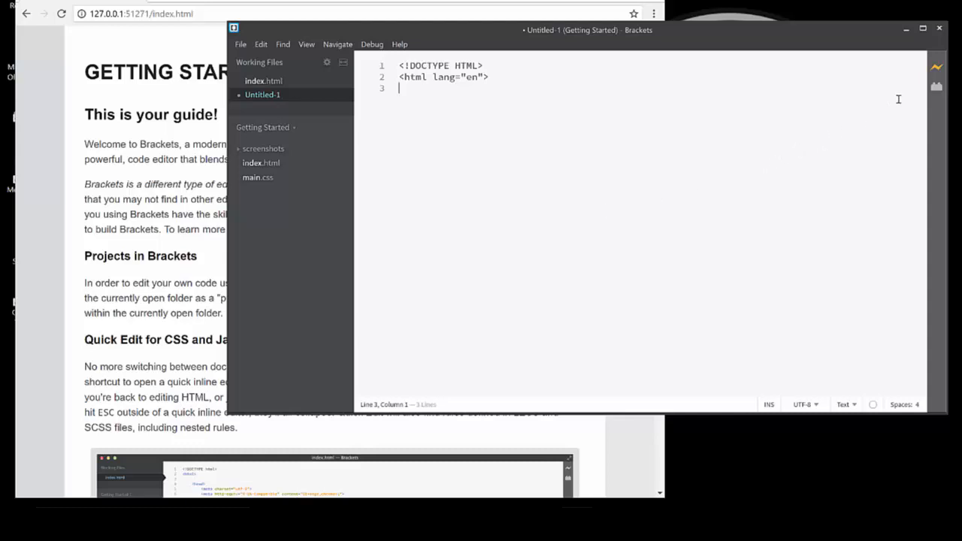
pyautogui.moveTo(936, 85)
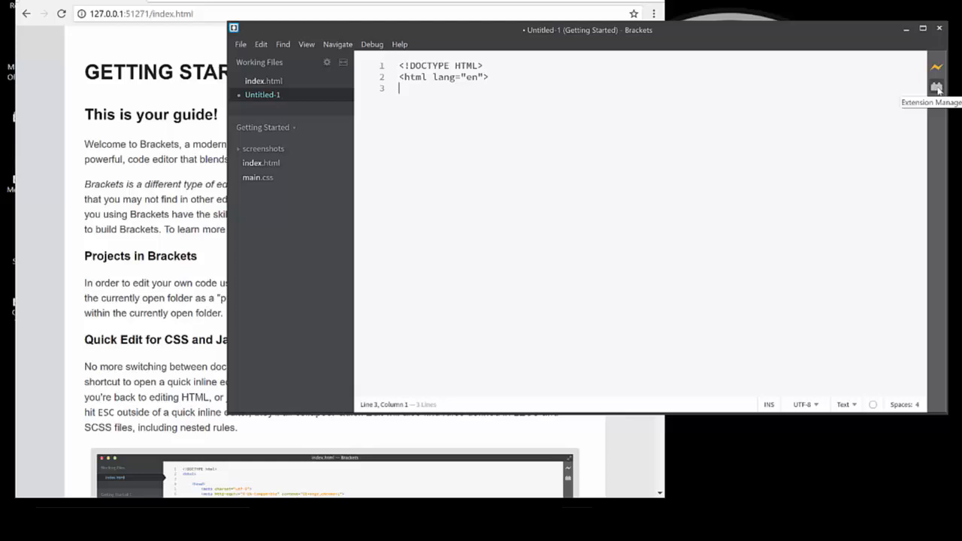
# Show the Extension Manager, check the Installed list, and return to Available extensions
pyautogui.click(935, 84)
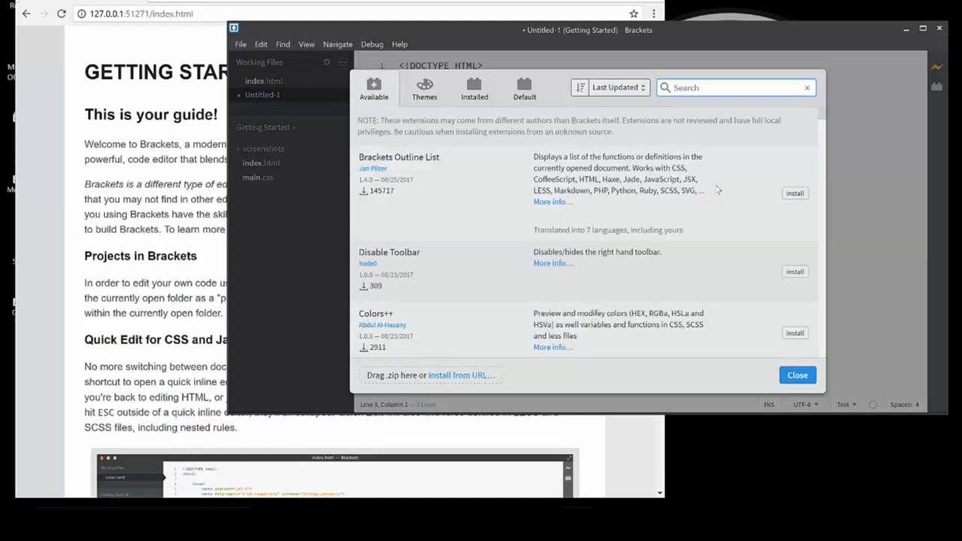
pyautogui.moveTo(720, 214)
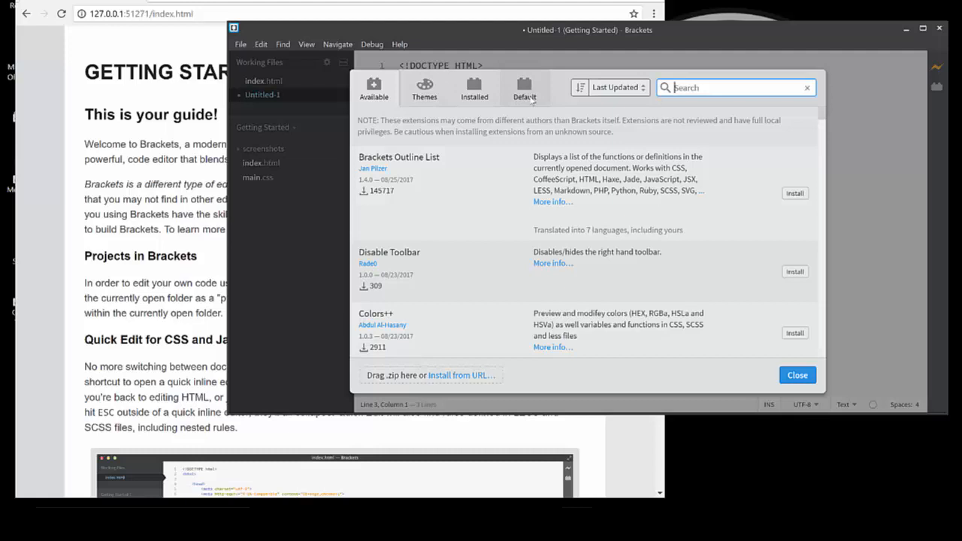
pyautogui.click(475, 88)
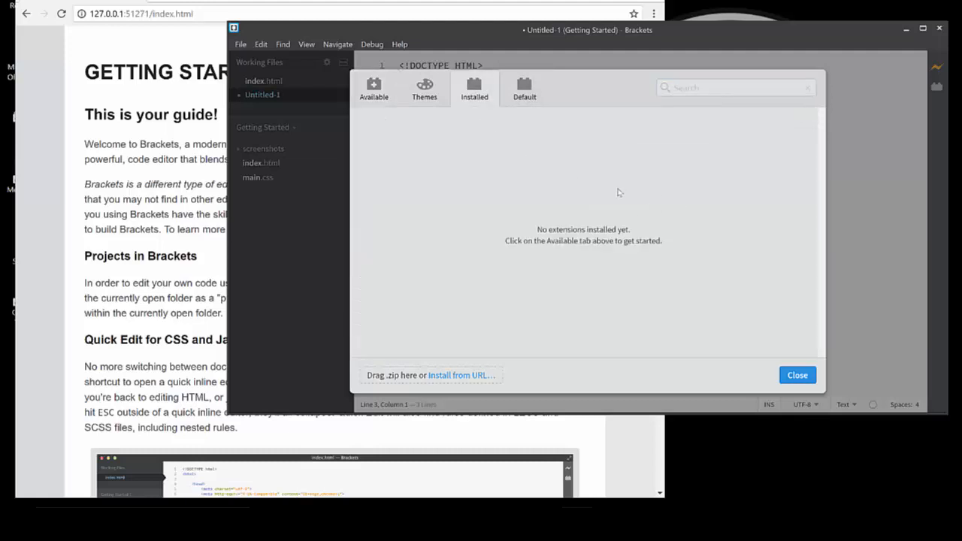
pyautogui.moveTo(680, 172)
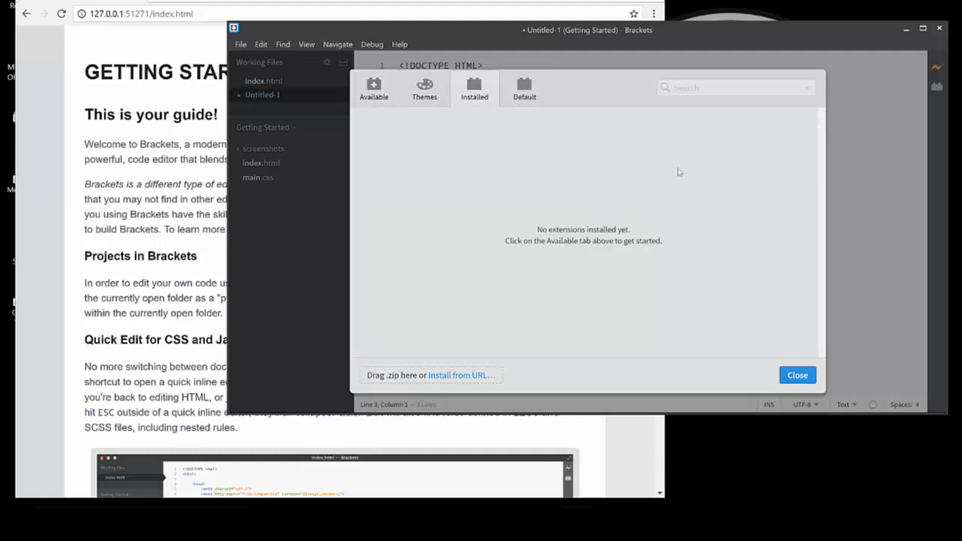
pyautogui.moveTo(485, 134)
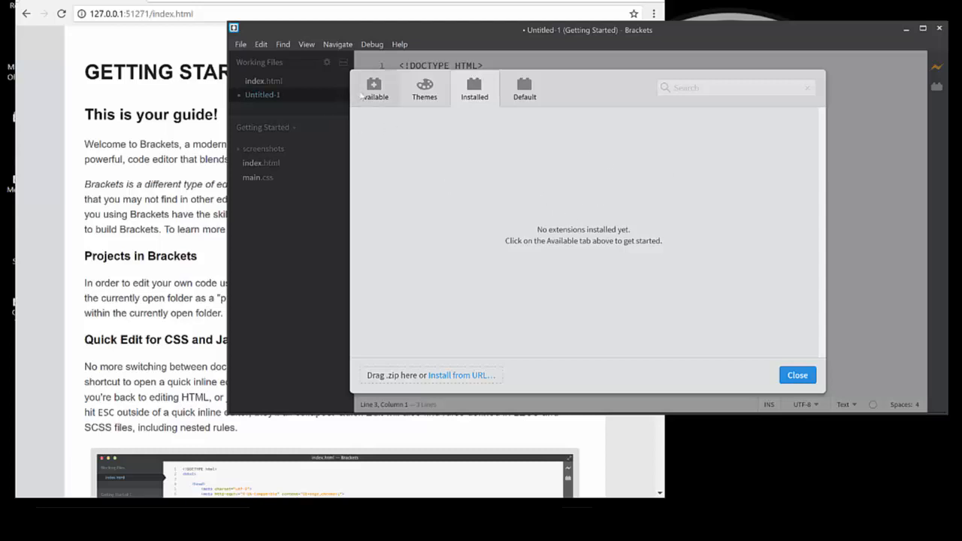
pyautogui.click(374, 87)
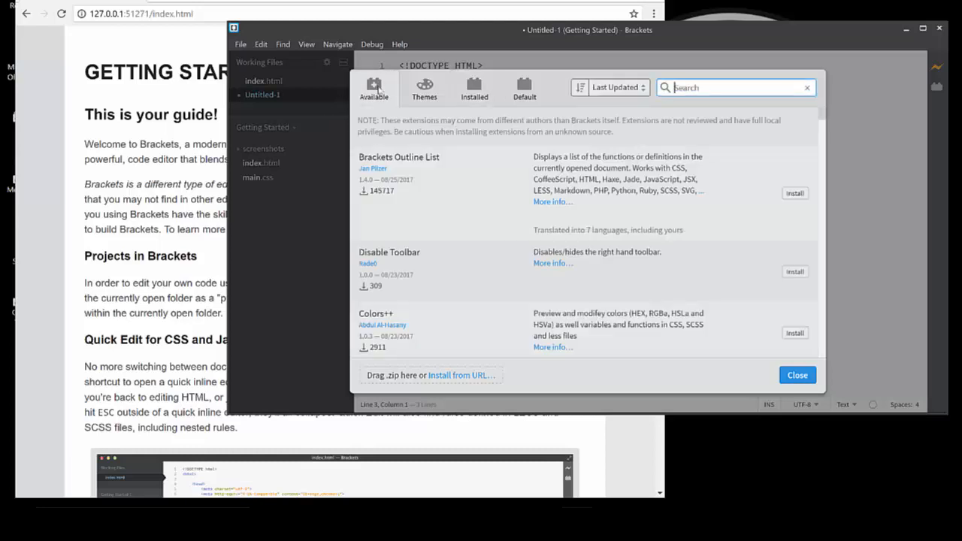
pyautogui.moveTo(692, 155)
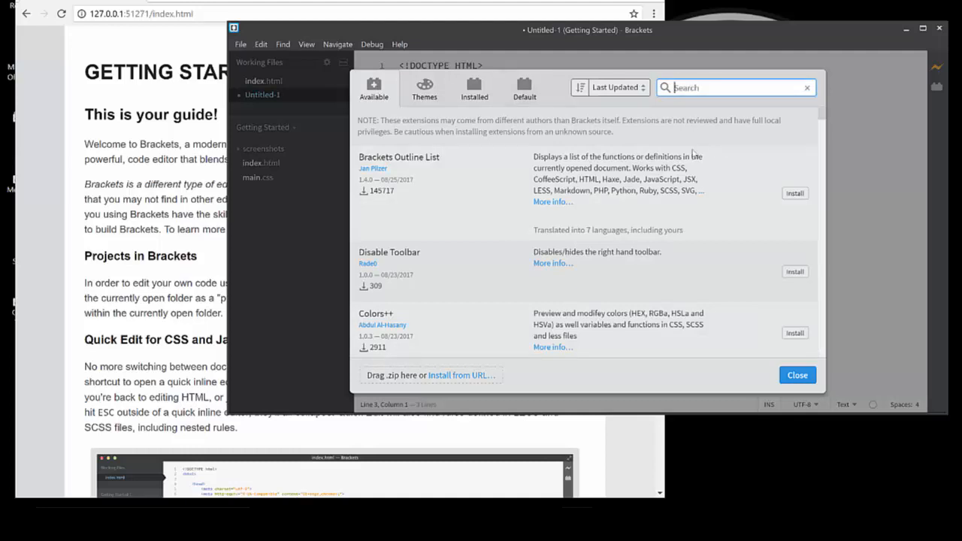
# Search 'html skeleton' and install the HTML Skeleton extension, dismissing the success message
pyautogui.write('html sk')
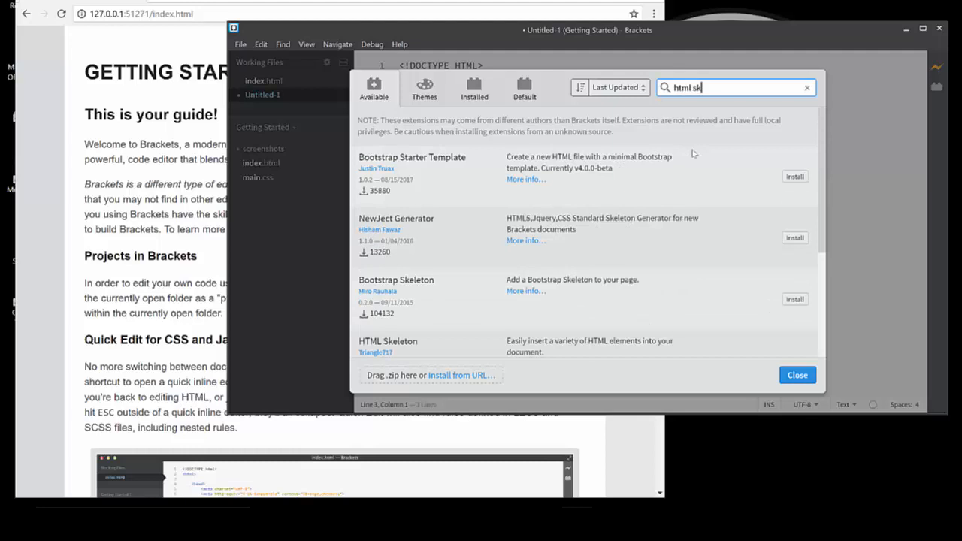
pyautogui.write('eleton')
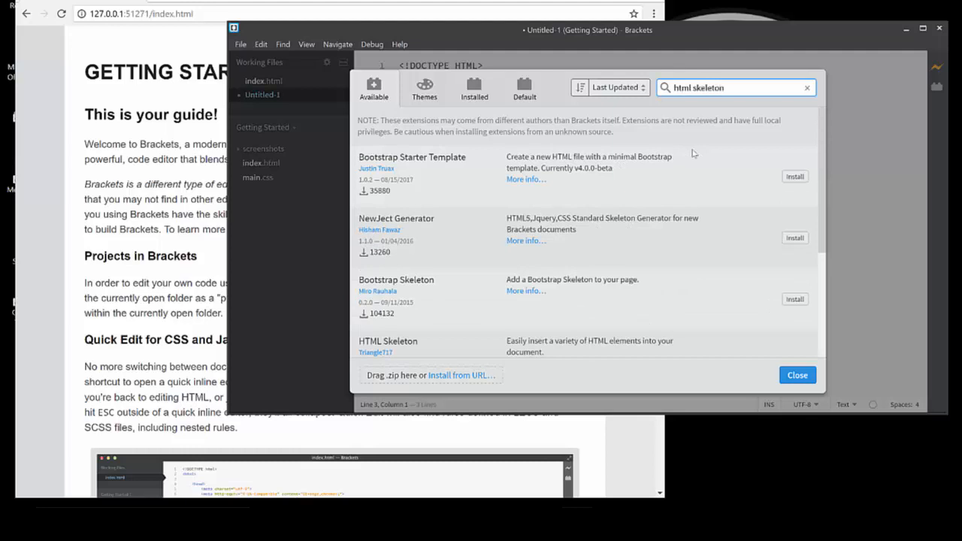
pyautogui.moveTo(597, 304)
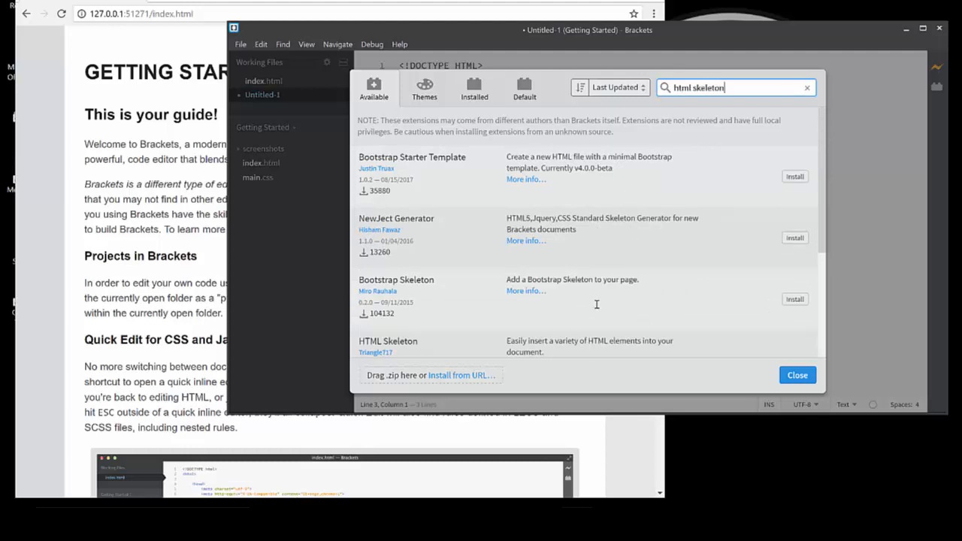
pyautogui.scroll(-3)
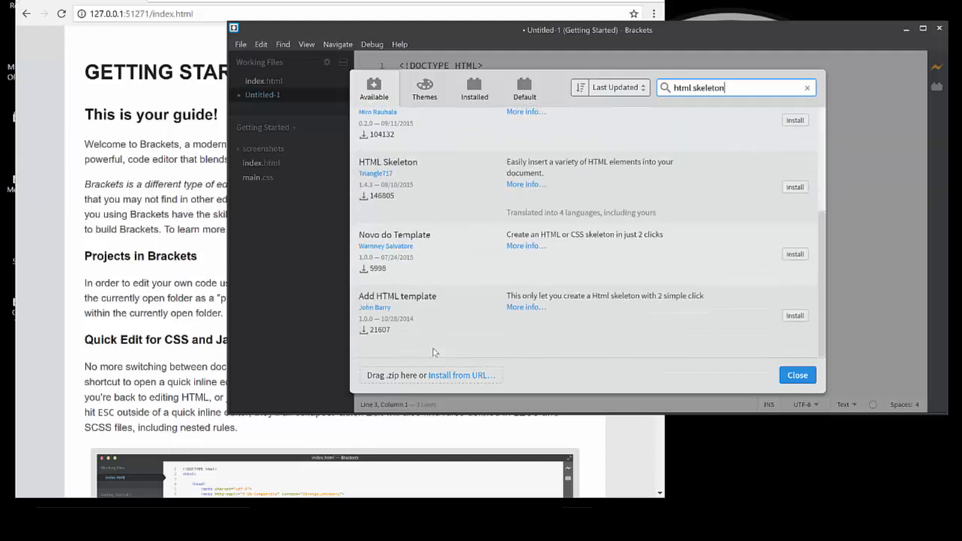
pyautogui.scroll(3)
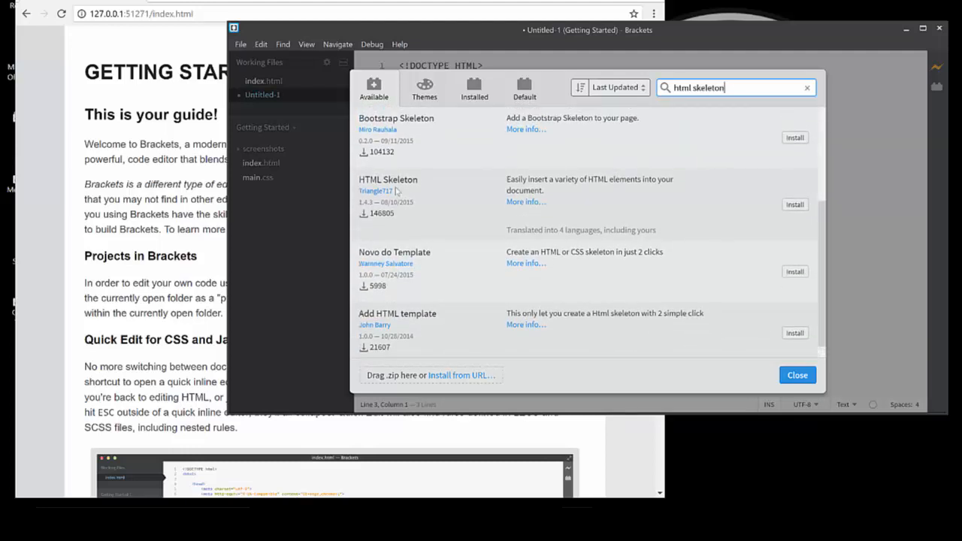
pyautogui.moveTo(804, 210)
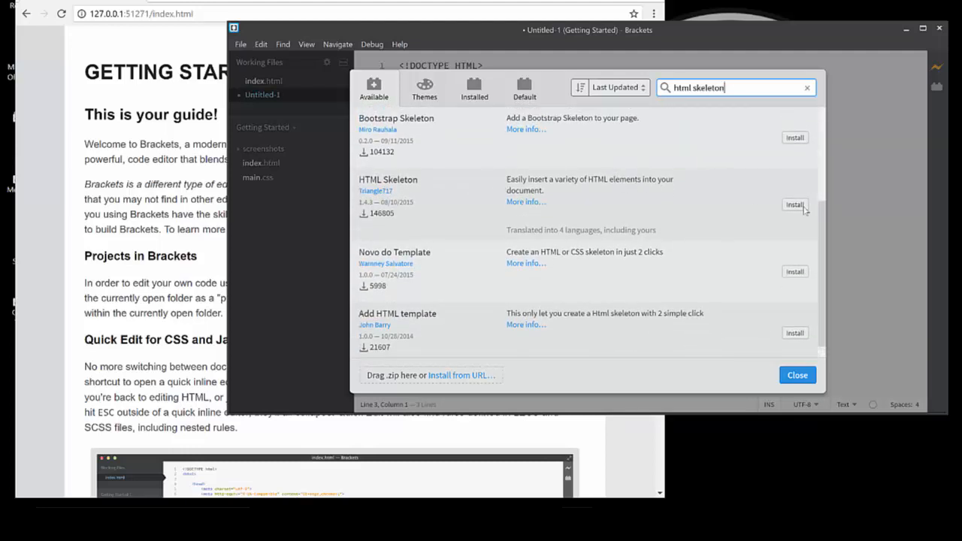
pyautogui.click(794, 205)
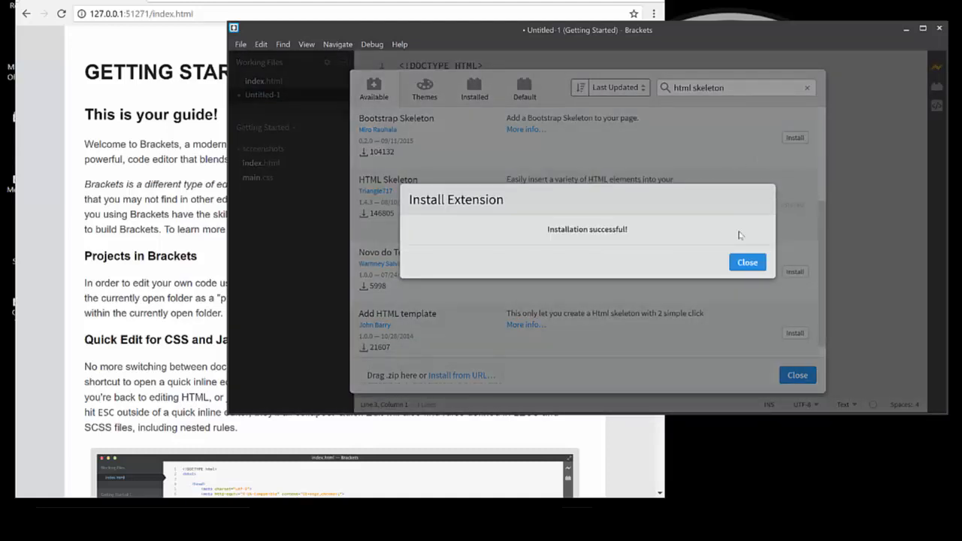
pyautogui.click(748, 261)
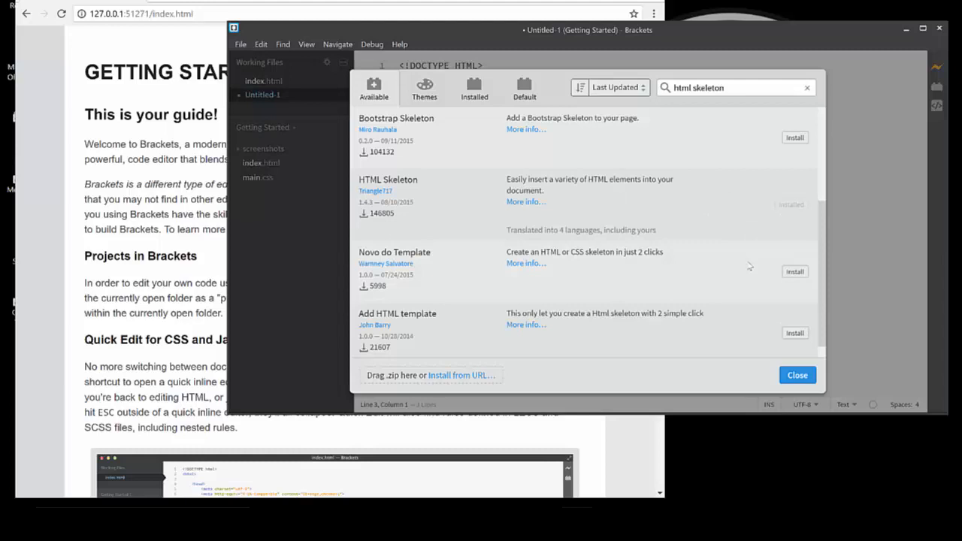
pyautogui.moveTo(942, 113)
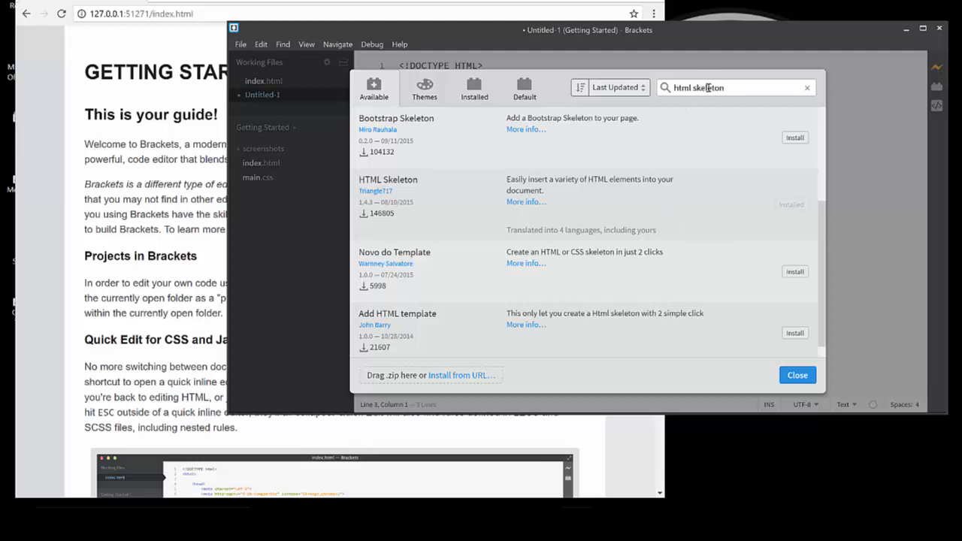
pyautogui.moveTo(767, 350)
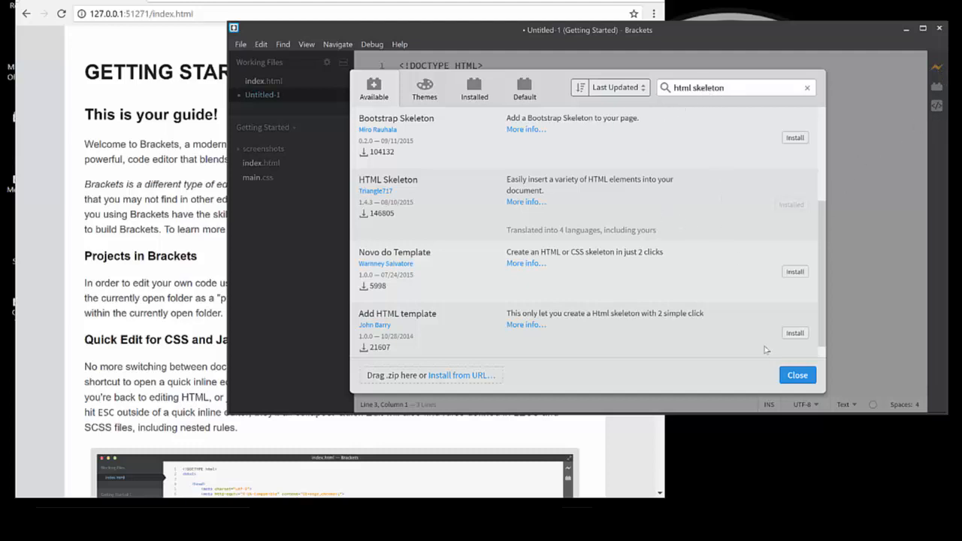
# Close the Extension Manager and select the two existing lines of code
pyautogui.click(797, 375)
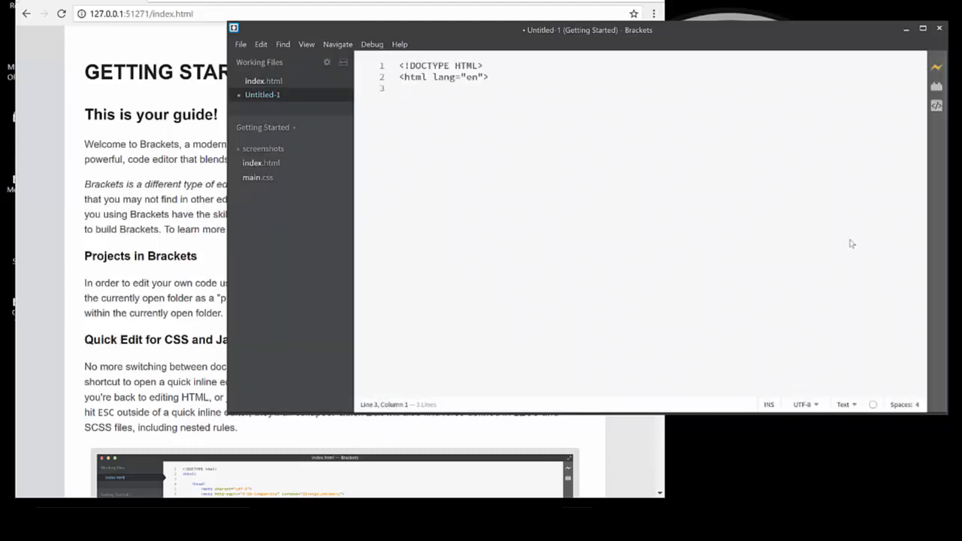
pyautogui.moveTo(842, 162)
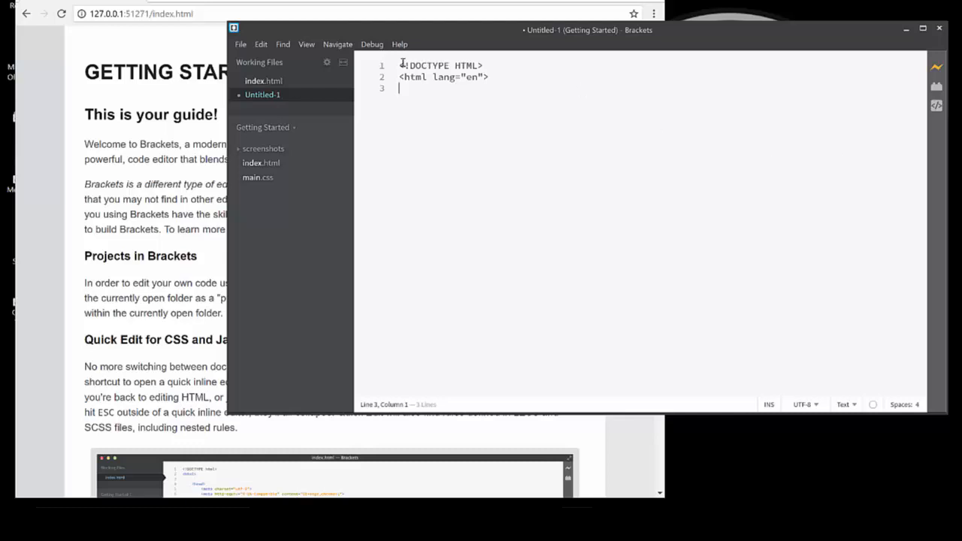
pyautogui.moveTo(403, 66); pyautogui.dragTo(494, 77)
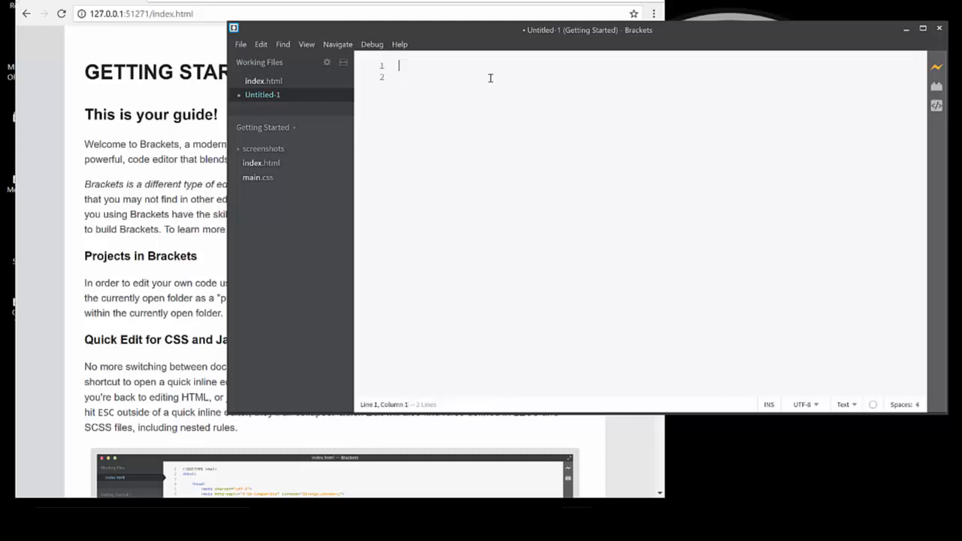
pyautogui.moveTo(653, 88)
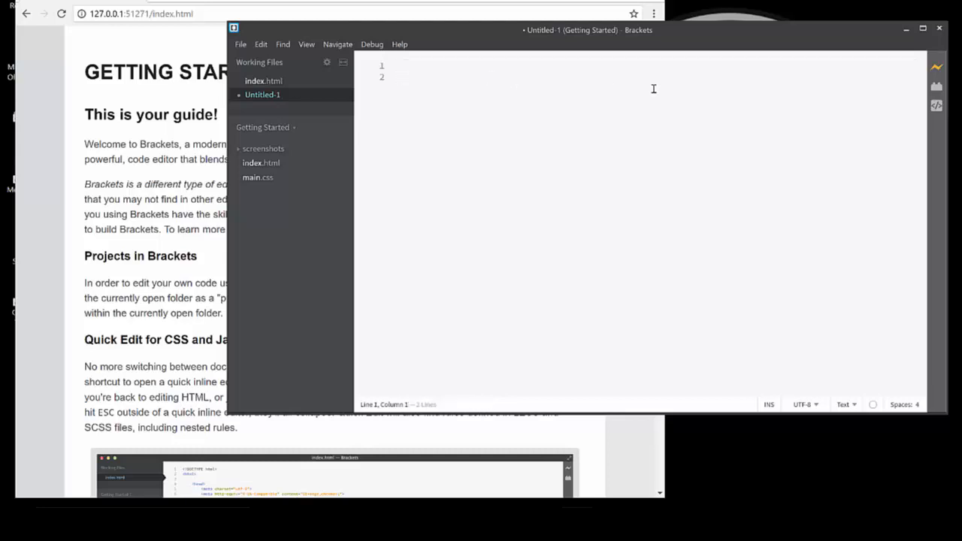
pyautogui.moveTo(936, 105)
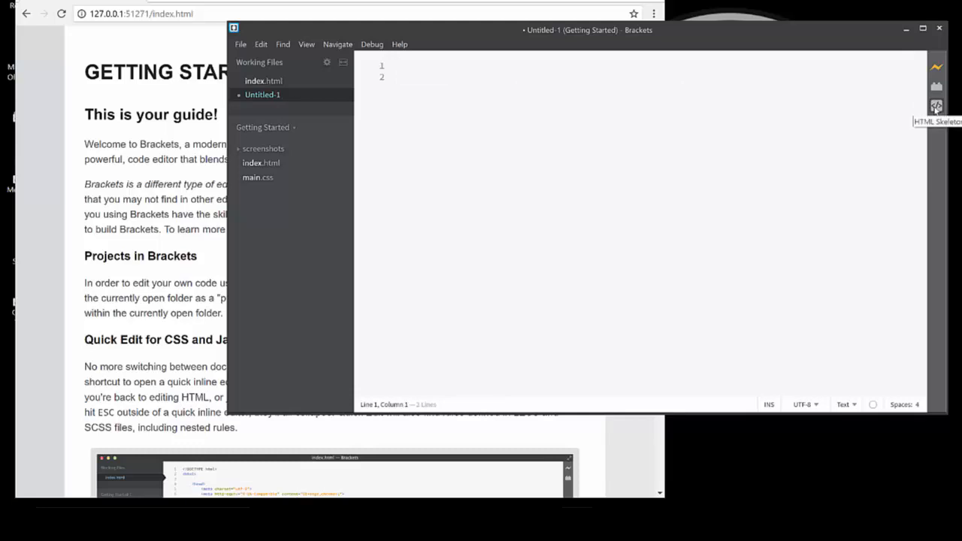
# Insert a Basic HTML Skeleton into the document via the HTML Skeleton extension
pyautogui.click(935, 106)
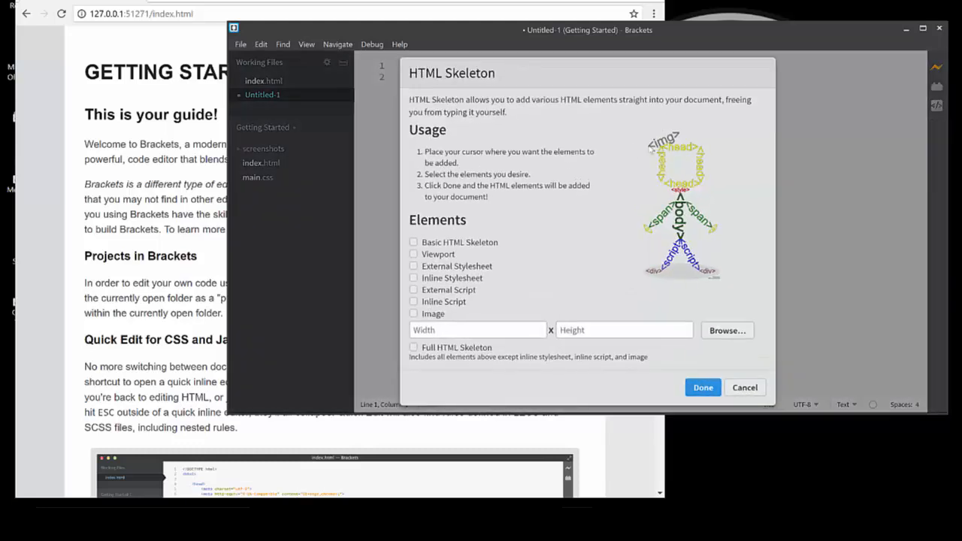
pyautogui.click(413, 242)
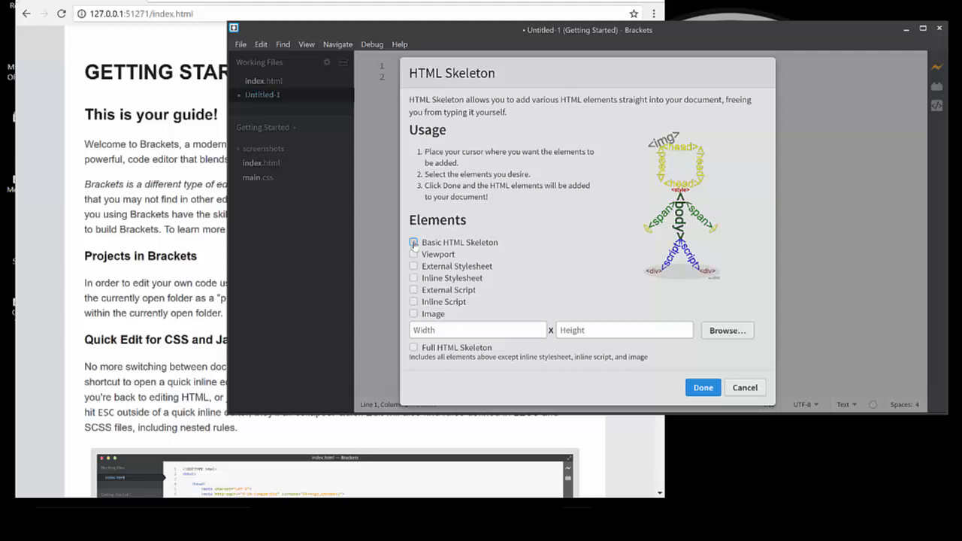
pyautogui.click(413, 241)
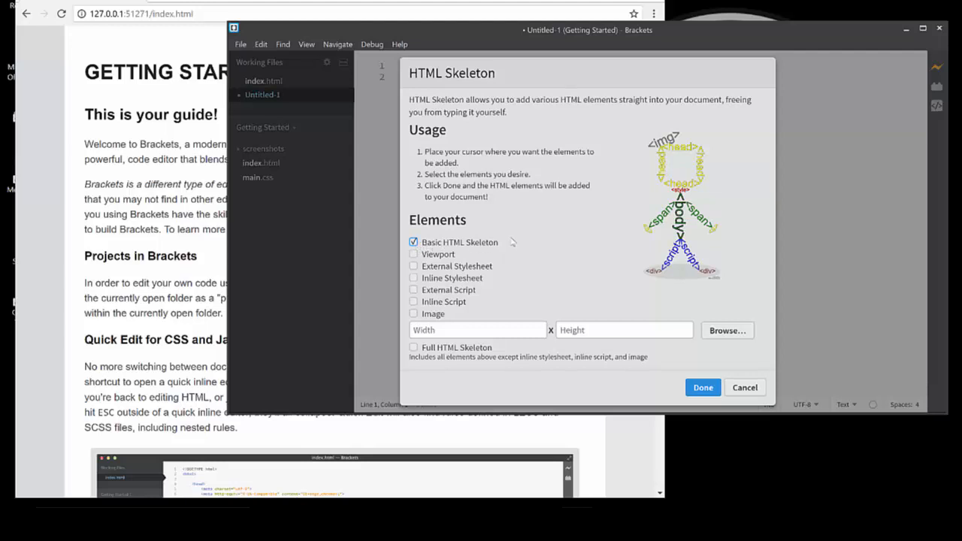
pyautogui.click(702, 388)
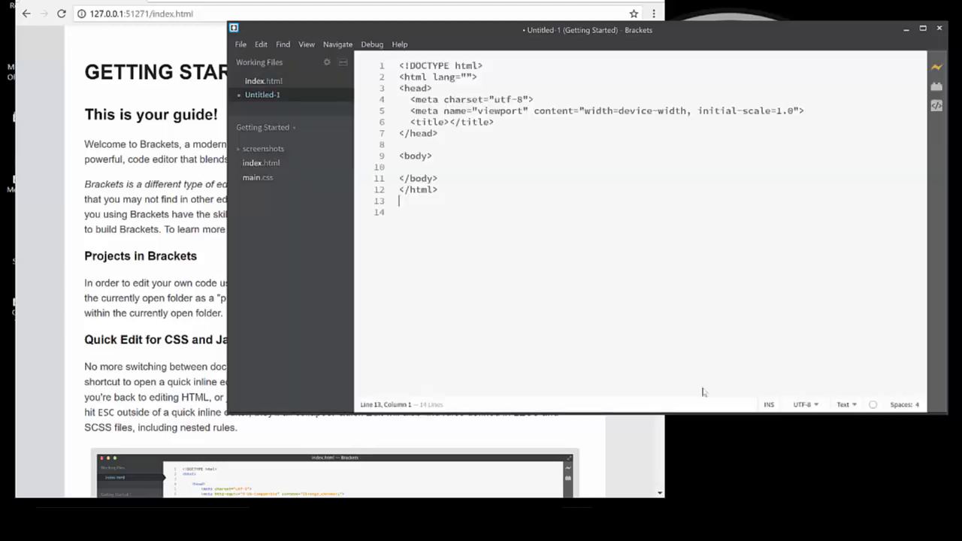
pyautogui.moveTo(339, 62)
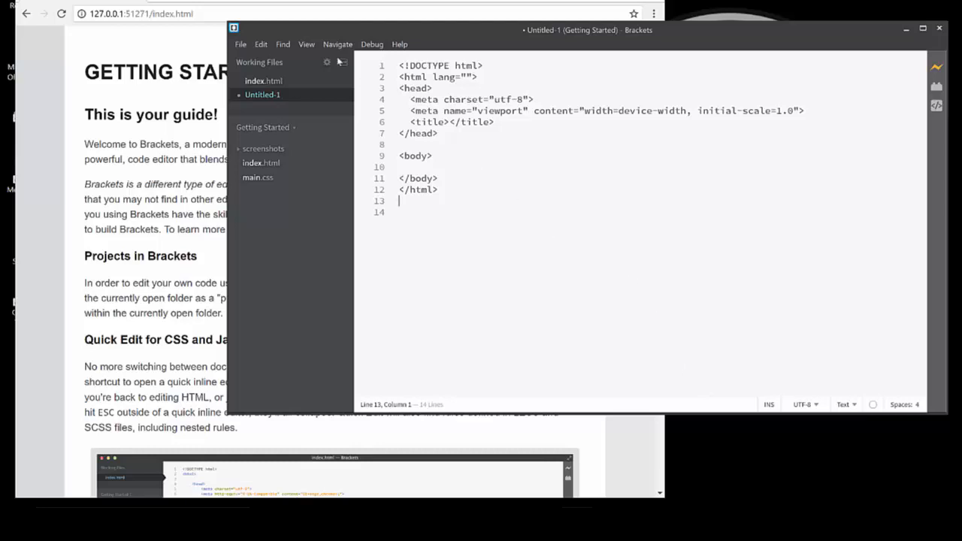
pyautogui.moveTo(494, 177)
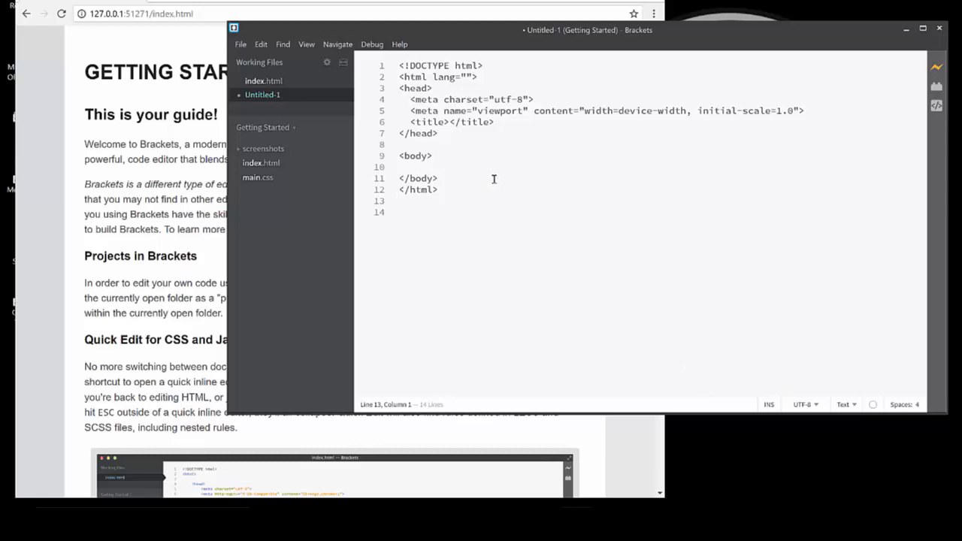
pyautogui.click(400, 201)
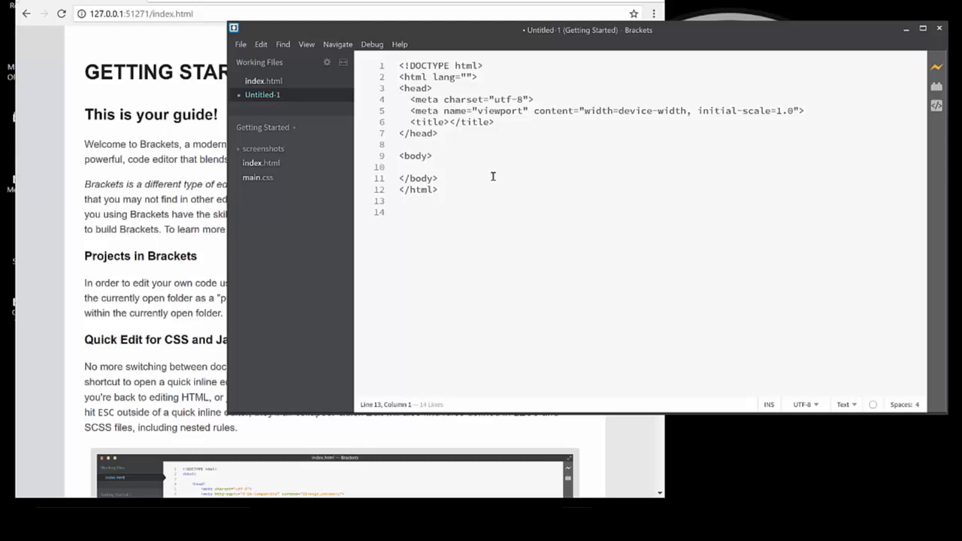
pyautogui.moveTo(517, 104)
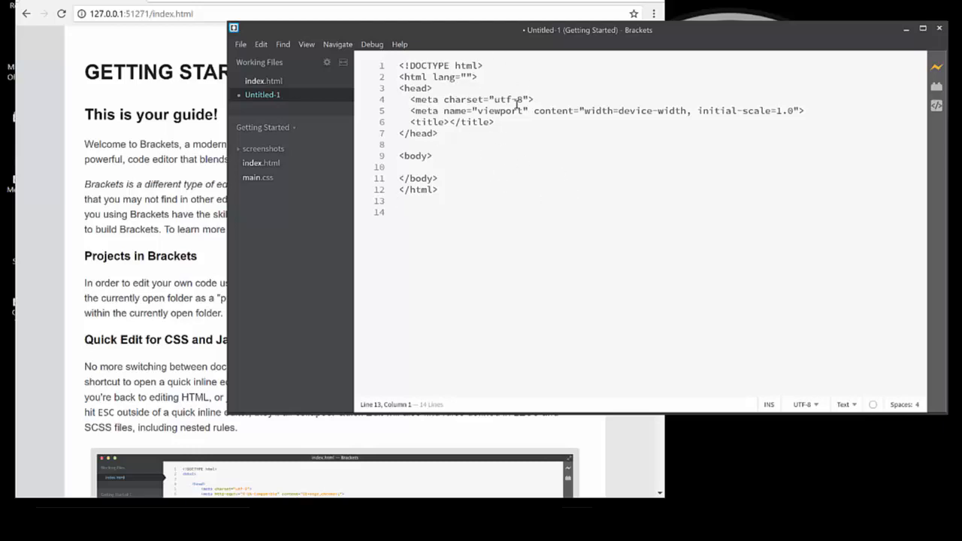
pyautogui.moveTo(412, 52)
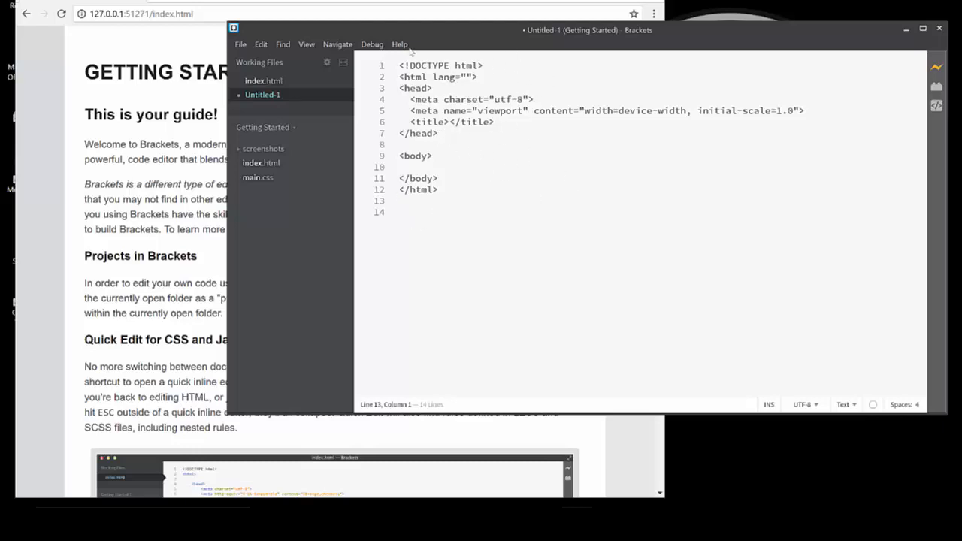
pyautogui.moveTo(761, 293)
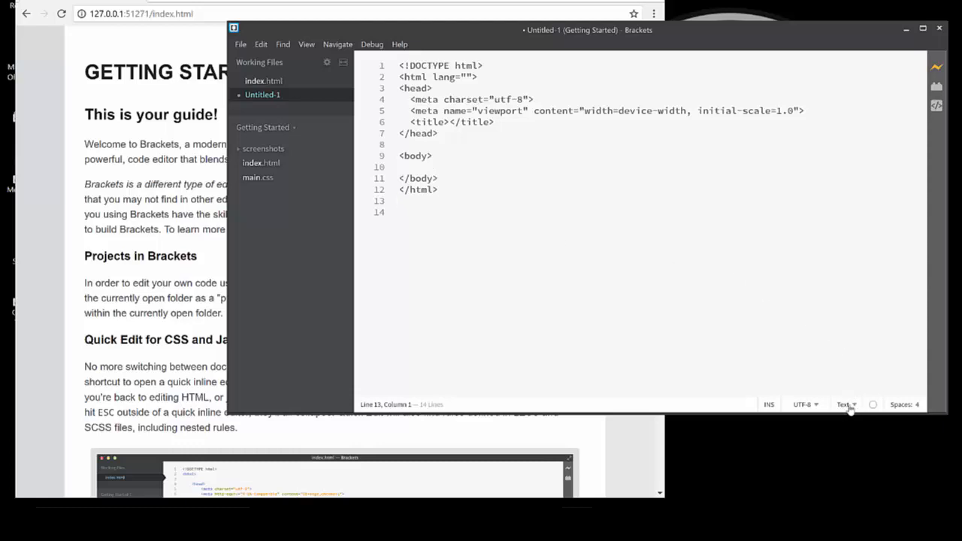
pyautogui.moveTo(845, 405)
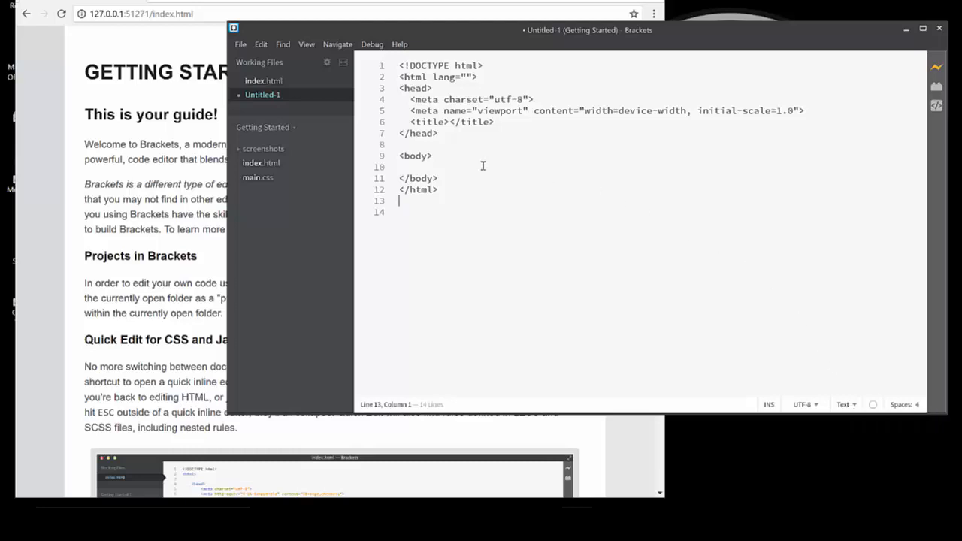
pyautogui.moveTo(835, 388)
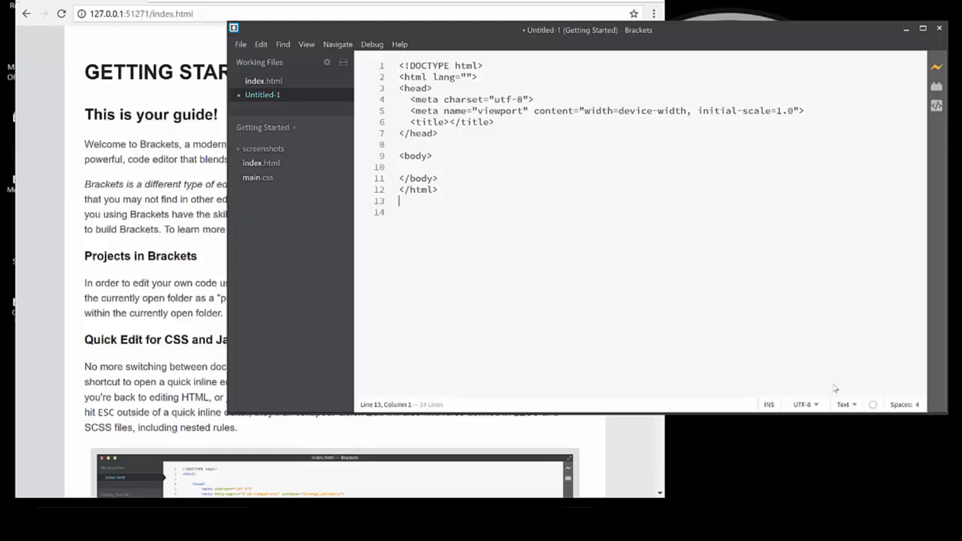
pyautogui.moveTo(583, 161)
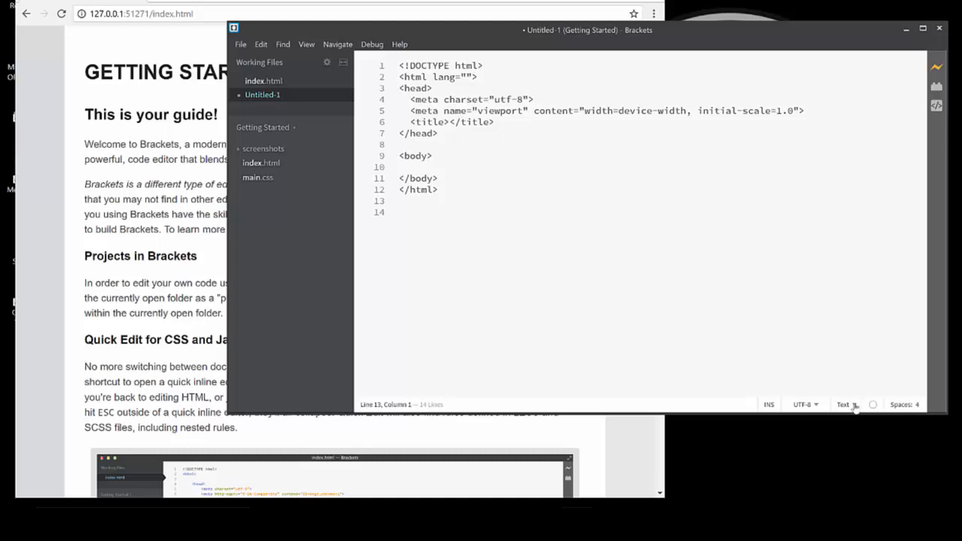
pyautogui.click(844, 404)
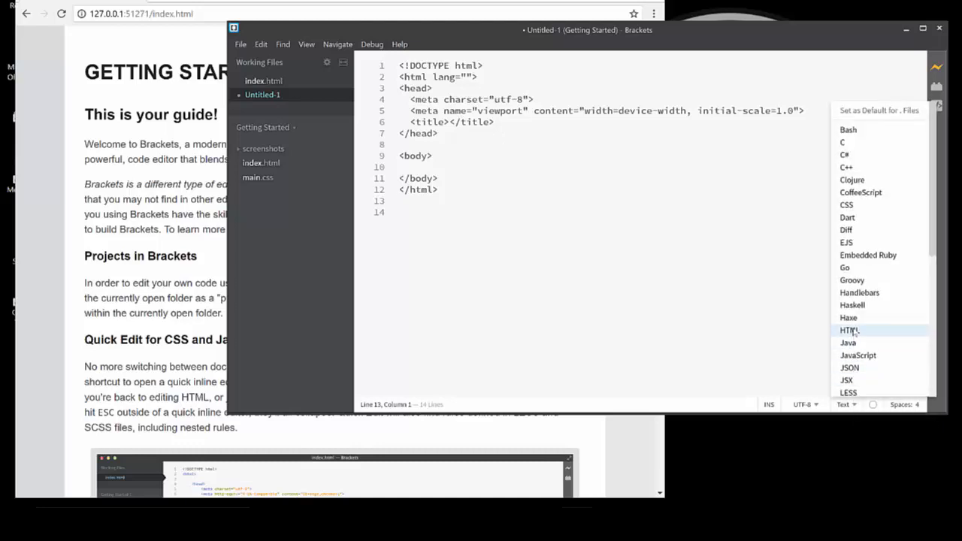
pyautogui.click(850, 331)
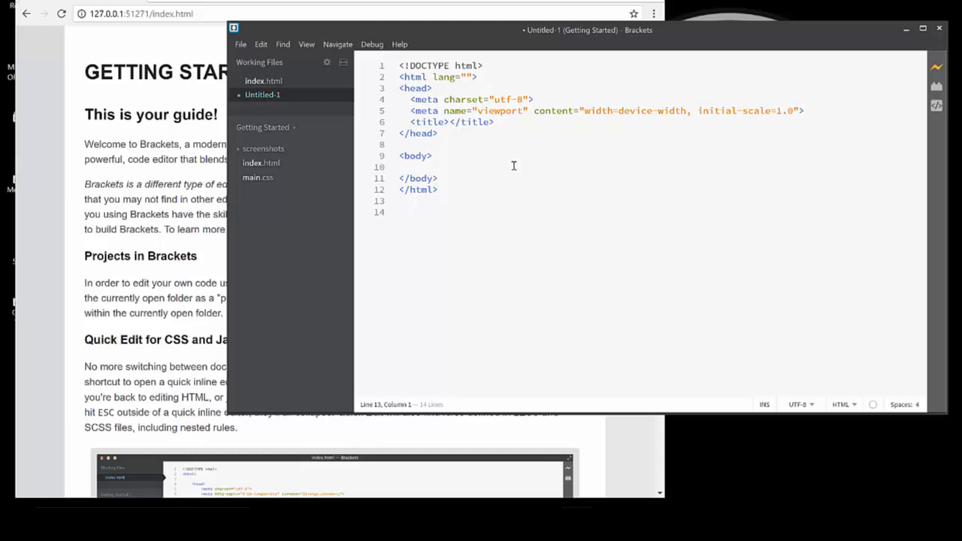
pyautogui.moveTo(495, 141)
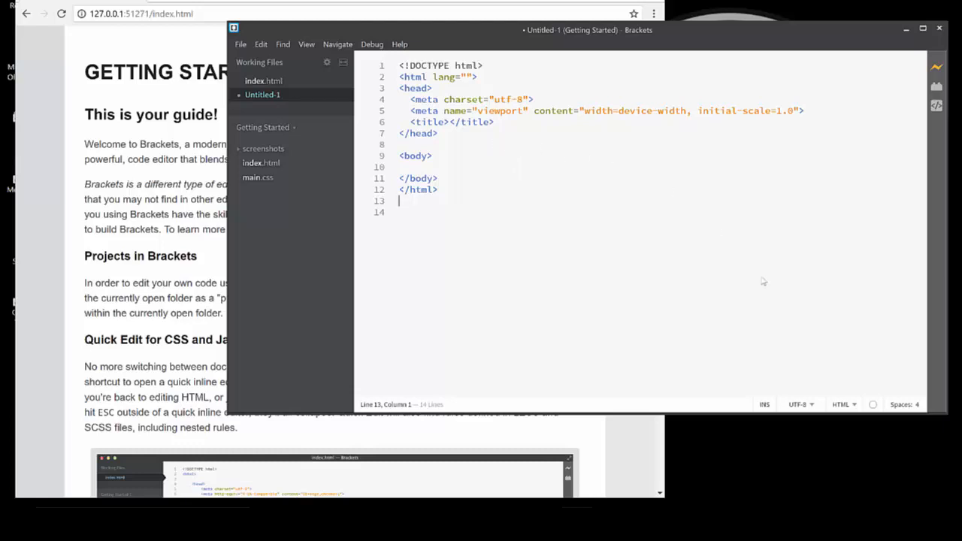
pyautogui.moveTo(520, 163)
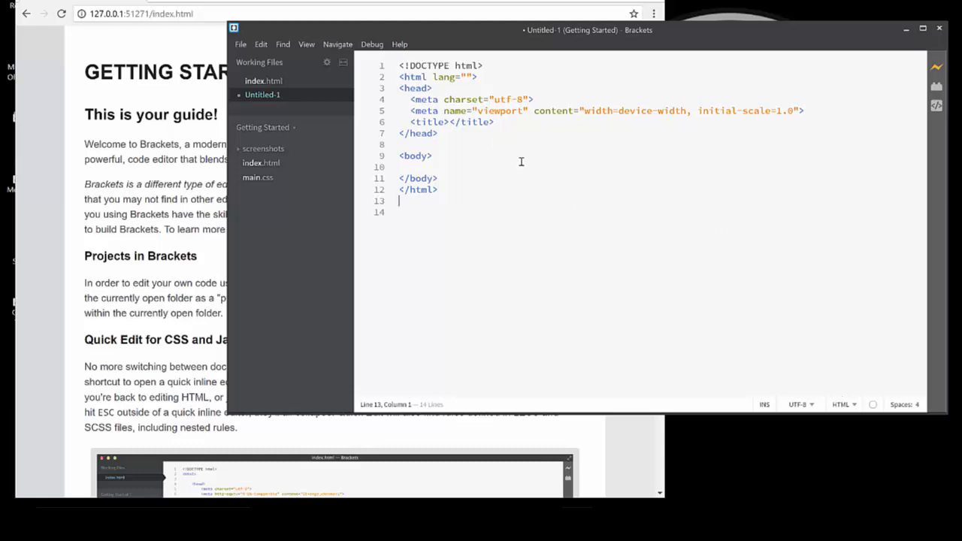
pyautogui.moveTo(743, 112)
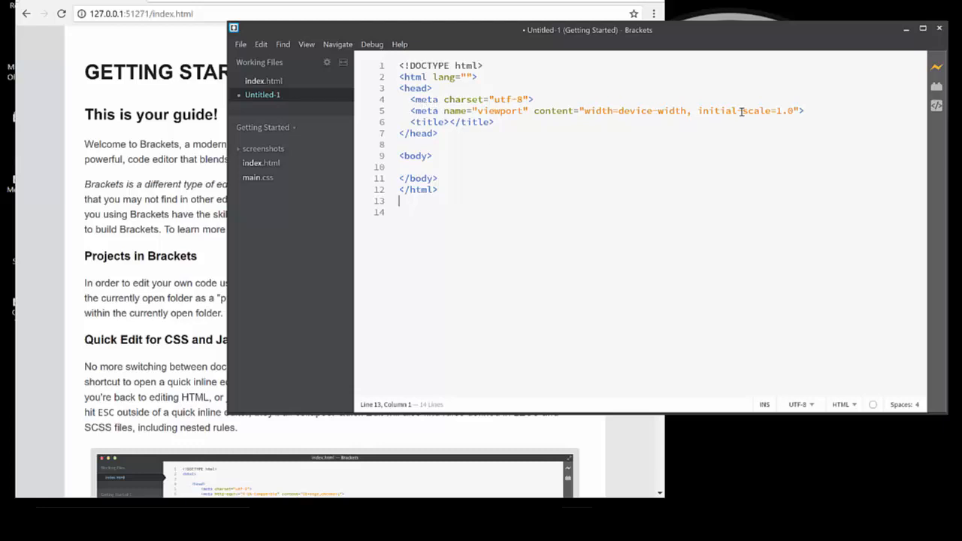
# Delete the viewport meta line and set the html tag's lang value to en
pyautogui.moveTo(575, 111); pyautogui.dragTo(803, 112)
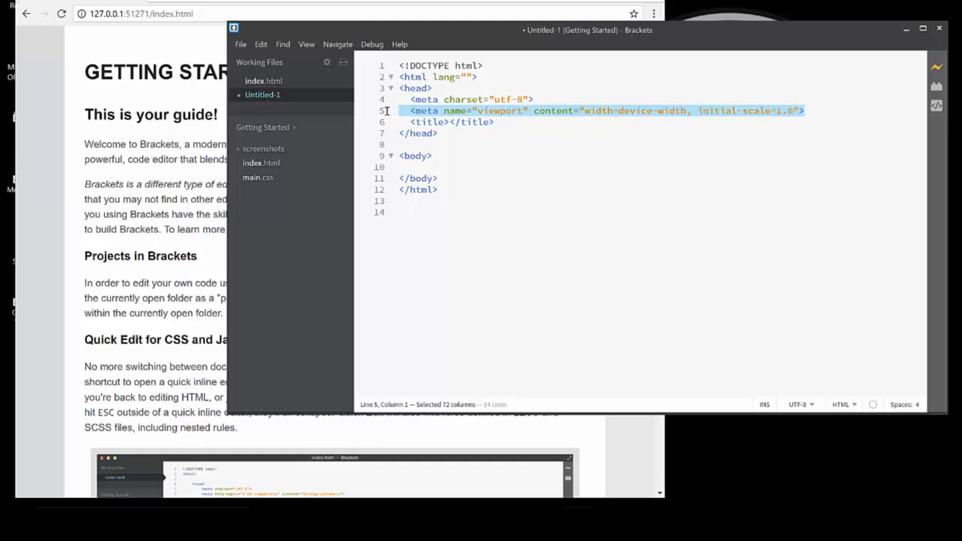
pyautogui.moveTo(429, 117)
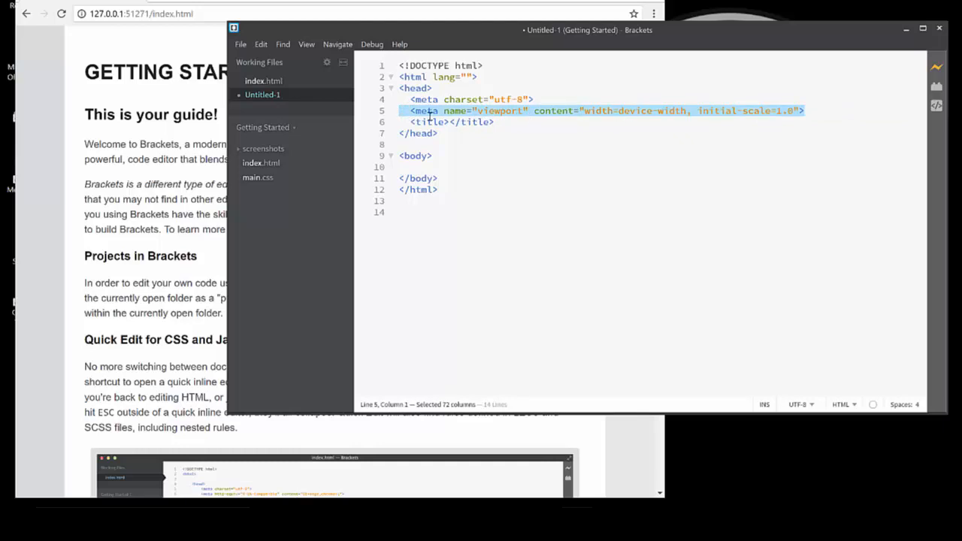
pyautogui.moveTo(659, 174)
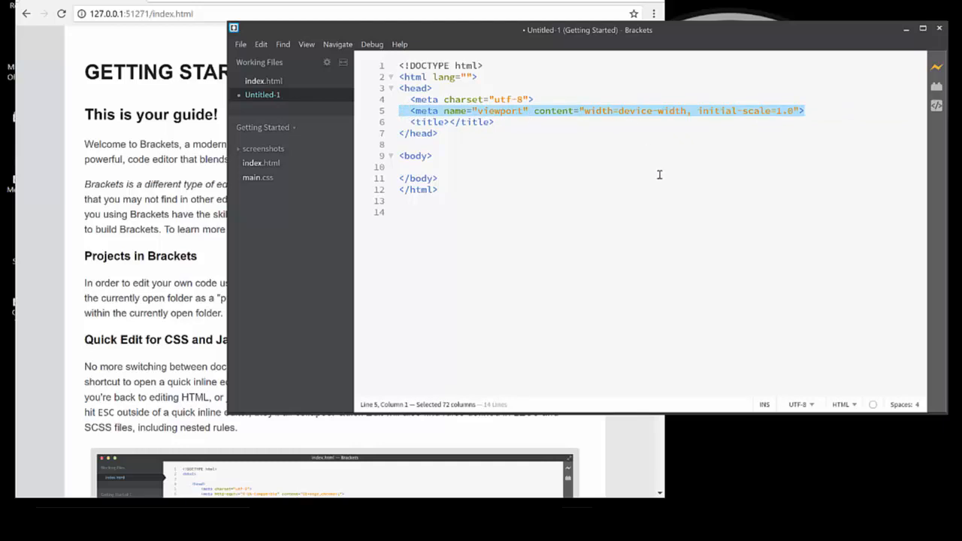
pyautogui.press('Delete')
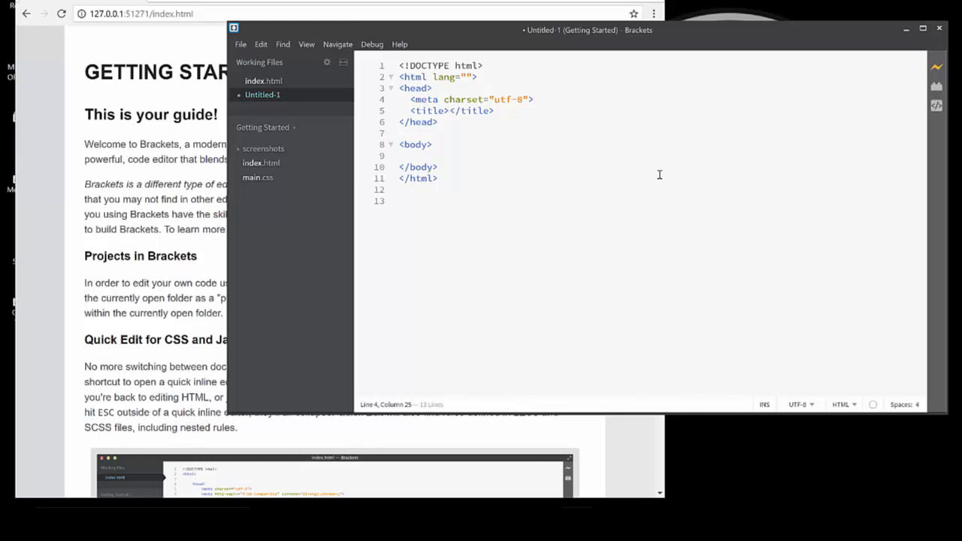
pyautogui.click(533, 99)
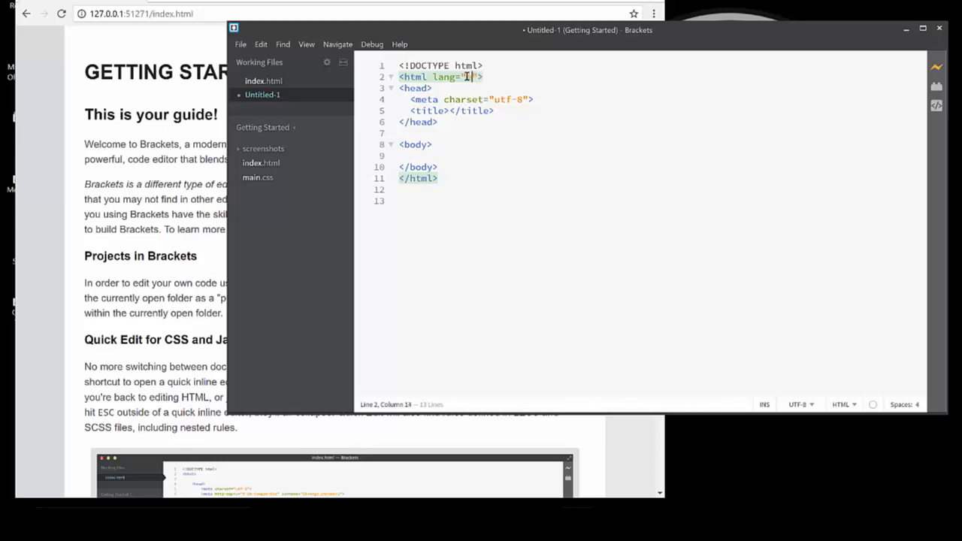
pyautogui.write('n')
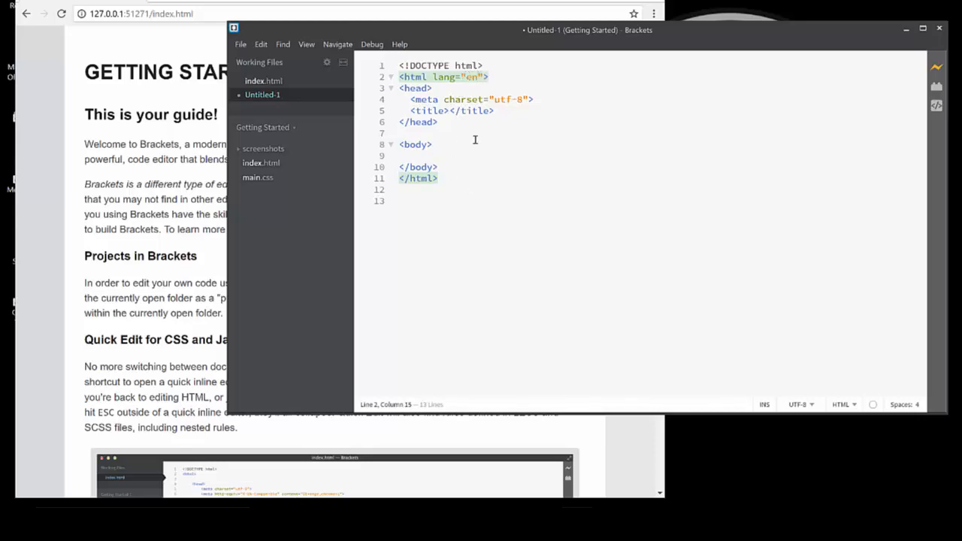
pyautogui.moveTo(464, 179)
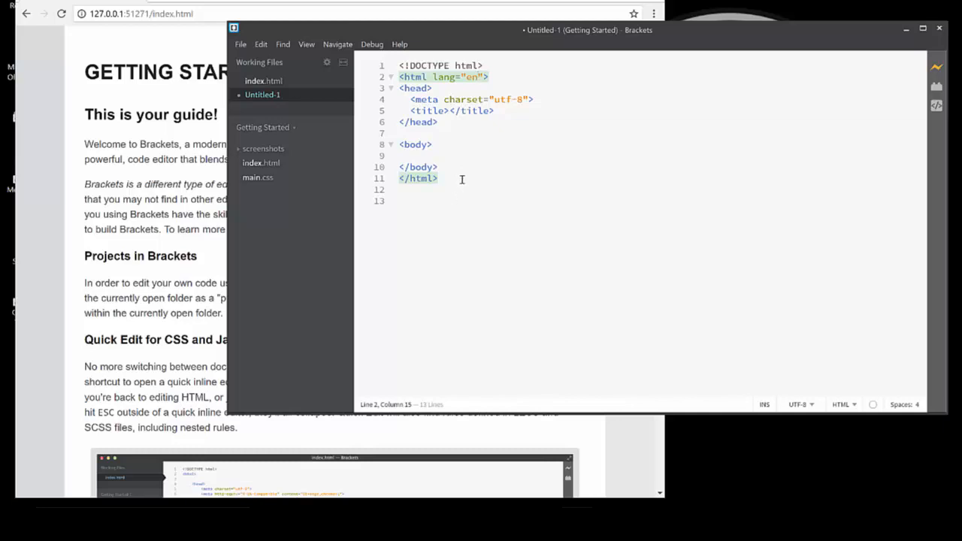
pyautogui.click(438, 177)
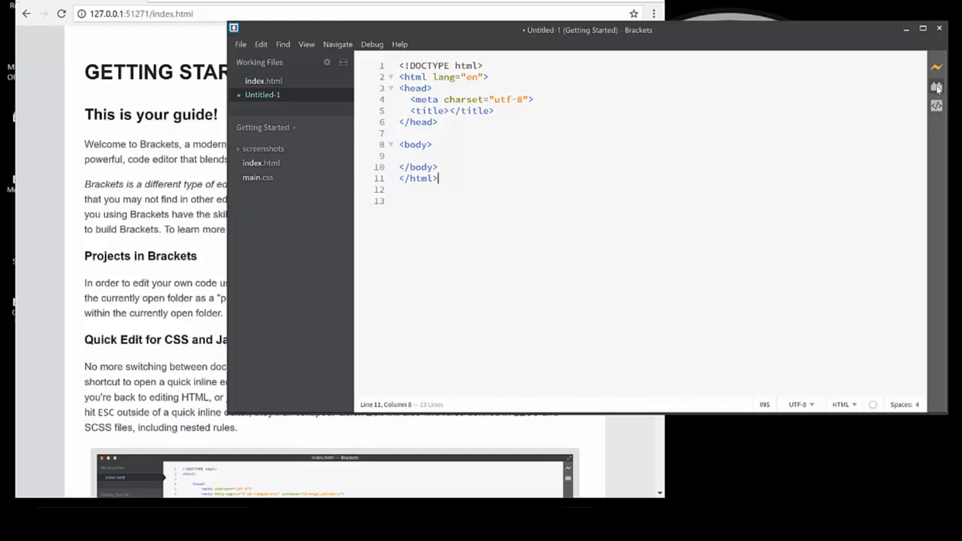
# Install the HTML Wrapper extension from the Extension Manager via a 'html wrapper' search
pyautogui.click(937, 87)
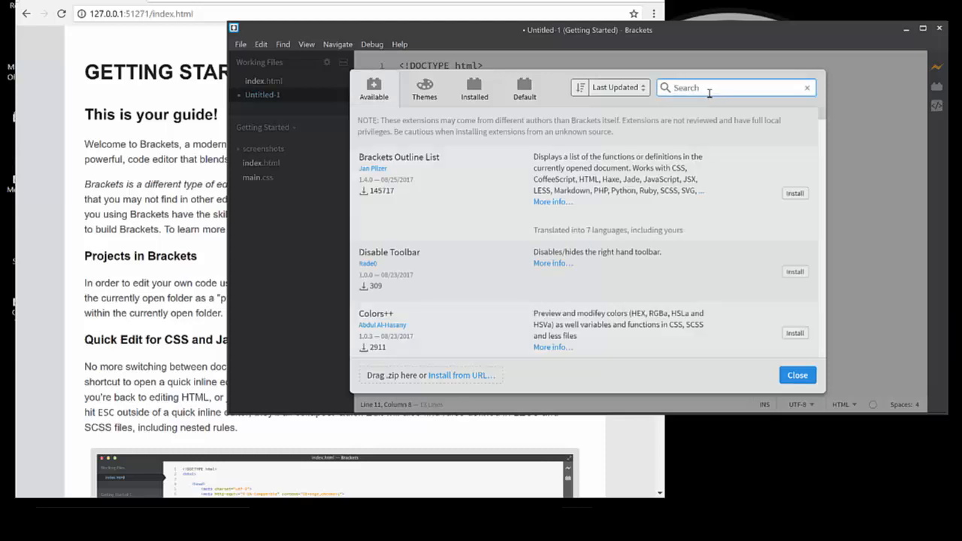
pyautogui.write('html w')
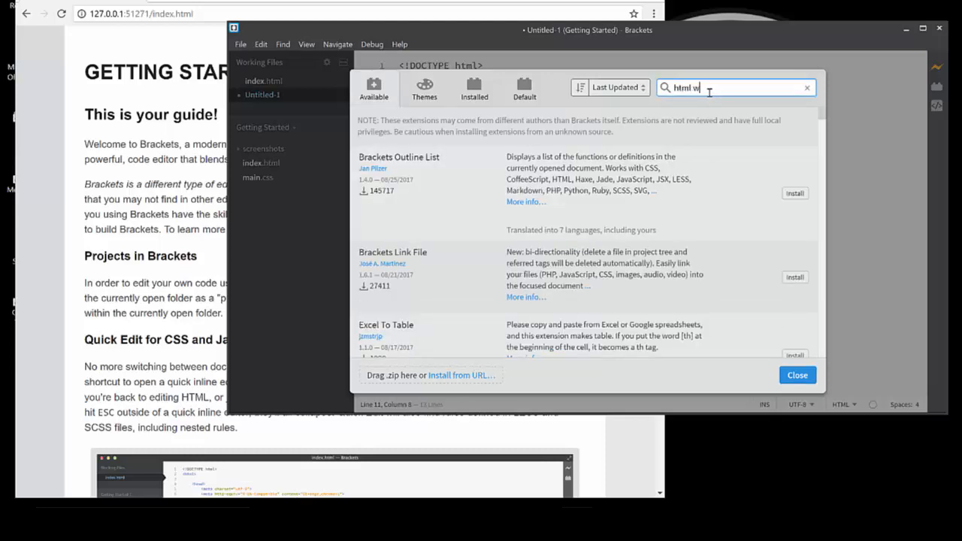
pyautogui.write('rapper')
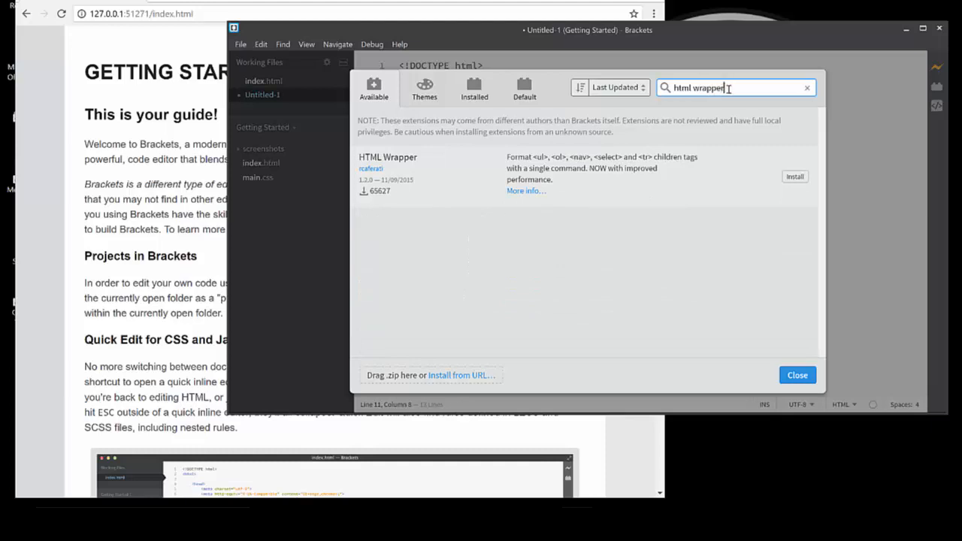
pyautogui.moveTo(789, 181)
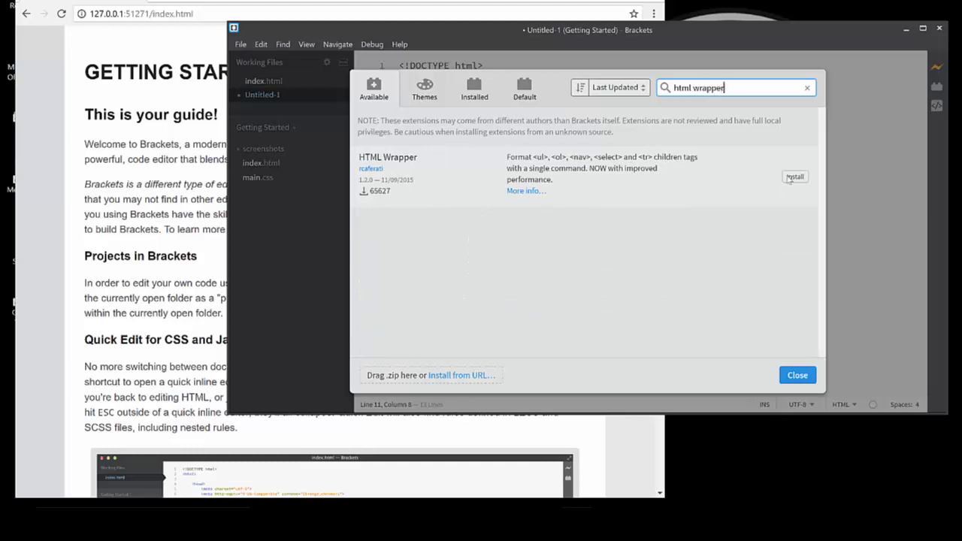
pyautogui.click(794, 178)
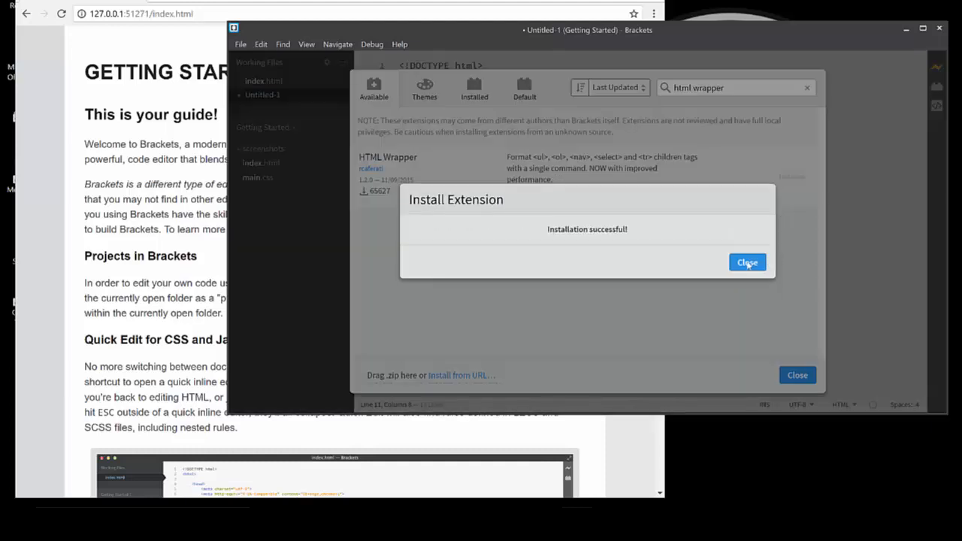
pyautogui.click(746, 262)
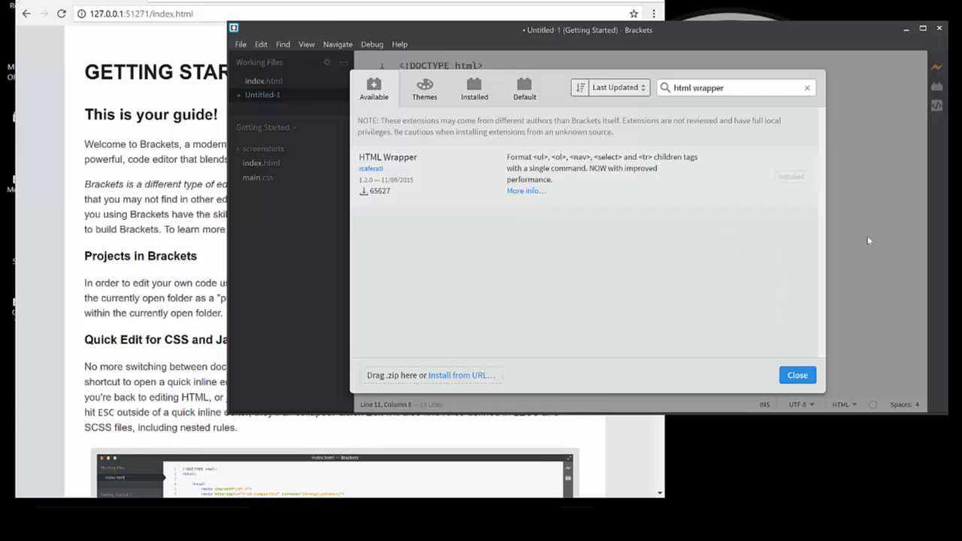
pyautogui.moveTo(951, 144)
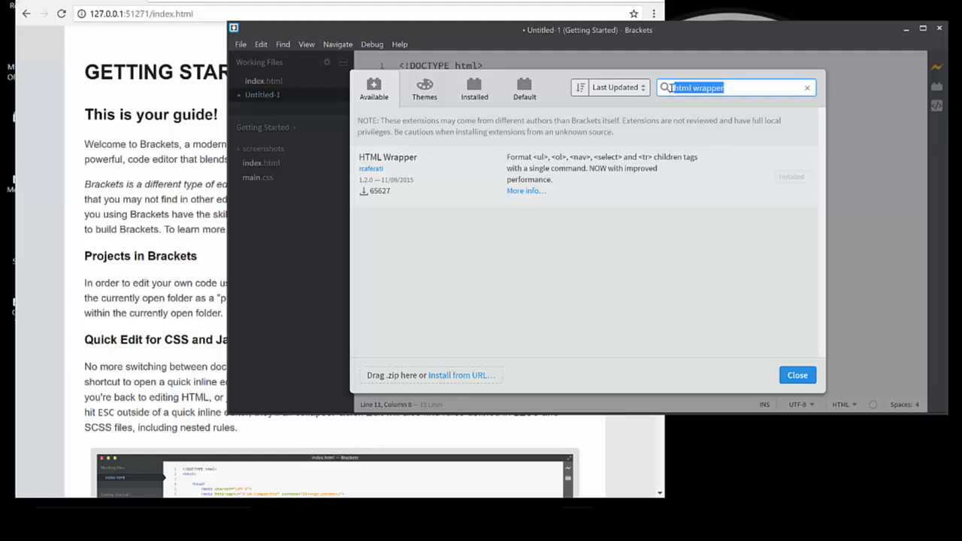
# Install the Beautify extension via a 'beautify' search and dismiss the success message
pyautogui.write('bea')
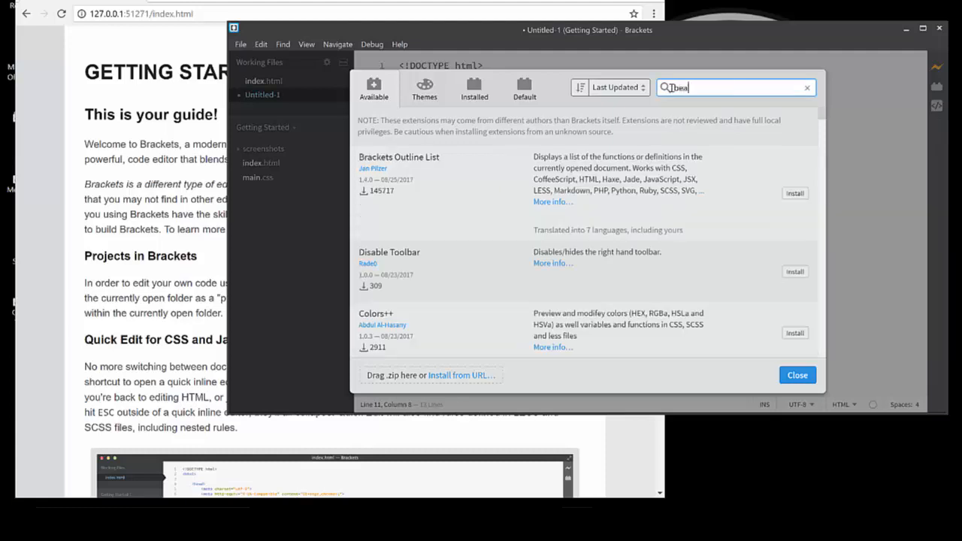
pyautogui.write('beautify')
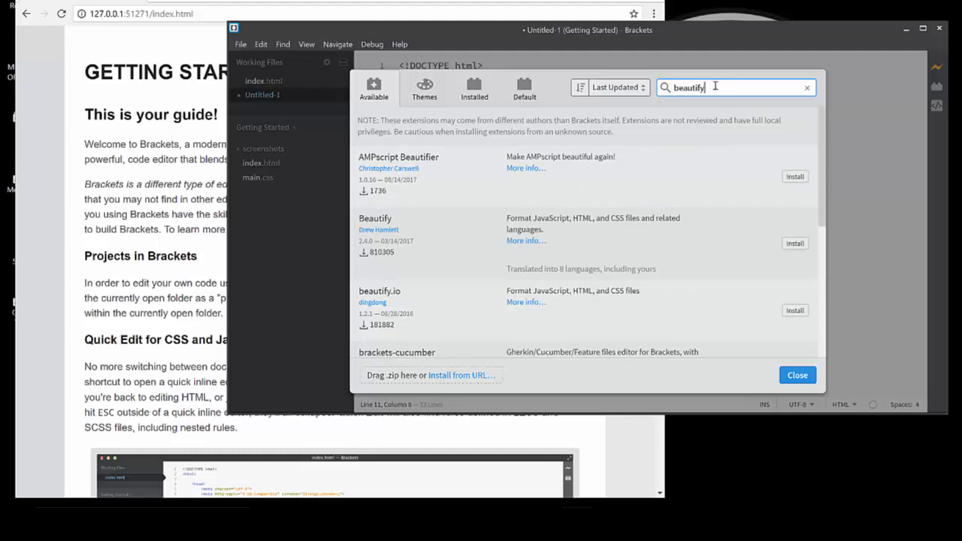
pyautogui.moveTo(716, 247)
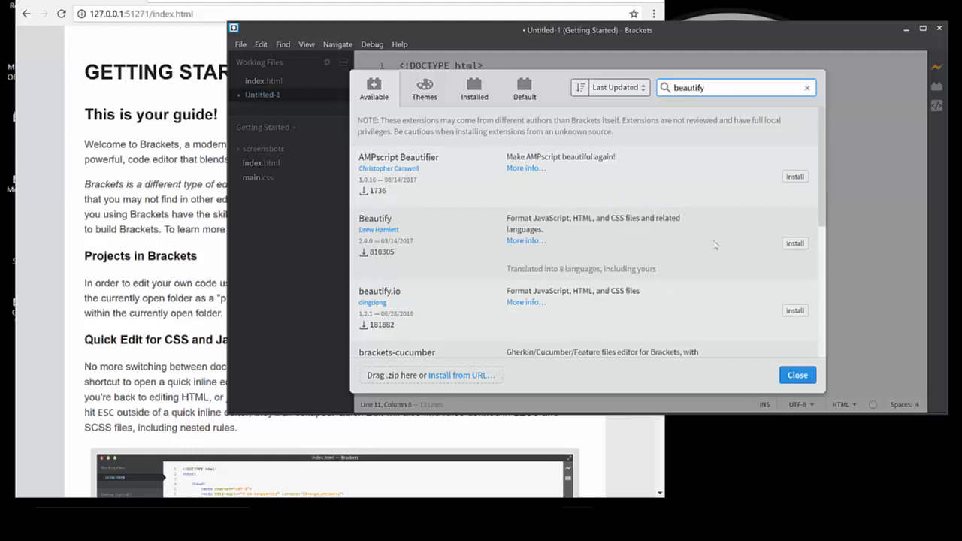
pyautogui.click(794, 244)
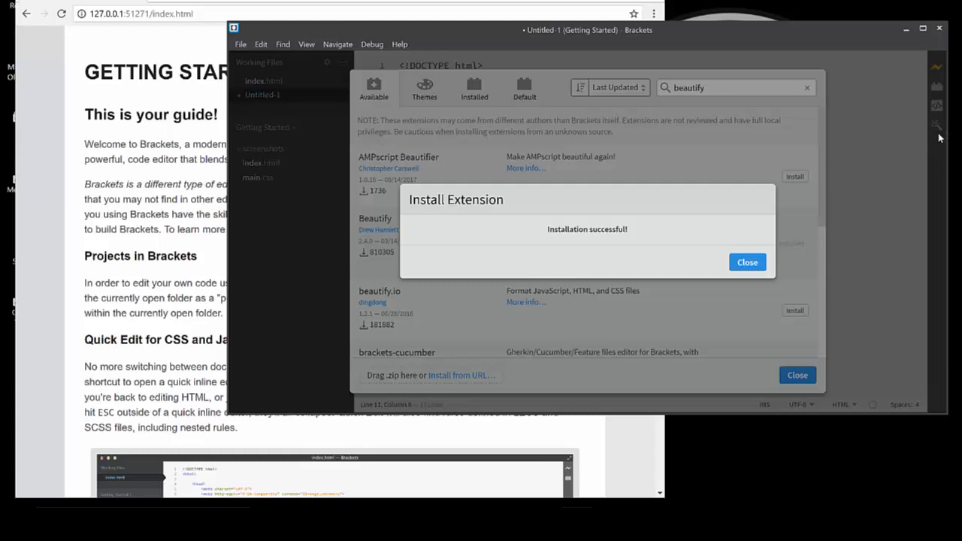
pyautogui.click(746, 262)
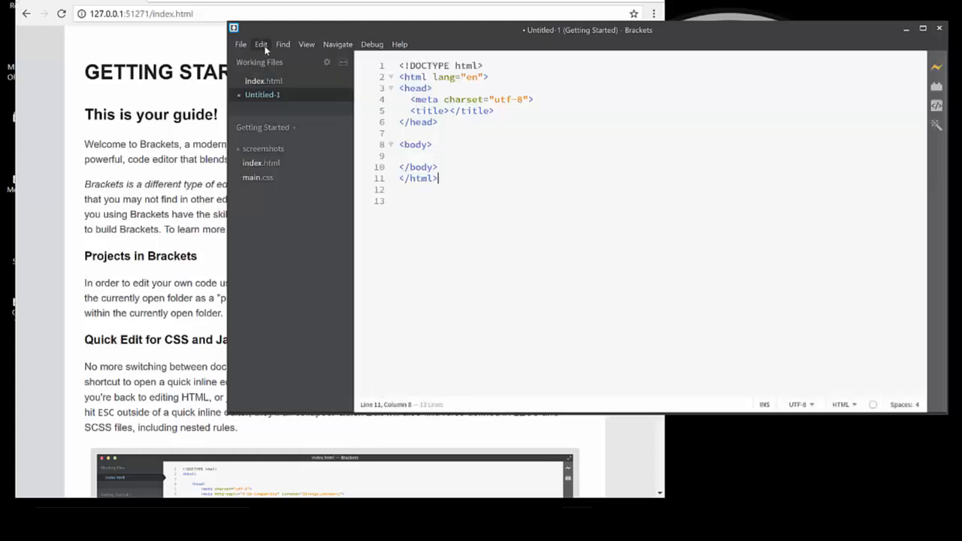
pyautogui.click(262, 45)
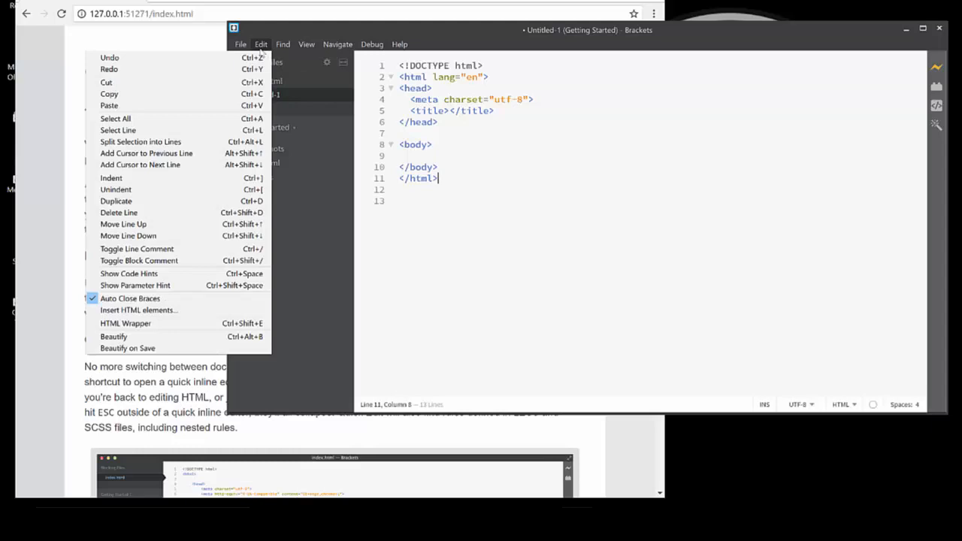
pyautogui.moveTo(126, 323)
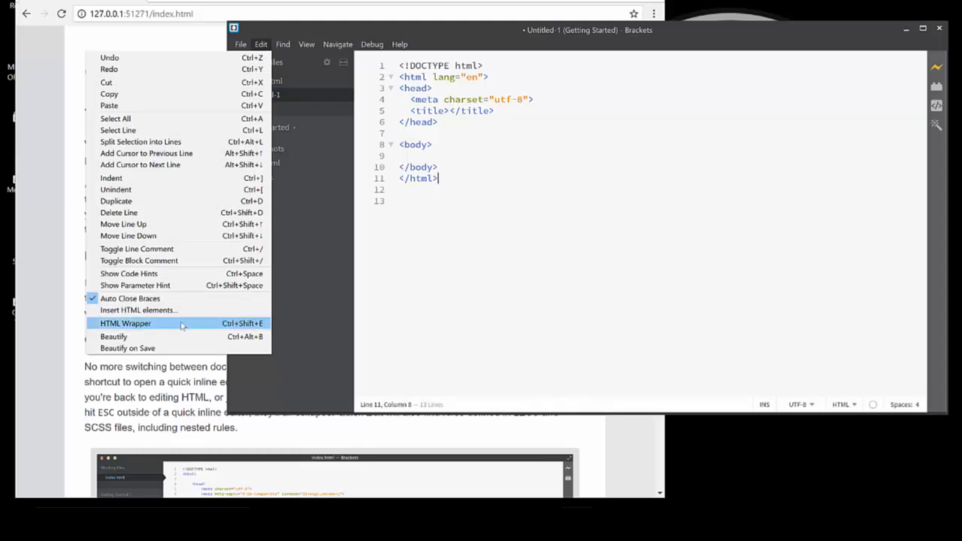
pyautogui.moveTo(229, 329)
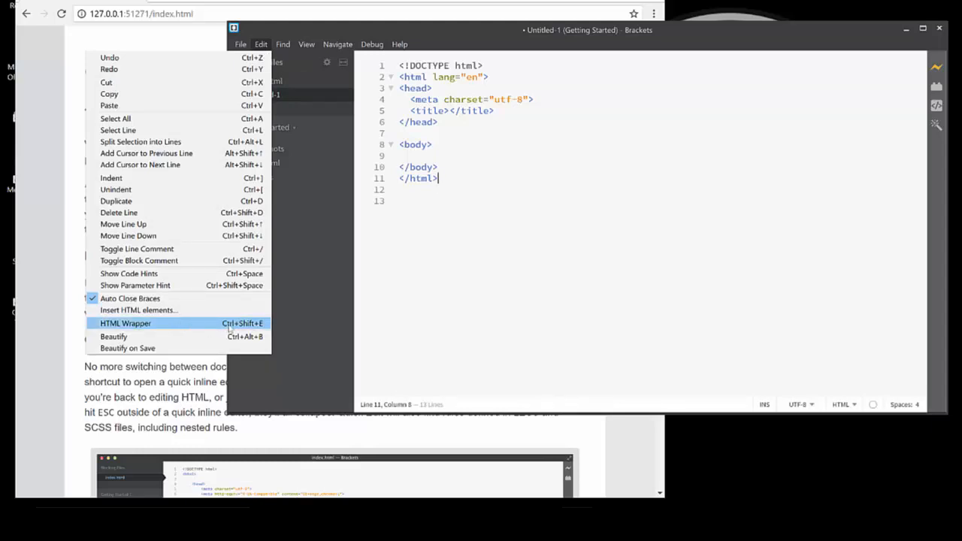
pyautogui.moveTo(156, 328)
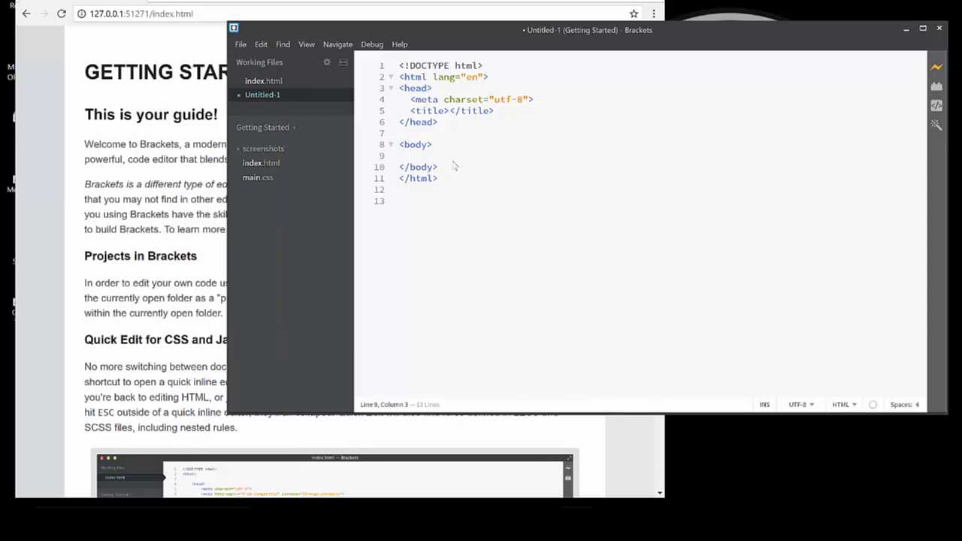
# Add an h1 element in the body containing 'My Heading' and fix its closing tag
pyautogui.write('<')
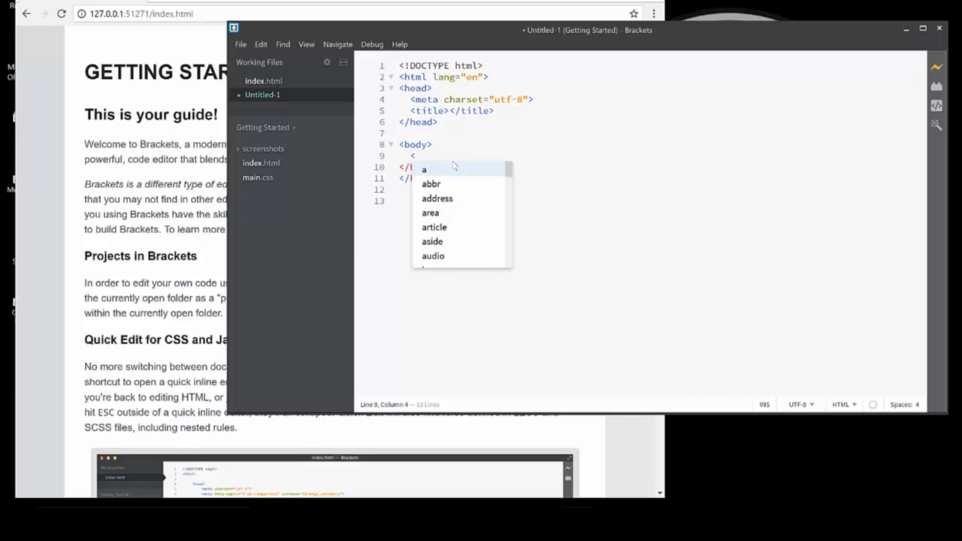
pyautogui.write('h1')
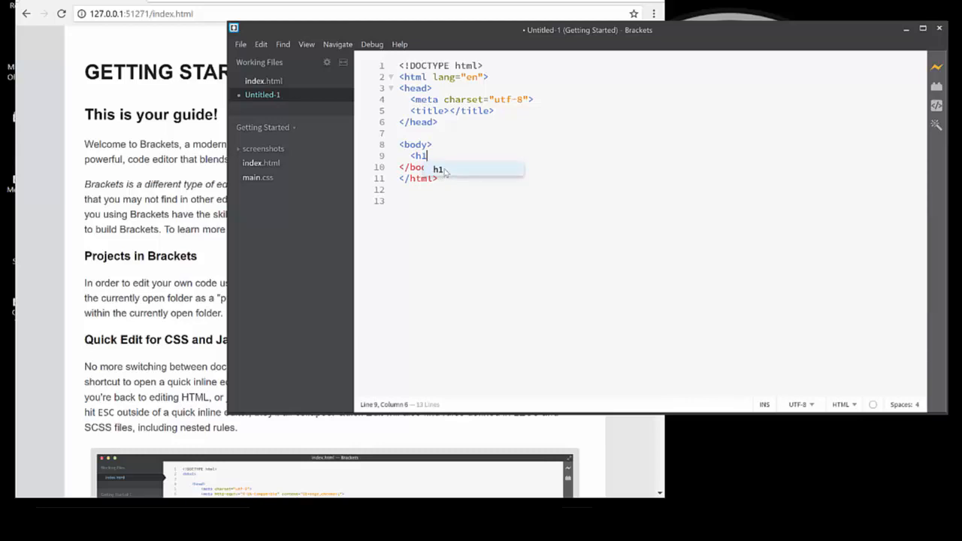
pyautogui.moveTo(475, 174)
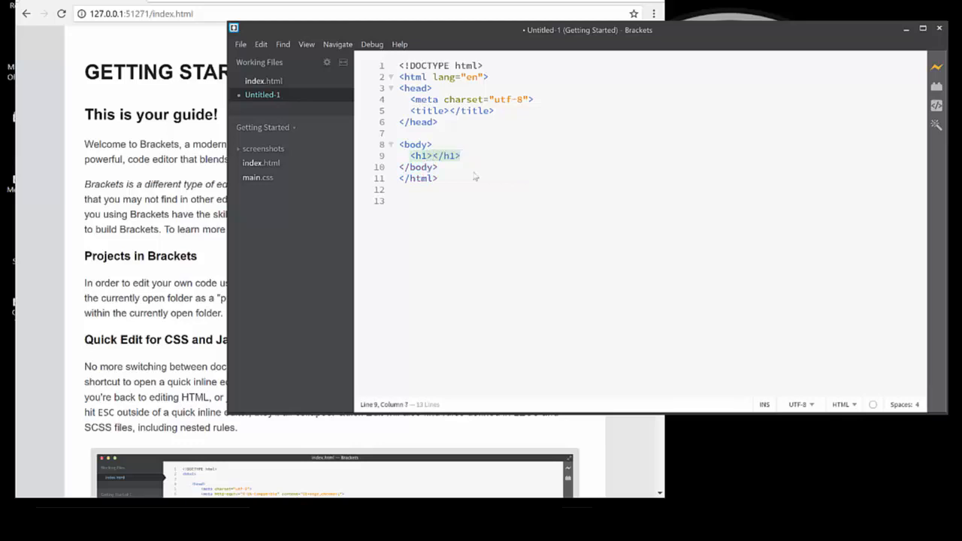
pyautogui.moveTo(442, 163)
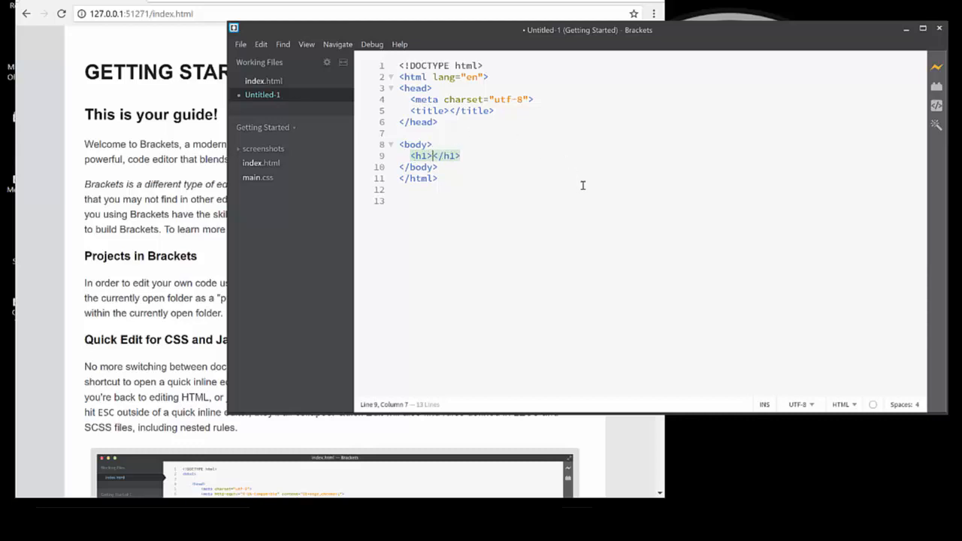
pyautogui.write('My')
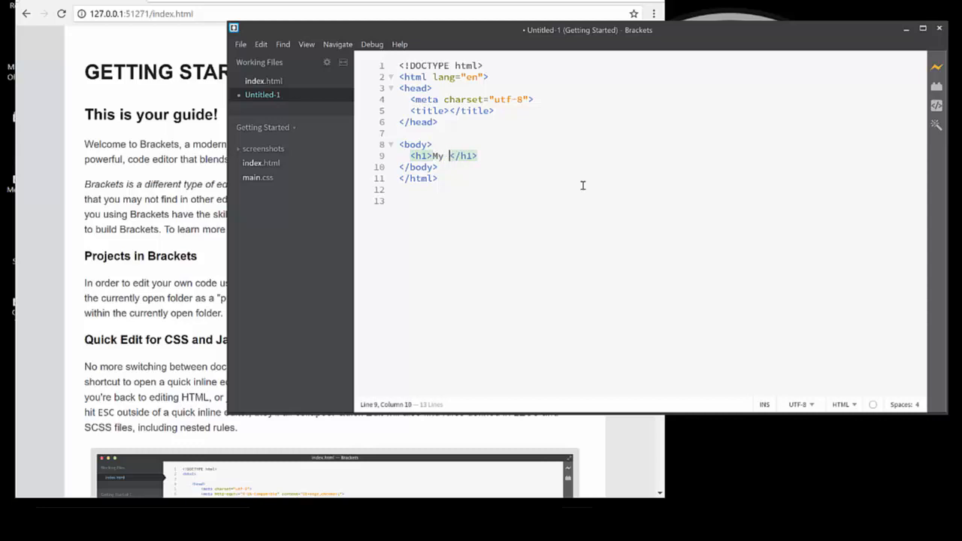
pyautogui.write('Heading')
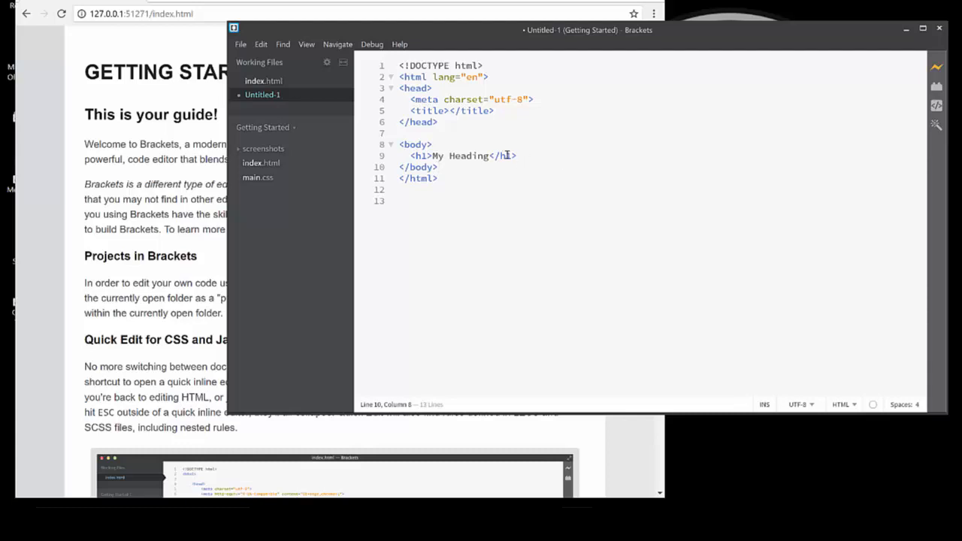
pyautogui.click(510, 155)
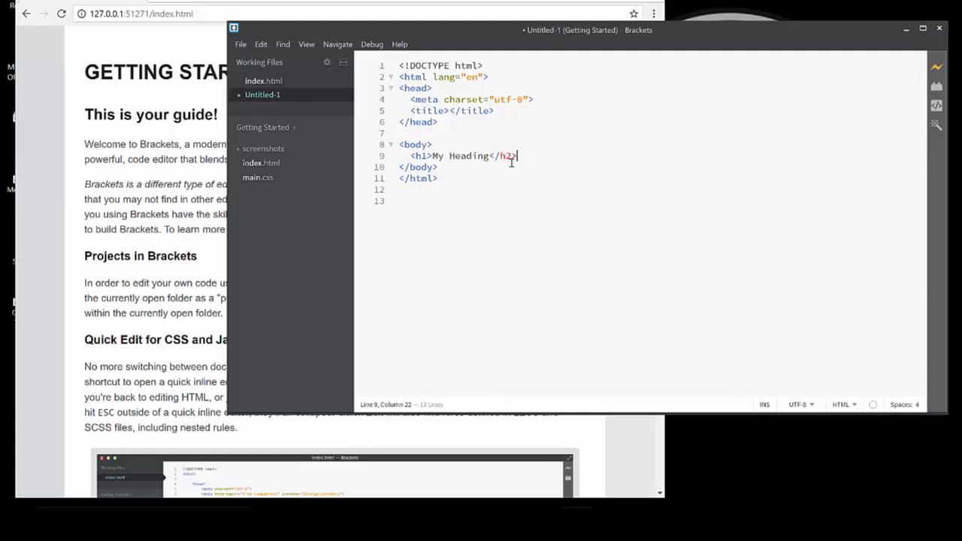
pyautogui.press('Backspace')
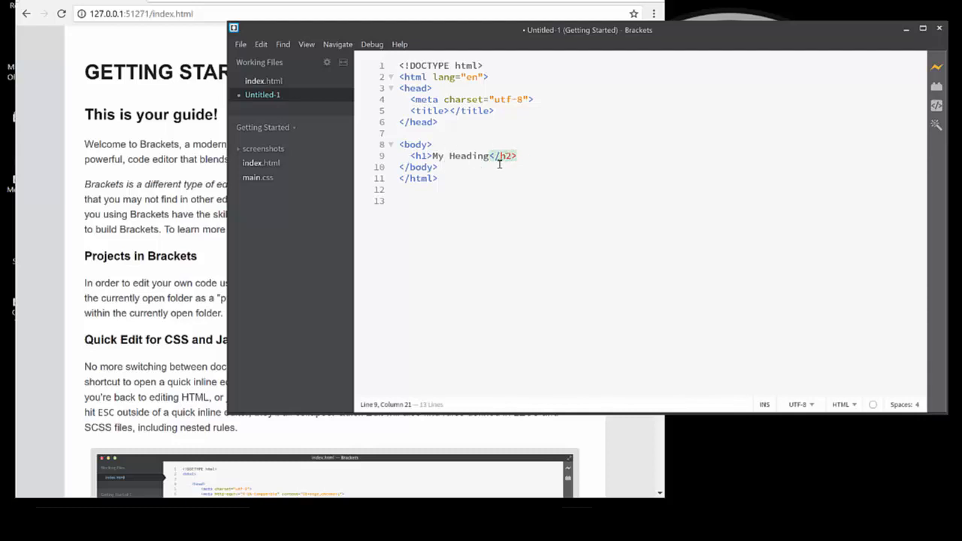
pyautogui.click(504, 155)
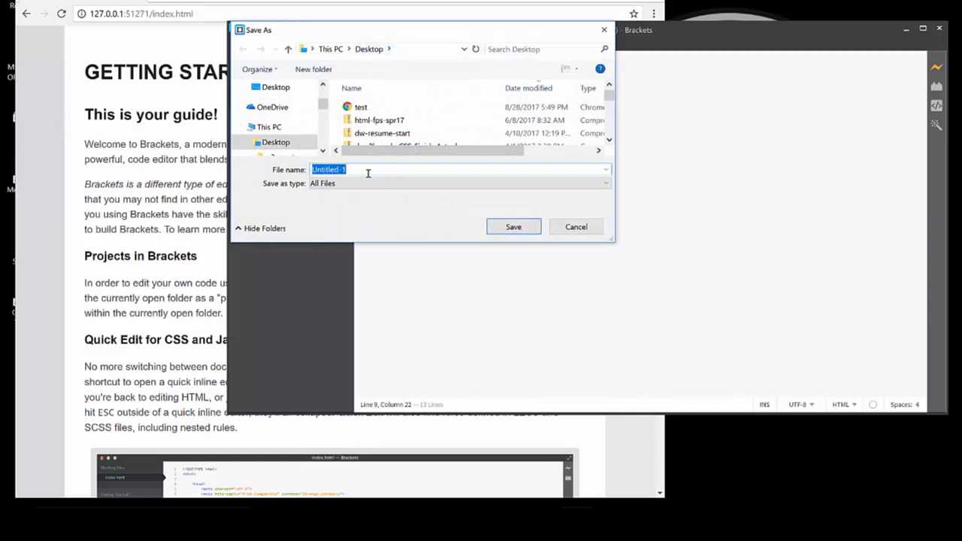
# Name the file 'sample.html' and save it to the Desktop
pyautogui.write('sample')
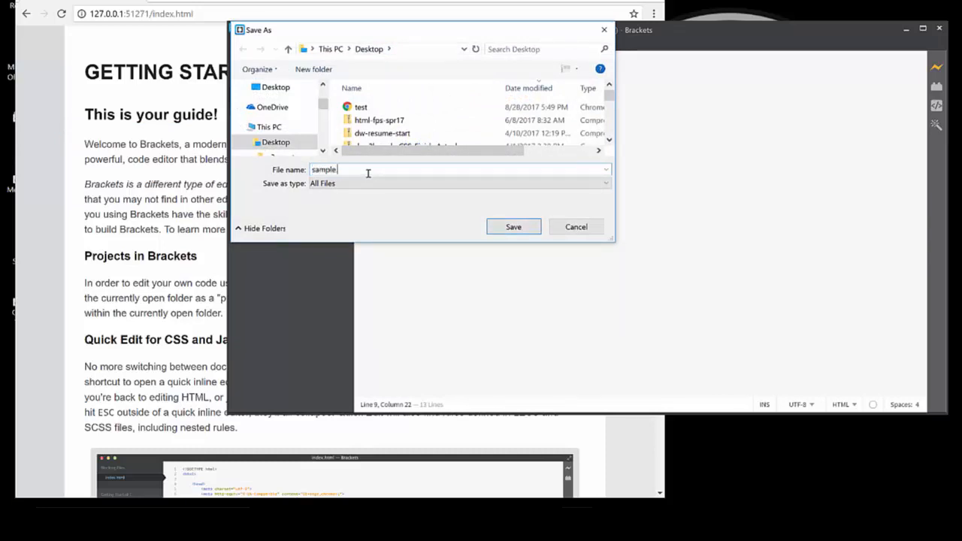
pyautogui.write('.html')
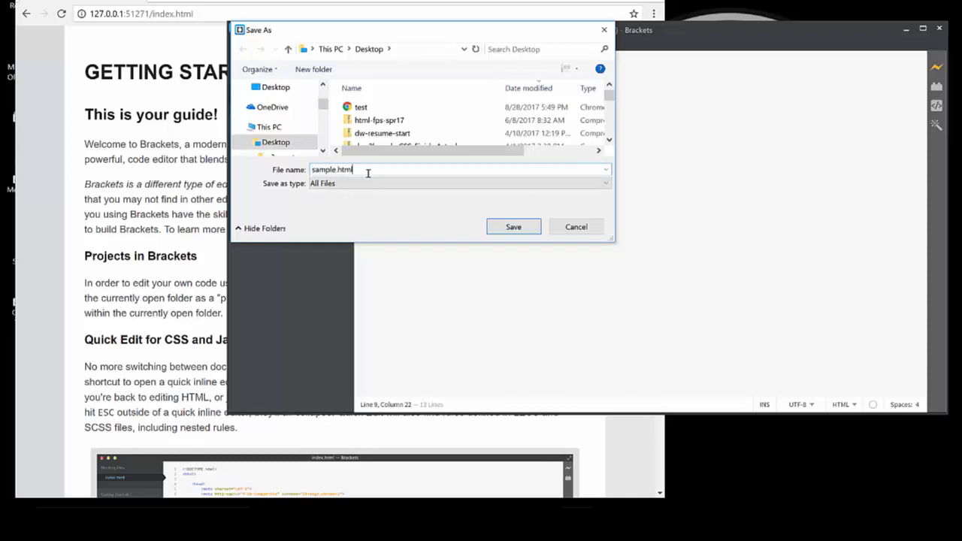
pyautogui.click(515, 226)
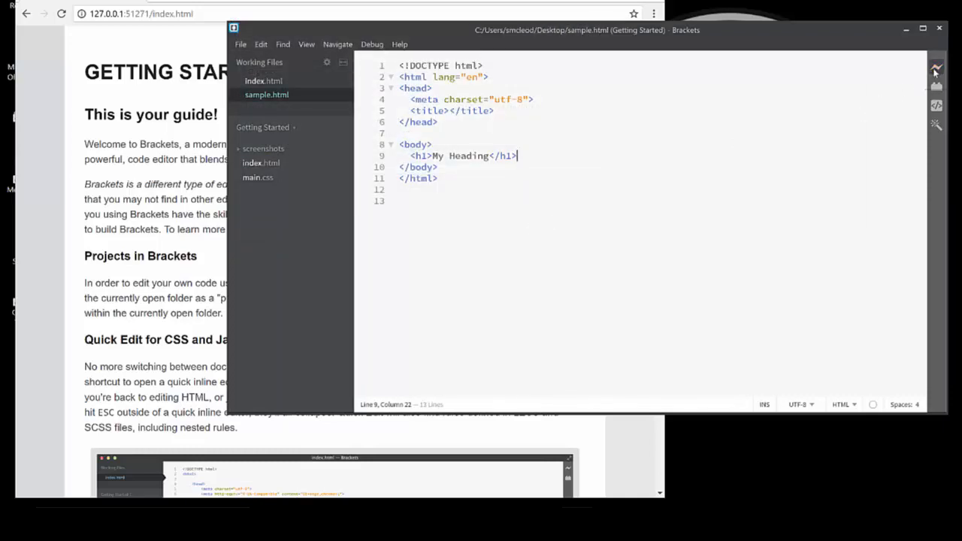
pyautogui.moveTo(936, 72)
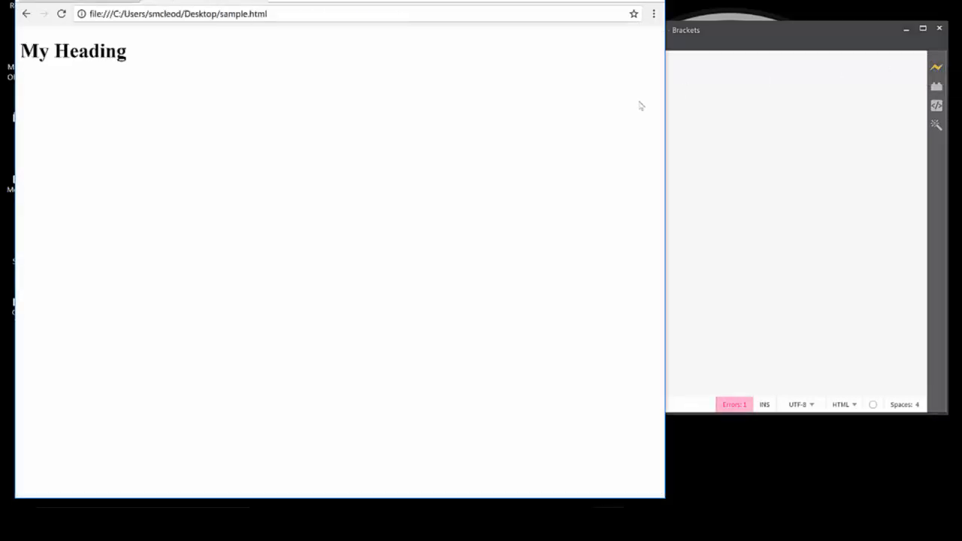
pyautogui.moveTo(69, 68)
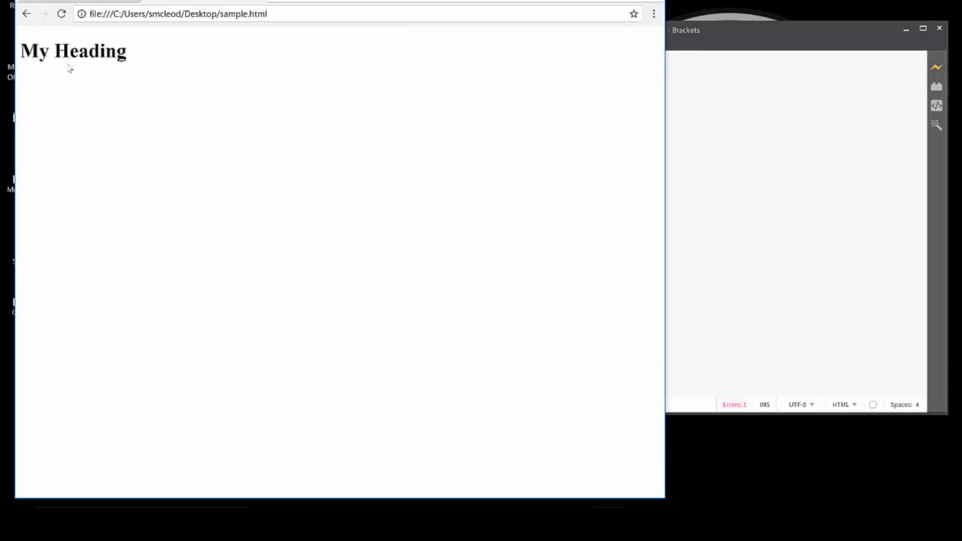
pyautogui.moveTo(78, 72)
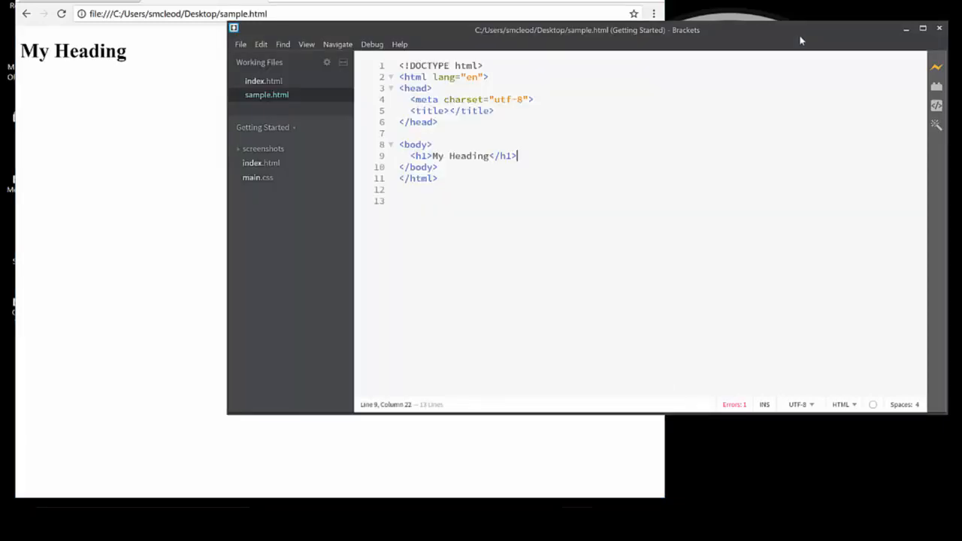
pyautogui.moveTo(437, 179)
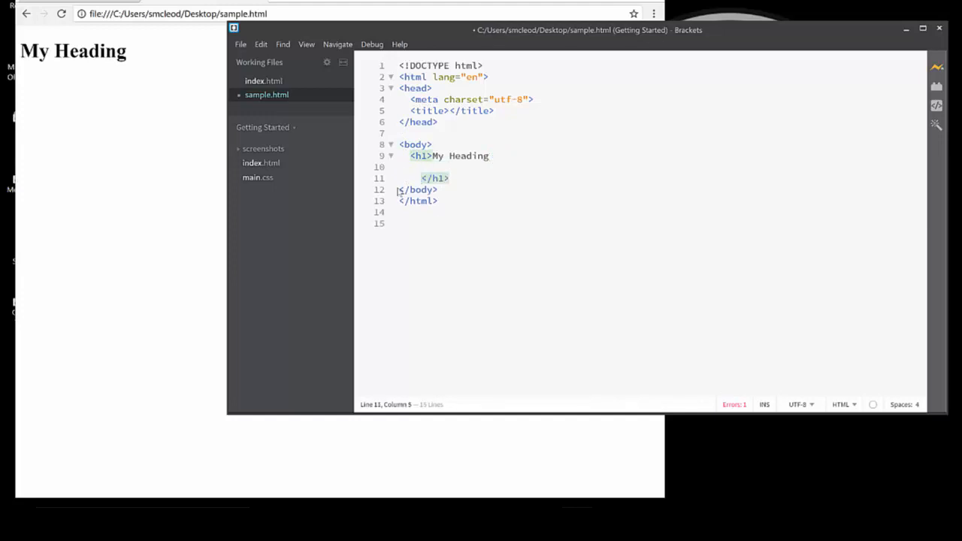
# Enter 'My Title' inside the empty title element of sample.html
pyautogui.click(400, 189)
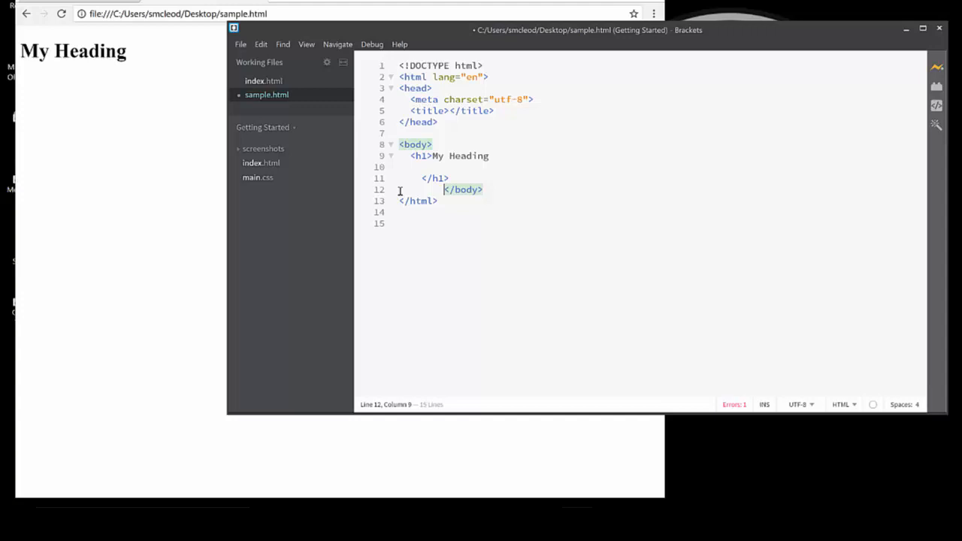
pyautogui.click(412, 111)
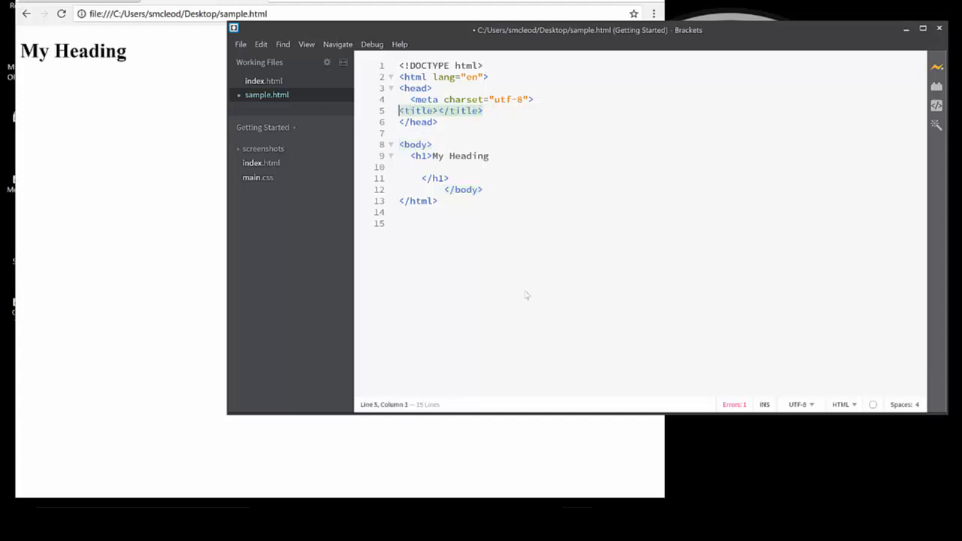
pyautogui.click(439, 112)
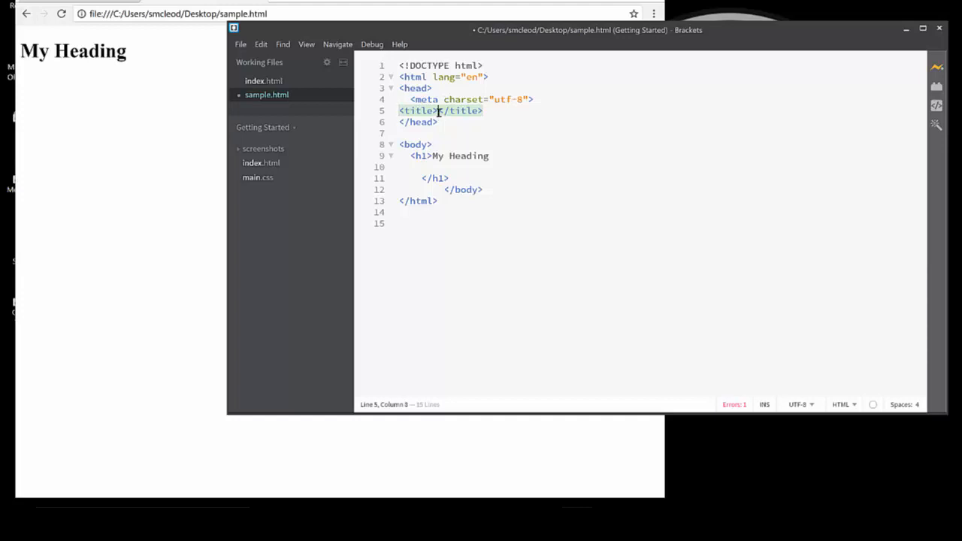
pyautogui.write('My Title')
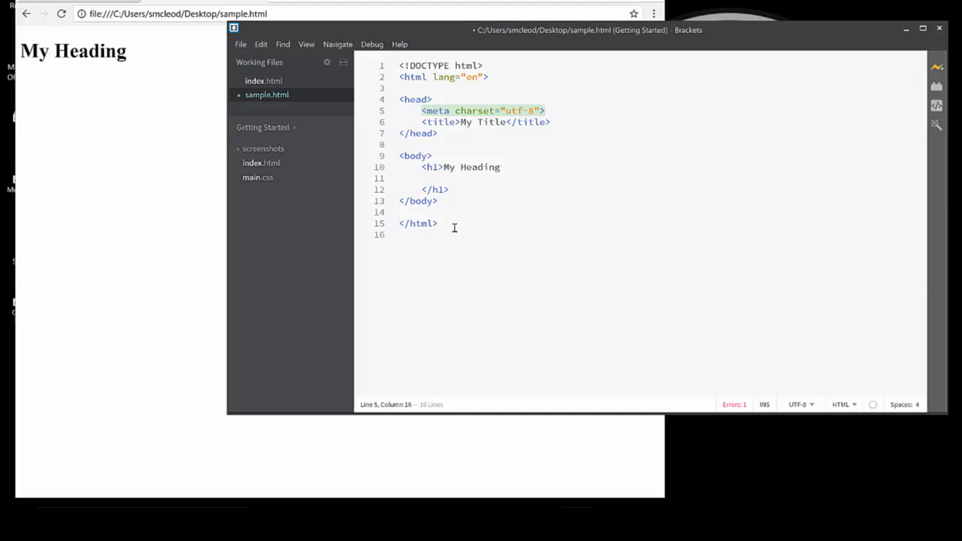
# Add 'CSS Lint' and 'Emmet' on new lines after the closing html tag, then deselect them
pyautogui.click(438, 223)
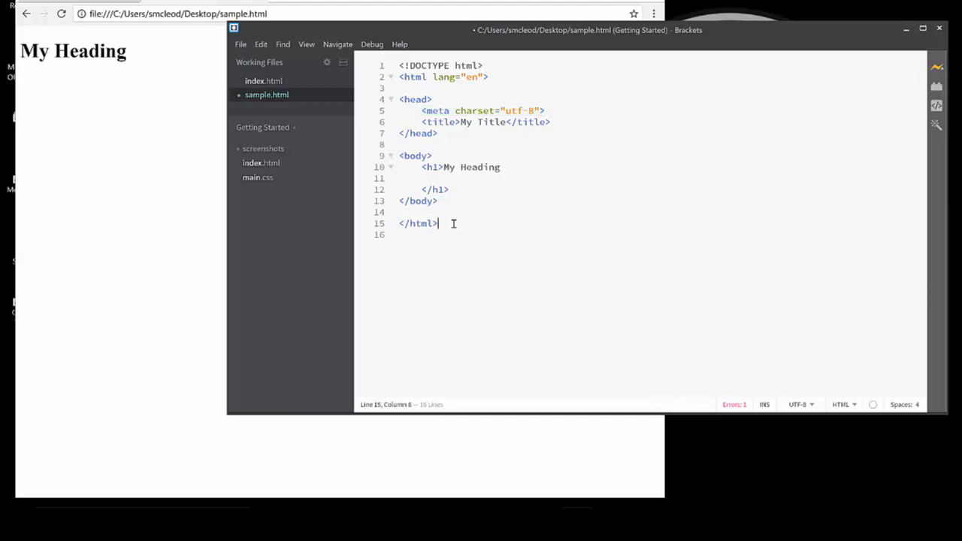
pyautogui.press('enter')
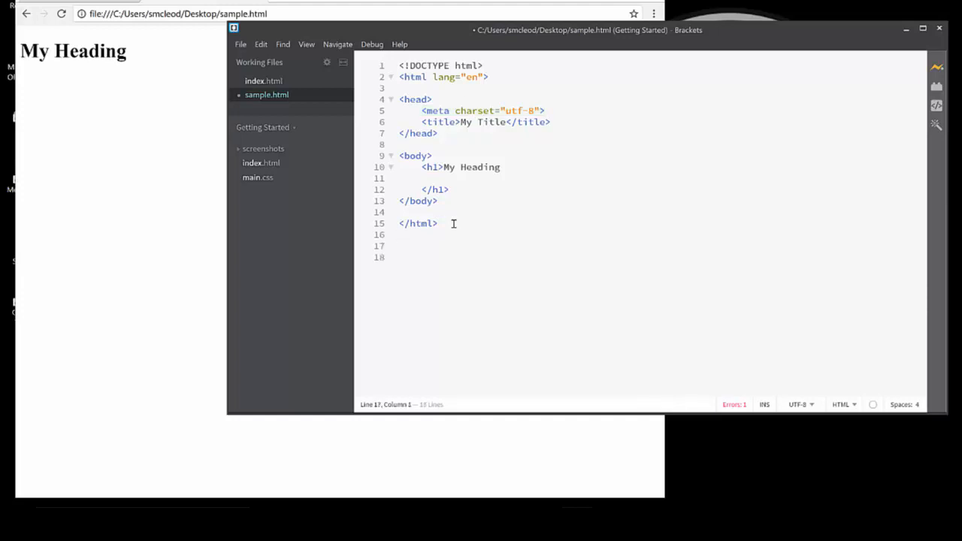
pyautogui.write('CSS Lint')
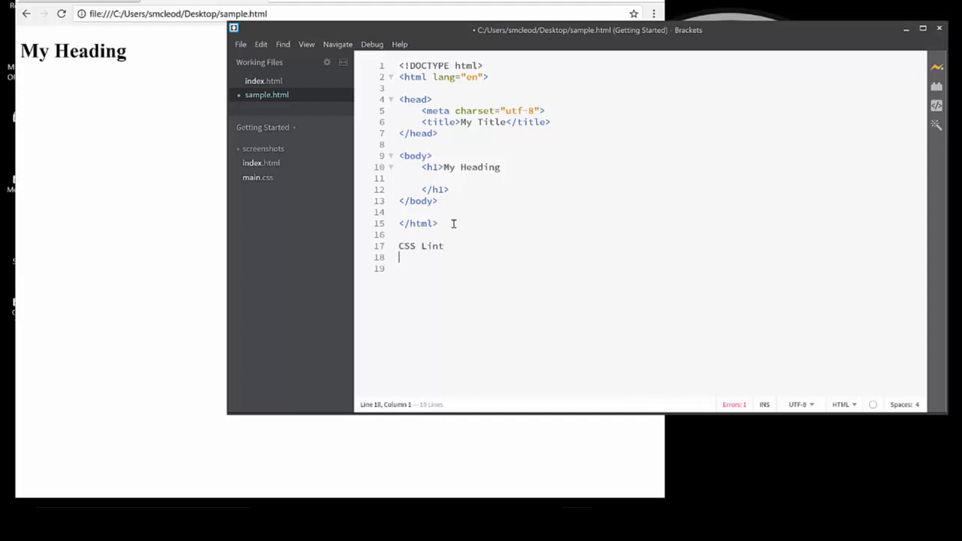
pyautogui.write('E')
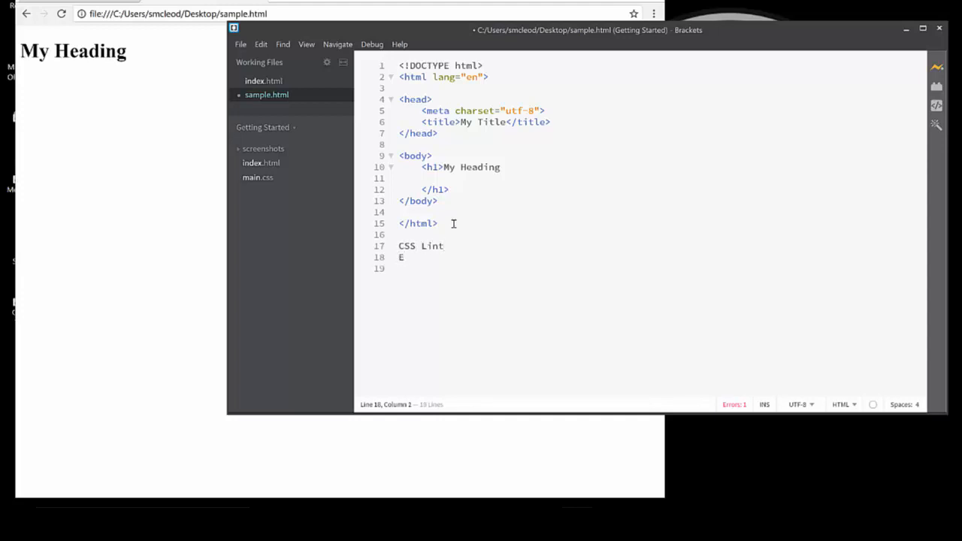
pyautogui.write('mmet')
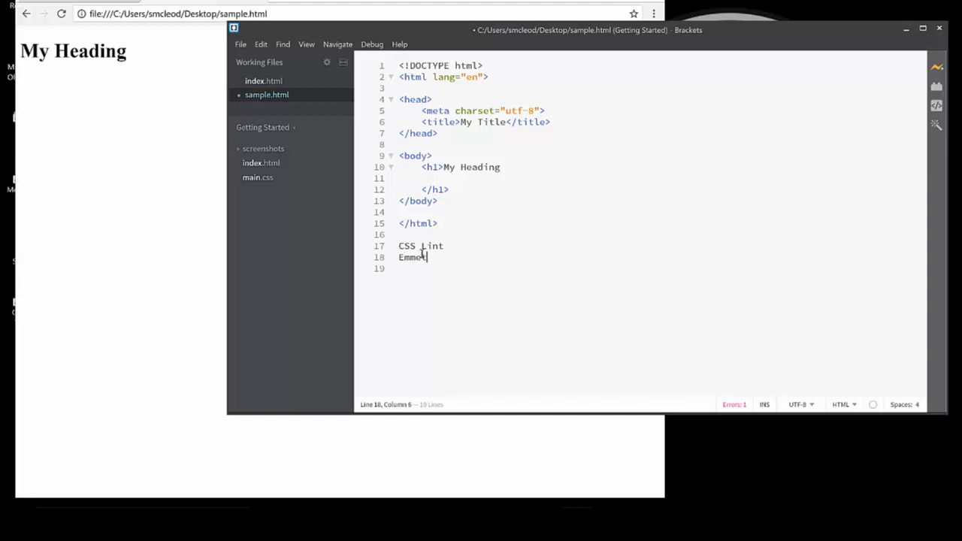
pyautogui.moveTo(401, 247); pyautogui.dragTo(428, 257)
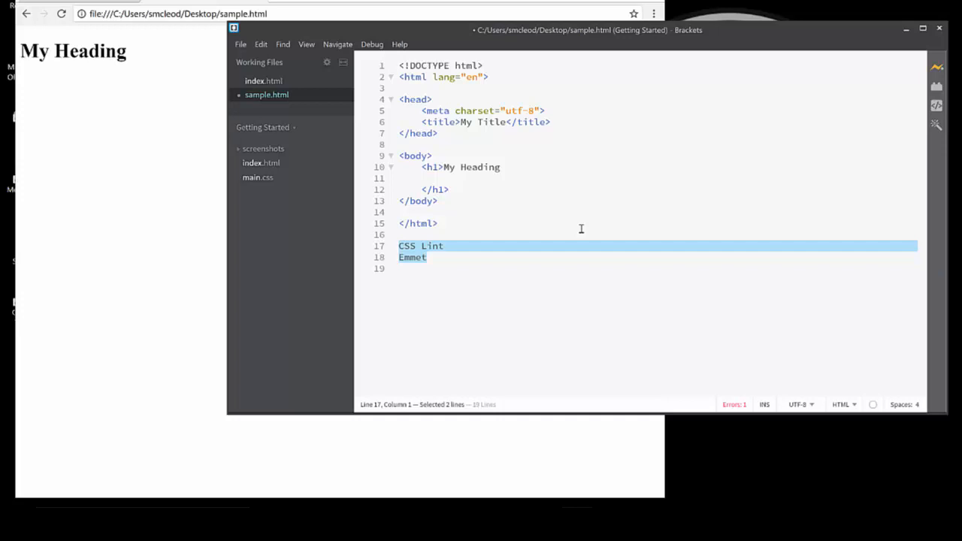
pyautogui.moveTo(561, 241)
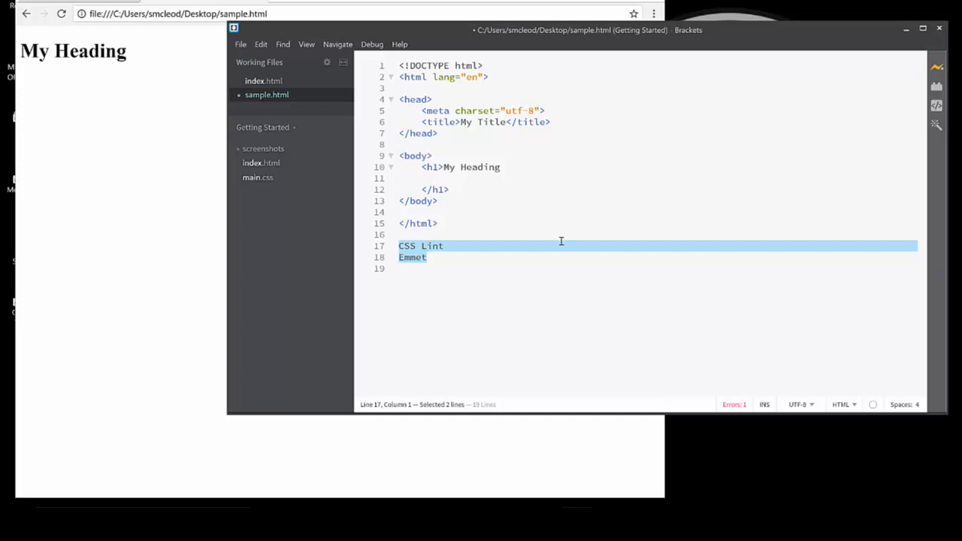
pyautogui.moveTo(570, 113)
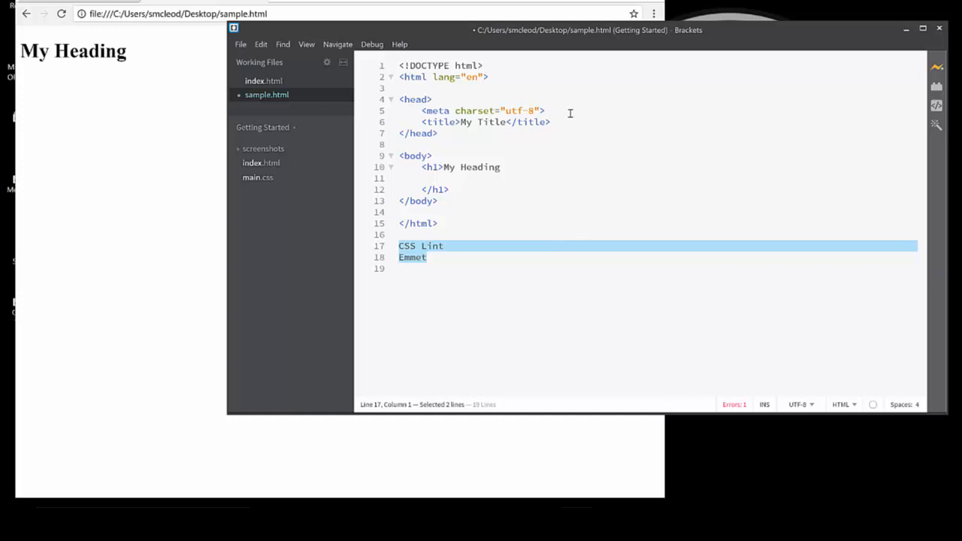
pyautogui.moveTo(553, 155)
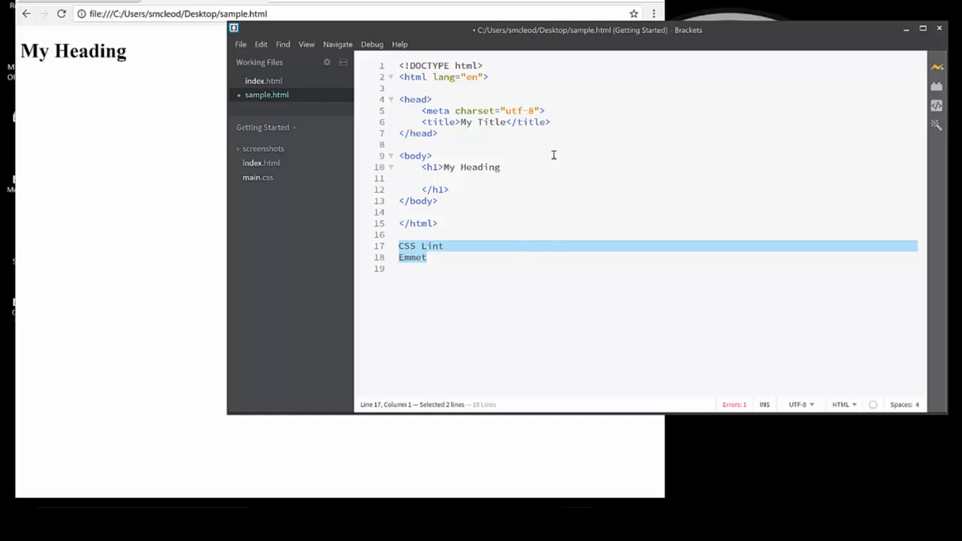
pyautogui.click(433, 154)
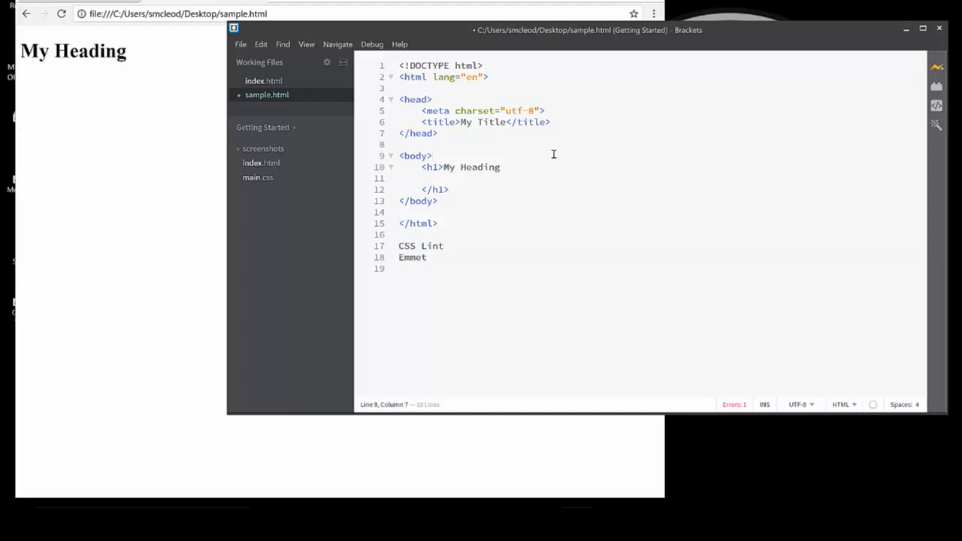
pyautogui.click(433, 155)
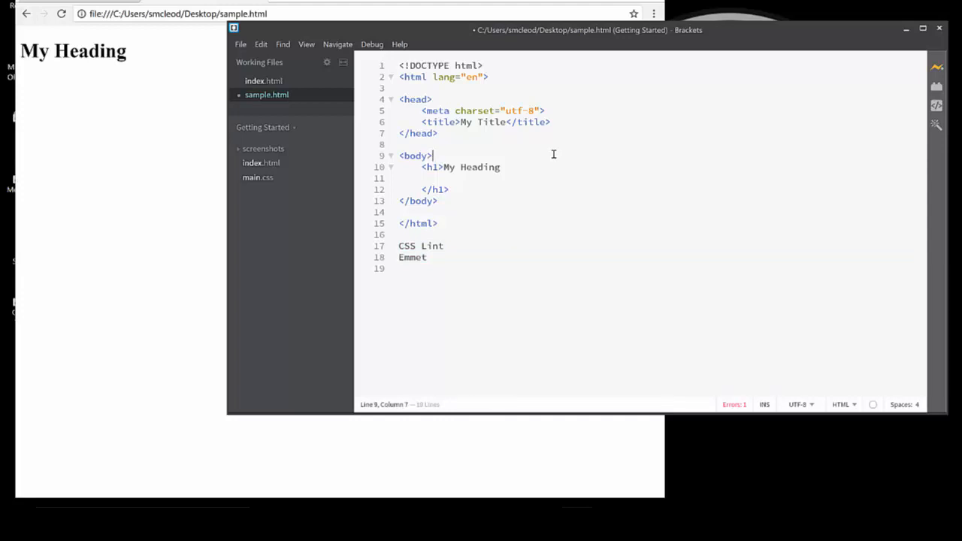